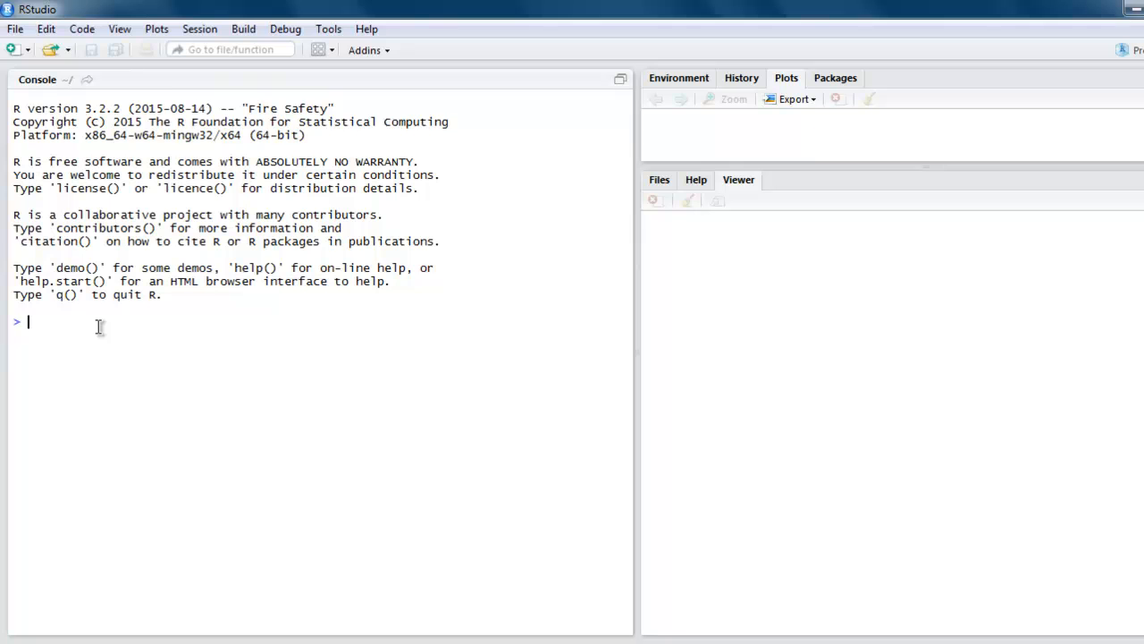
Install the ReporteRs package from CRAN via the Install Packages dialog
left_click(329, 28)
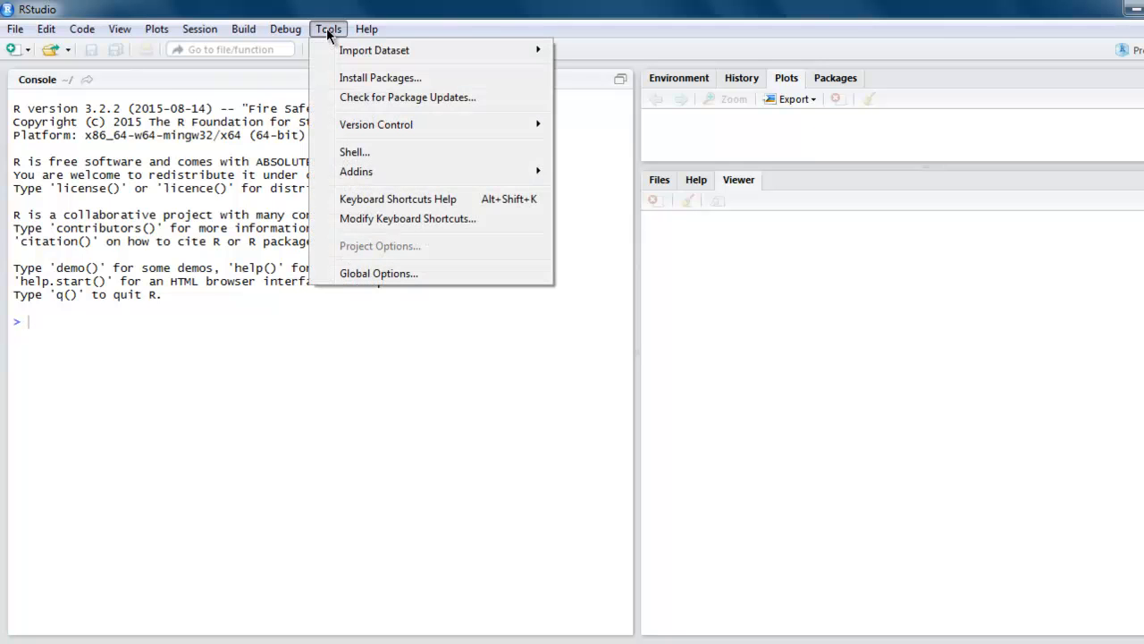
left_click(379, 79)
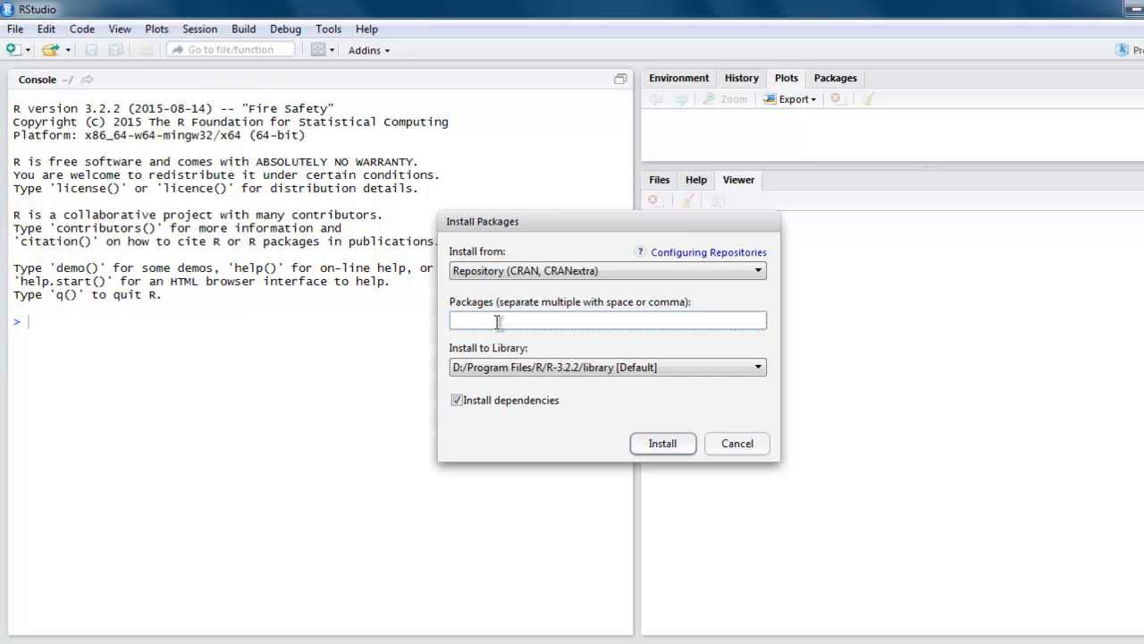
type("ReporterRs")
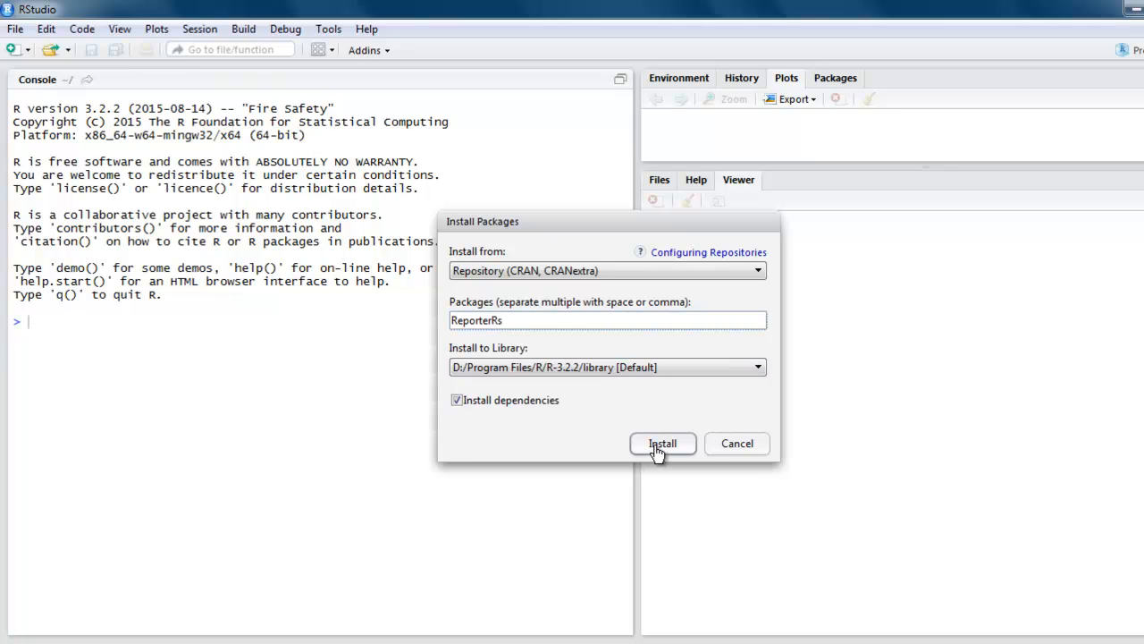
left_click(662, 443)
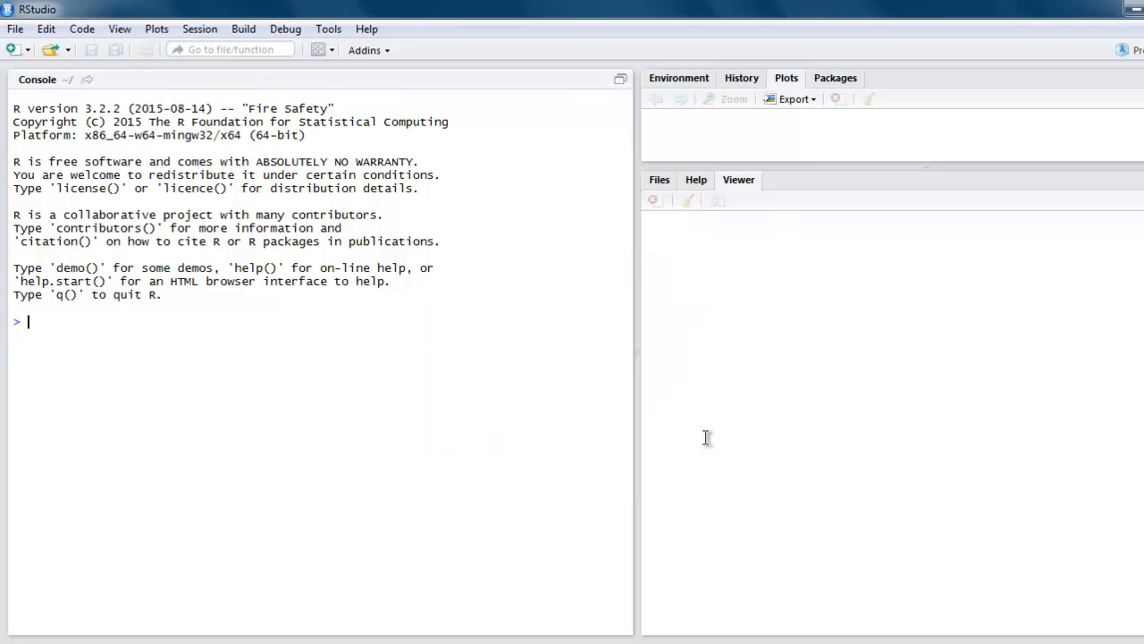
Load the ReporteRs package in the console and begin the setwd command
type("librar")
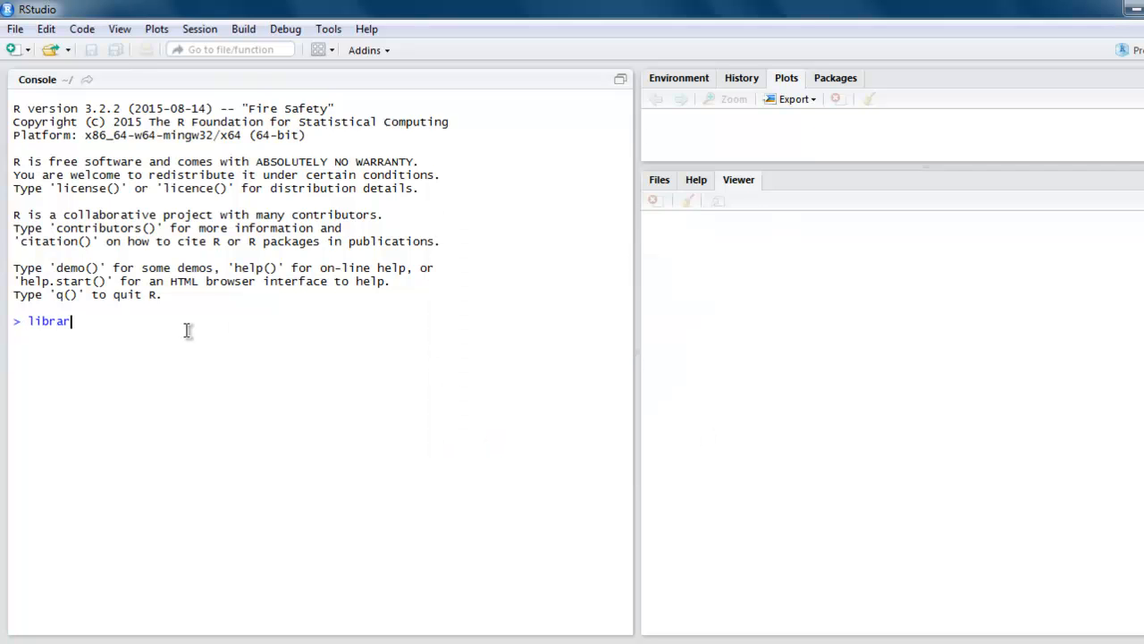
type("y(")
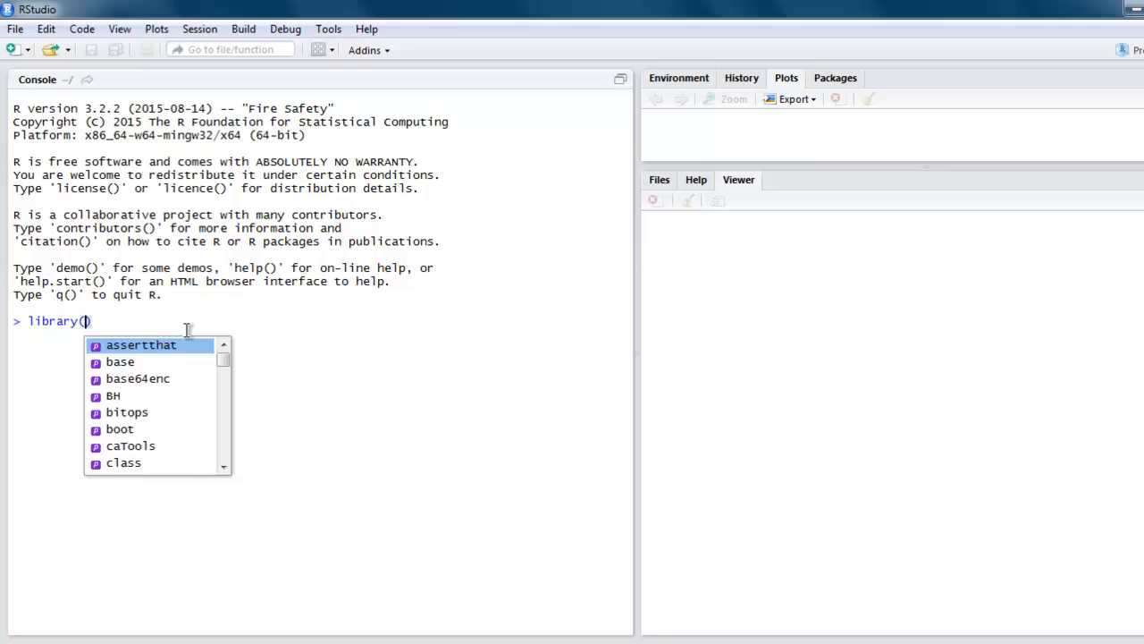
type("Rep")
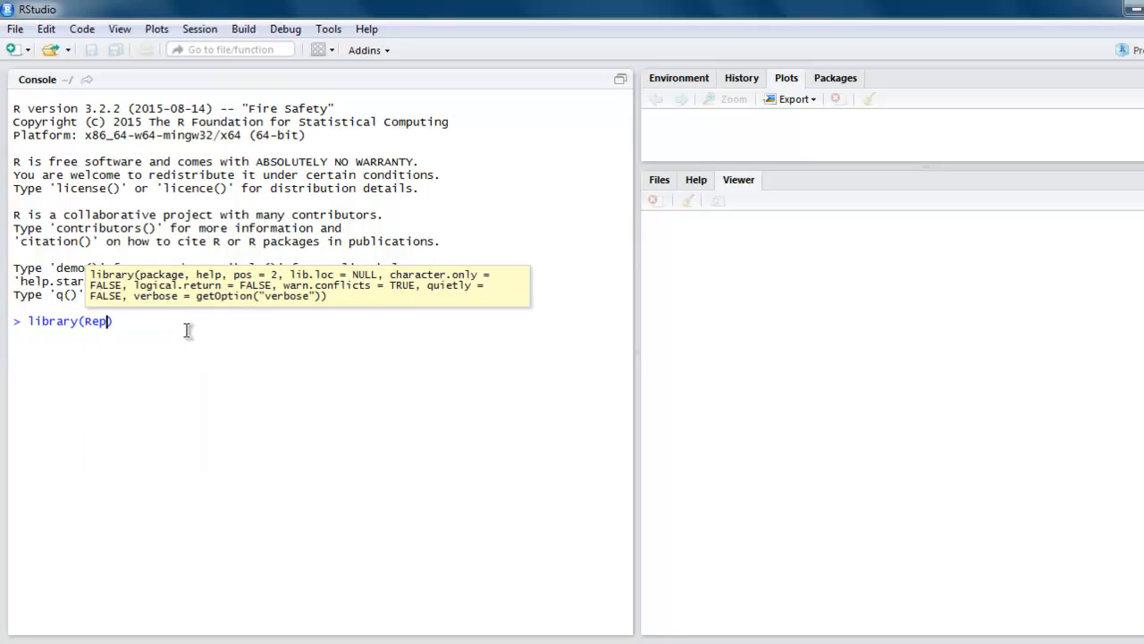
type("orteRs")
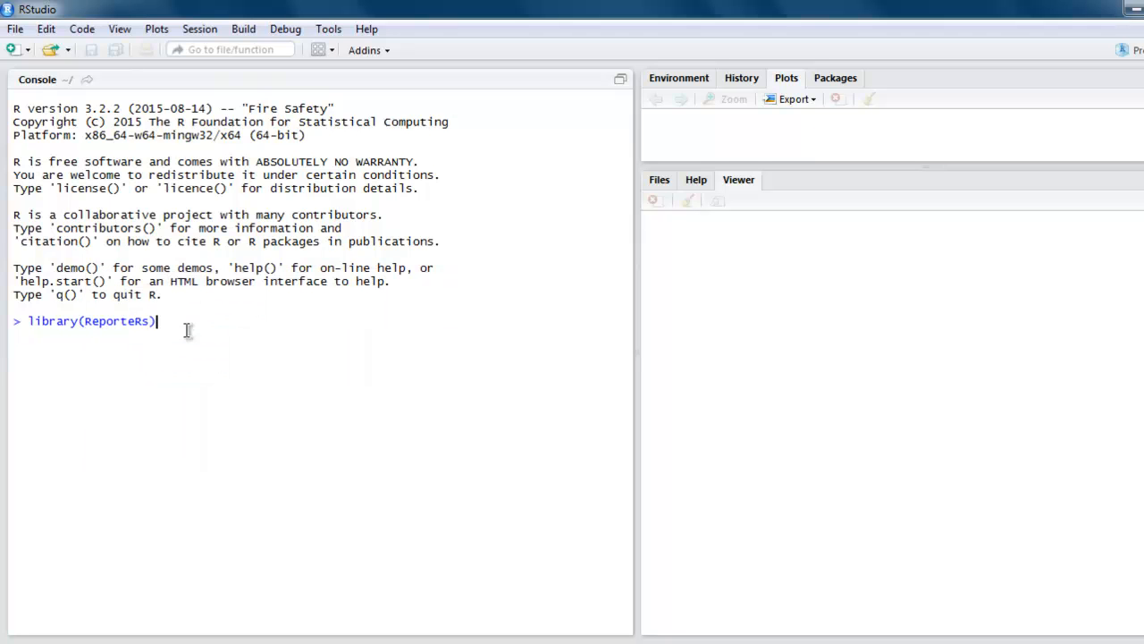
key("Return")
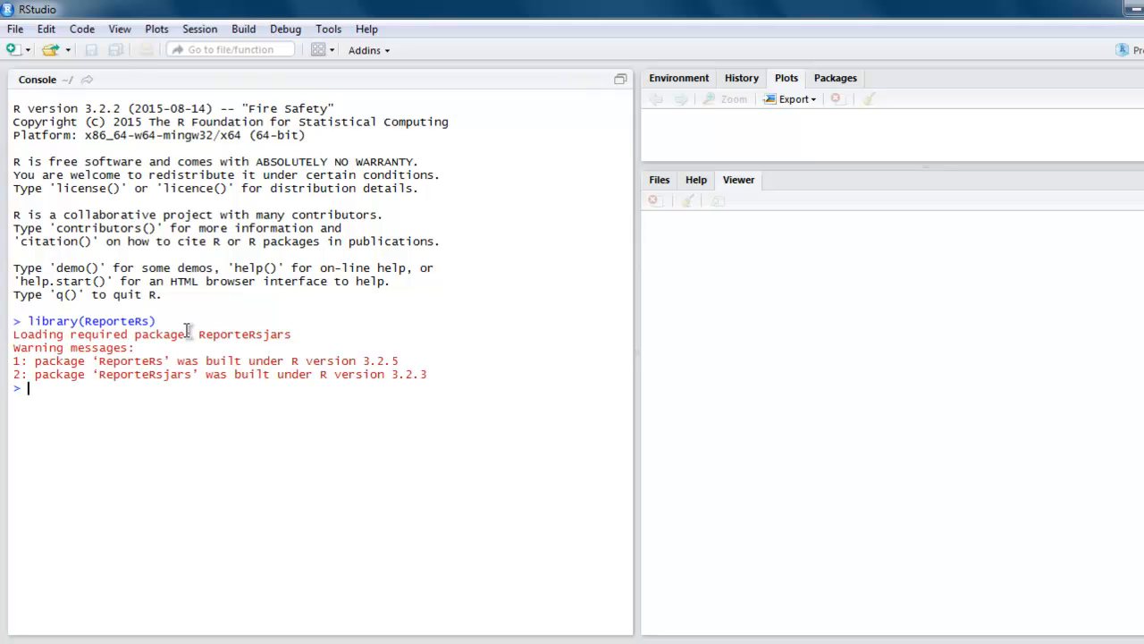
type("seet")
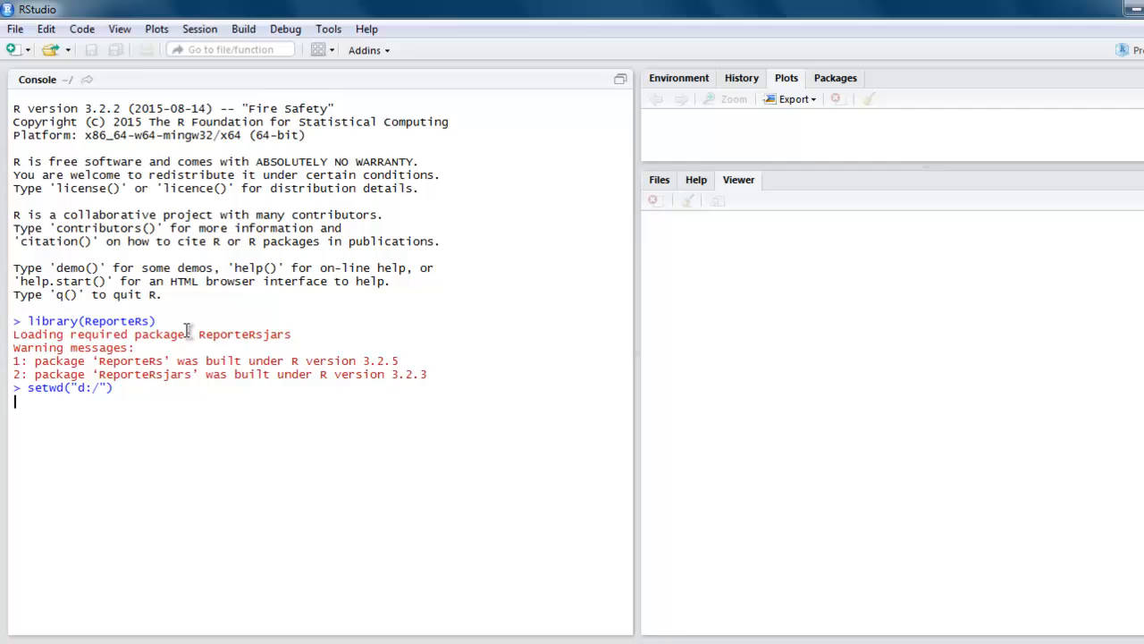
Create an empty PowerPoint object with mydoc<-pptx()
type("my")
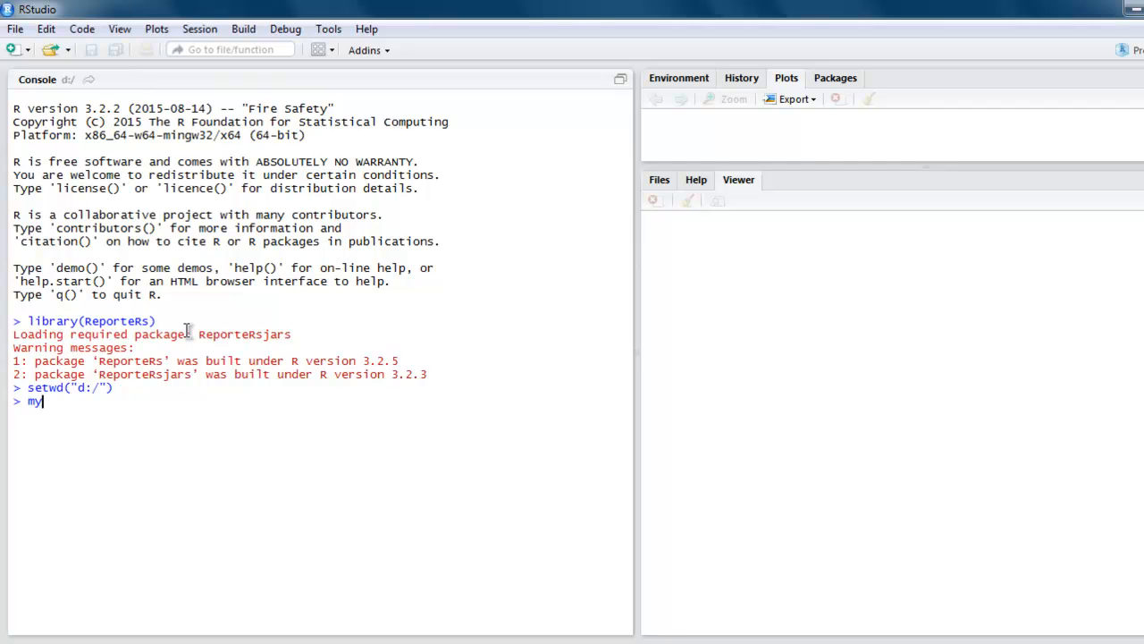
type("doc()")
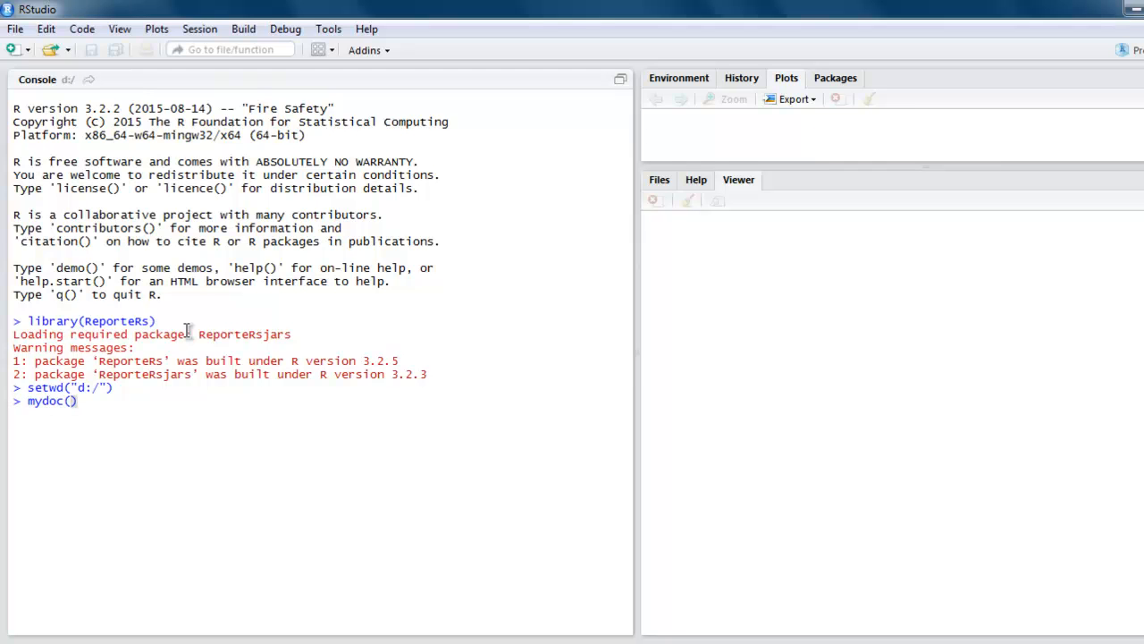
key("BackSpace")
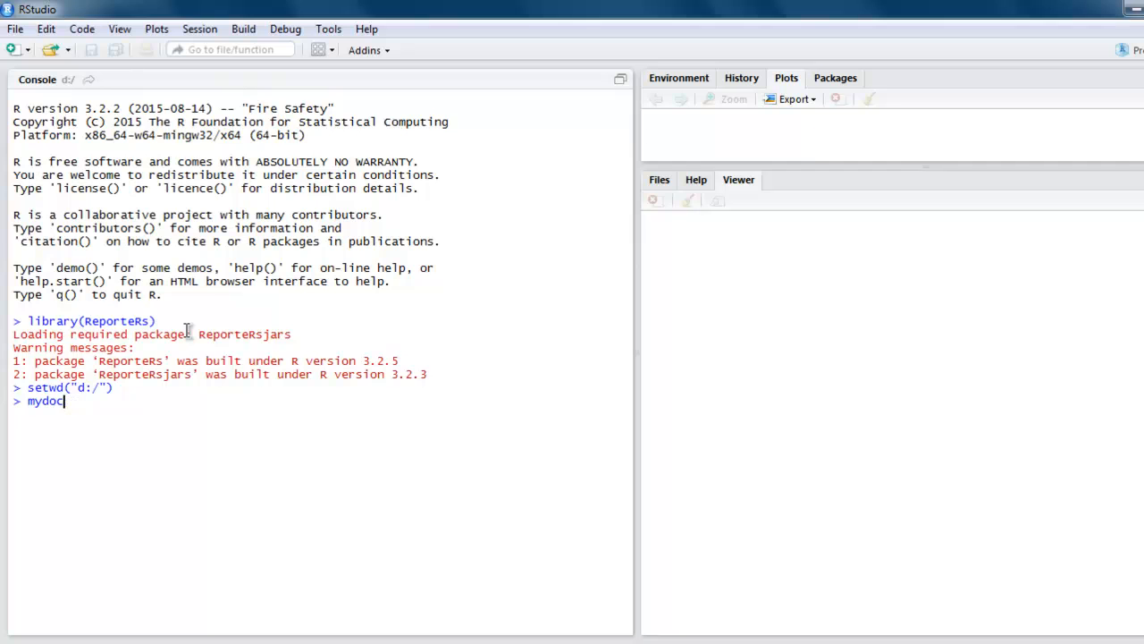
type("<-")
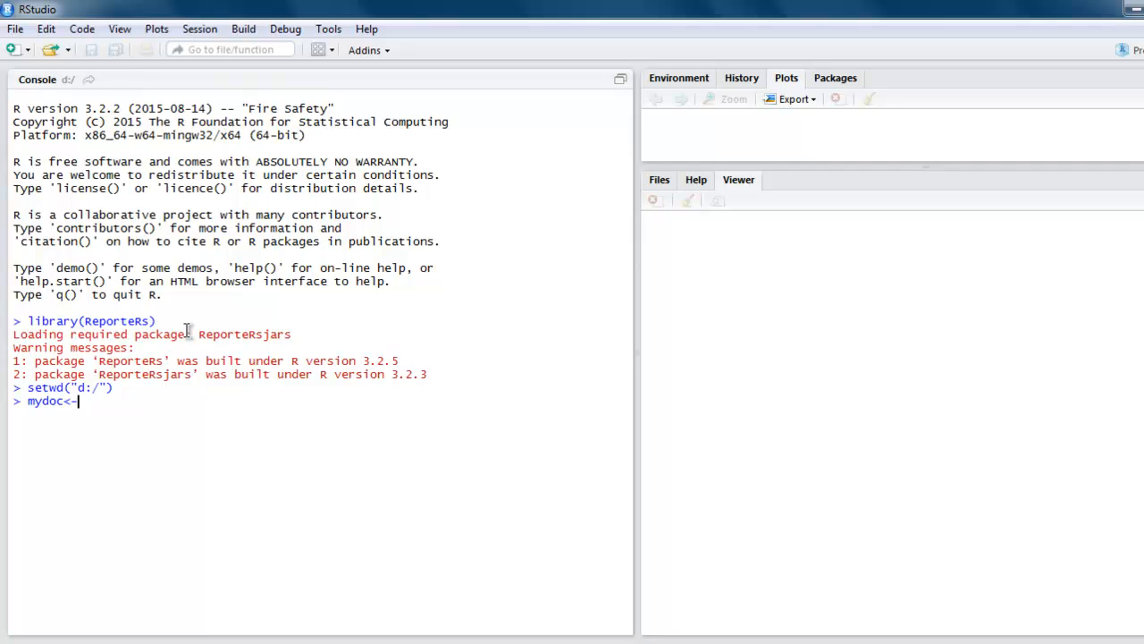
type("pptx()")
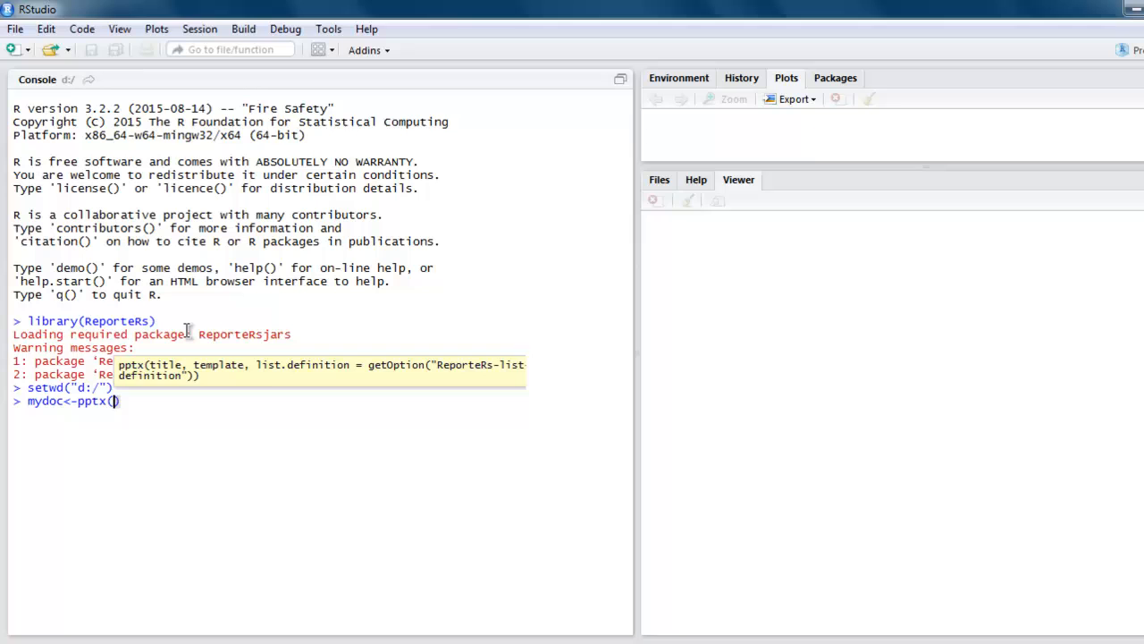
key("Return")
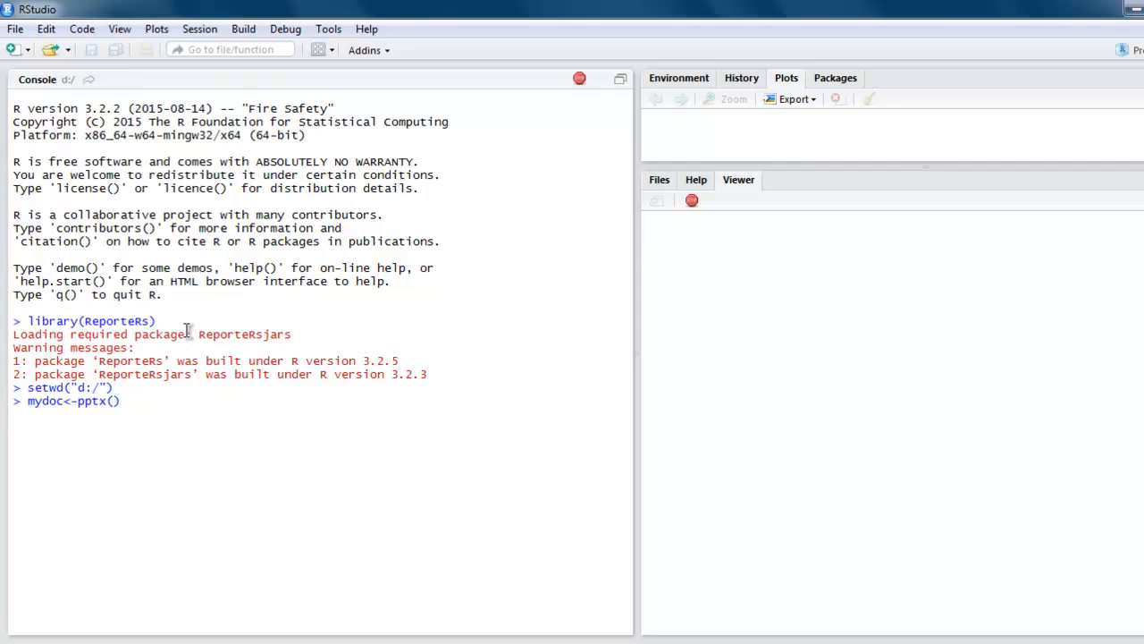
key("Return")
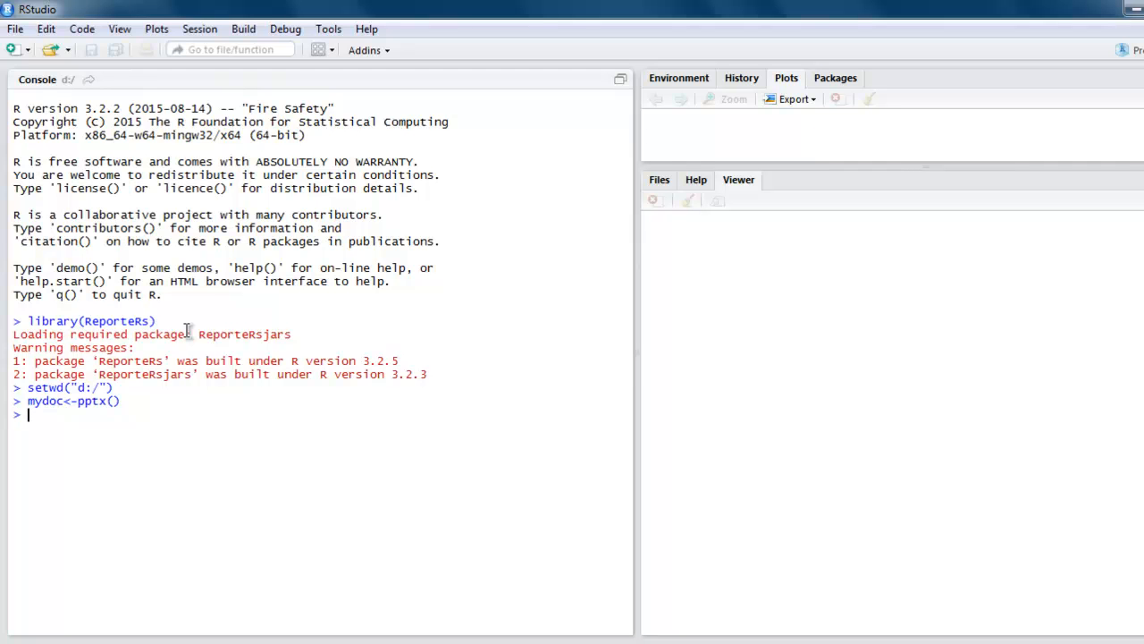
List the available slide layouts with slide.layouts(mydoc)
type("slide")
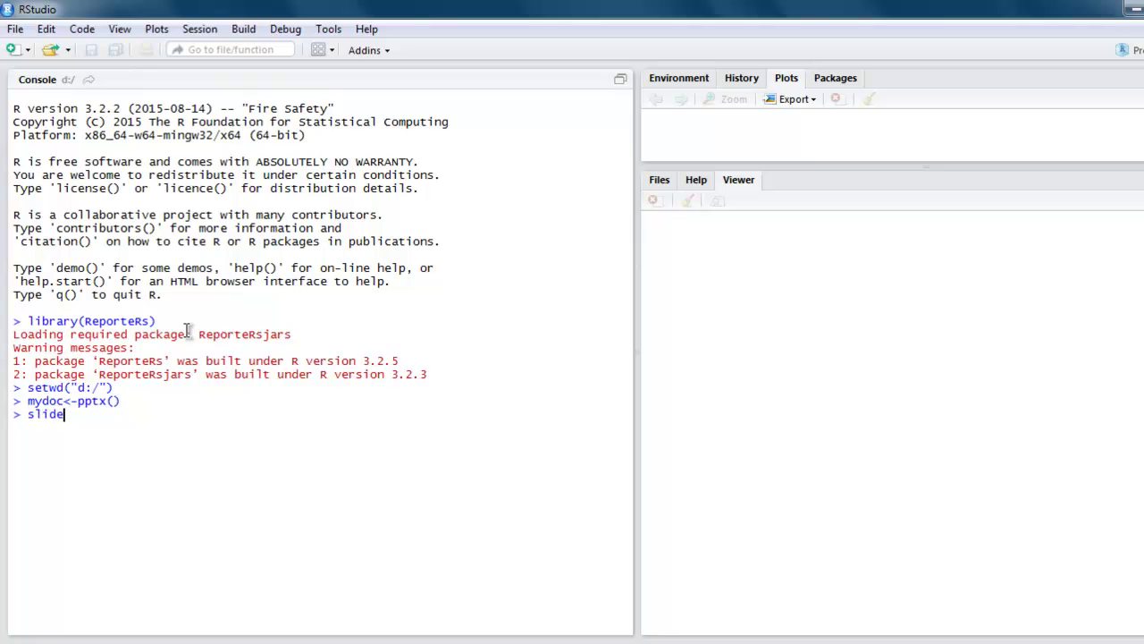
type(".layouts(")
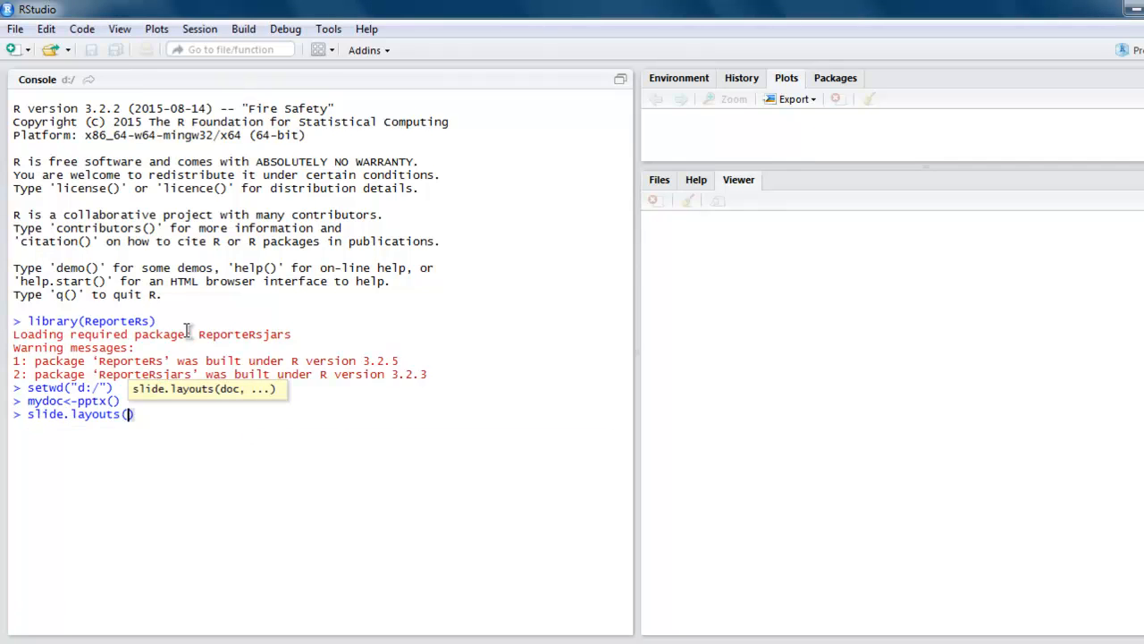
type("mydo")
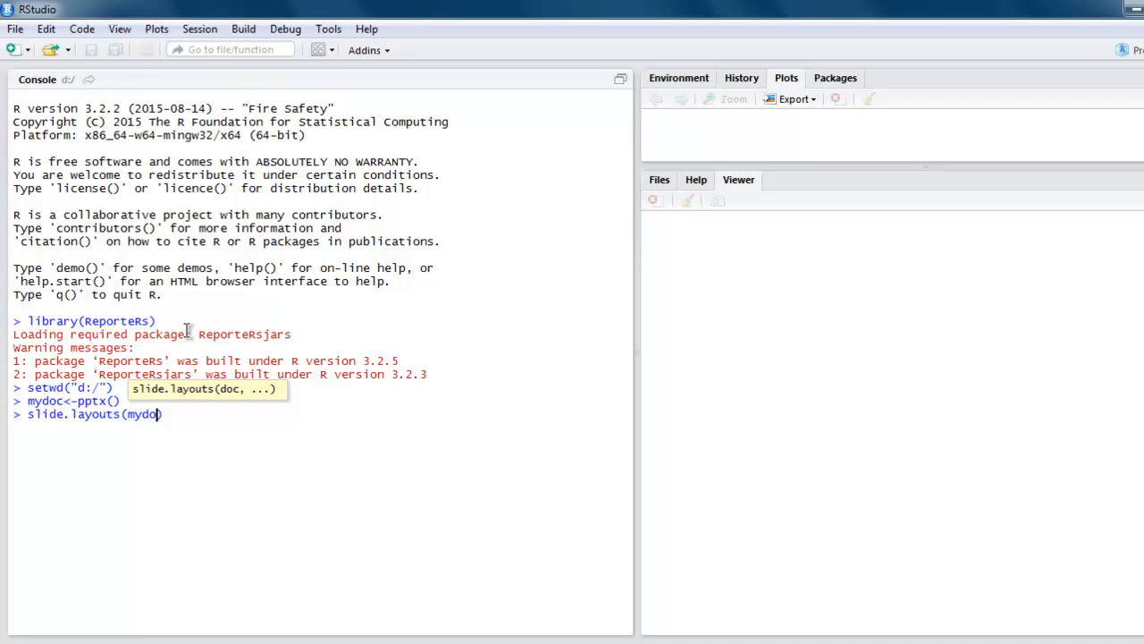
type("c")
key("Return")
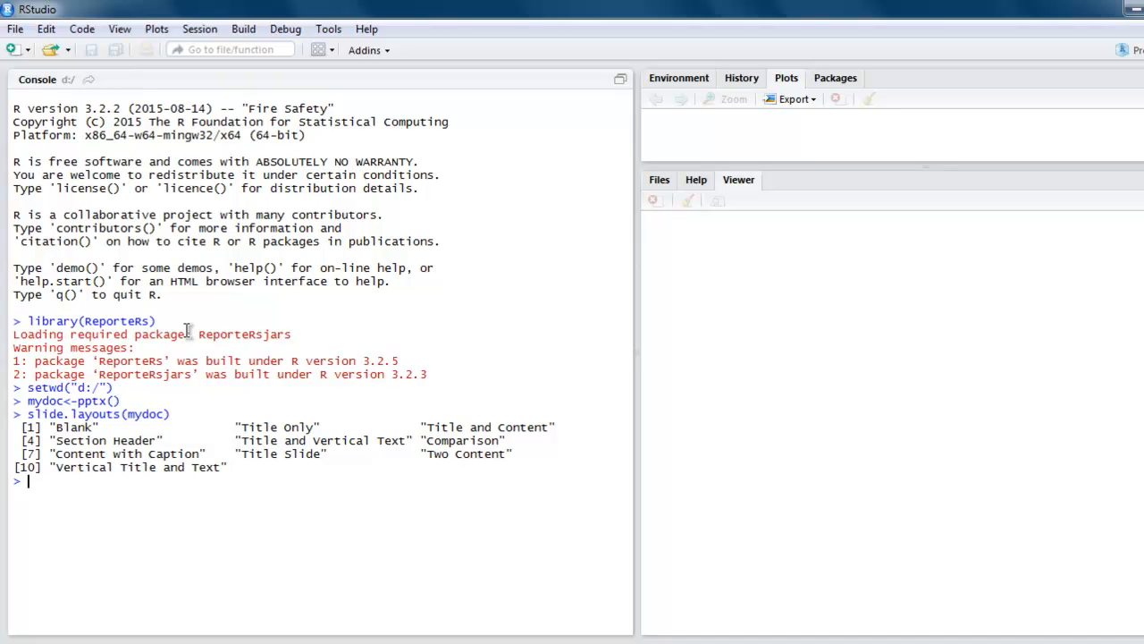
Add a slide with the "Two Content" layout to mydoc
type("mydoc<-add")
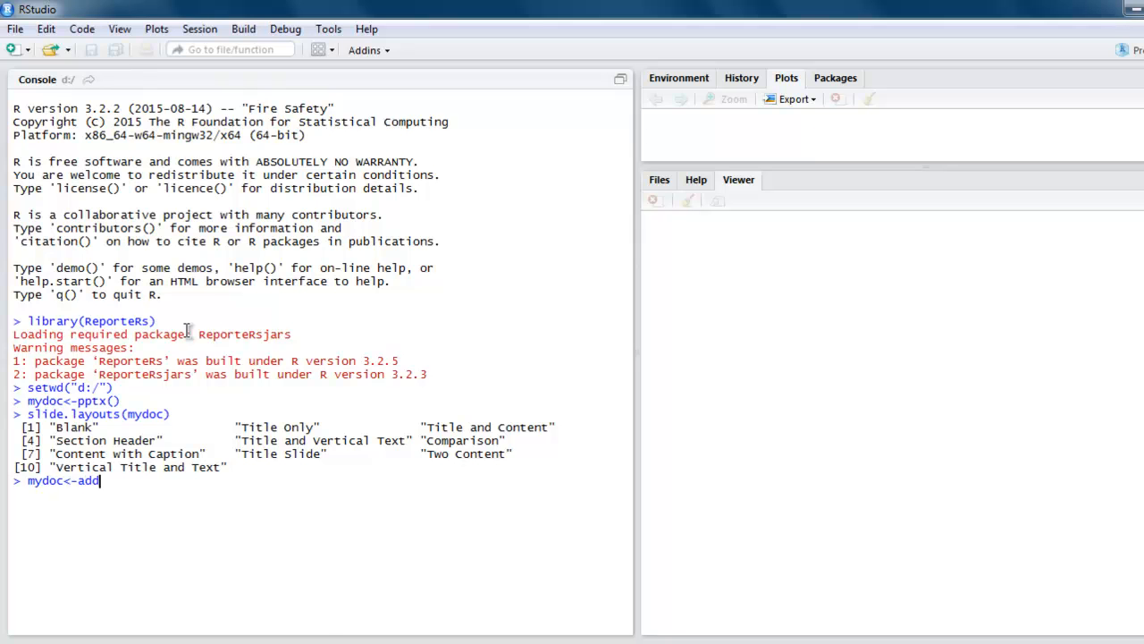
type("s")
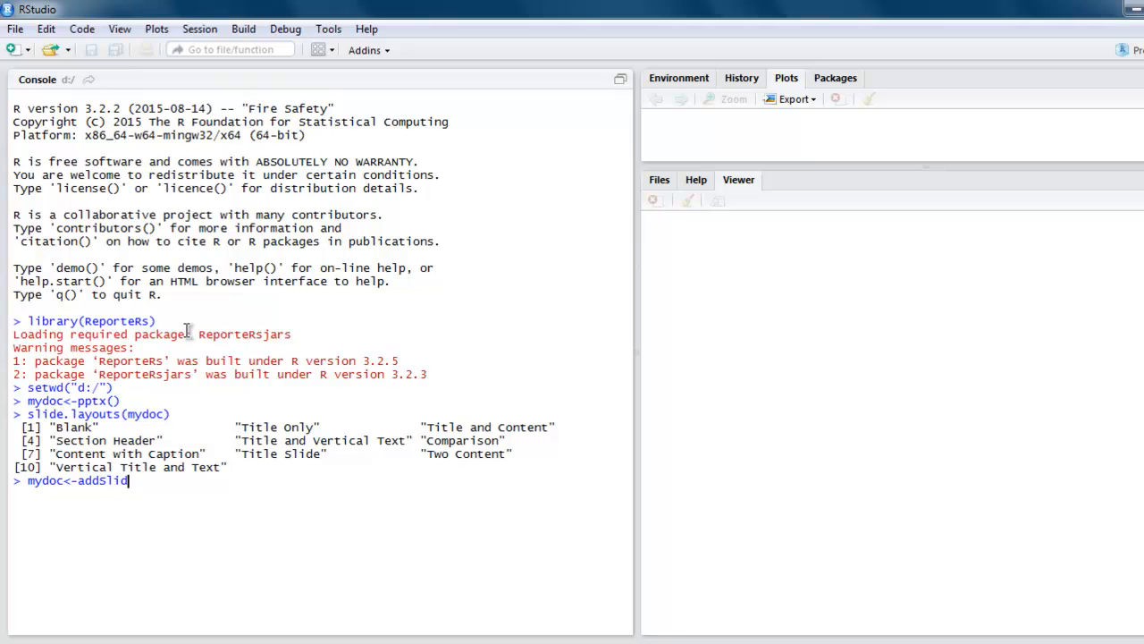
type("(")
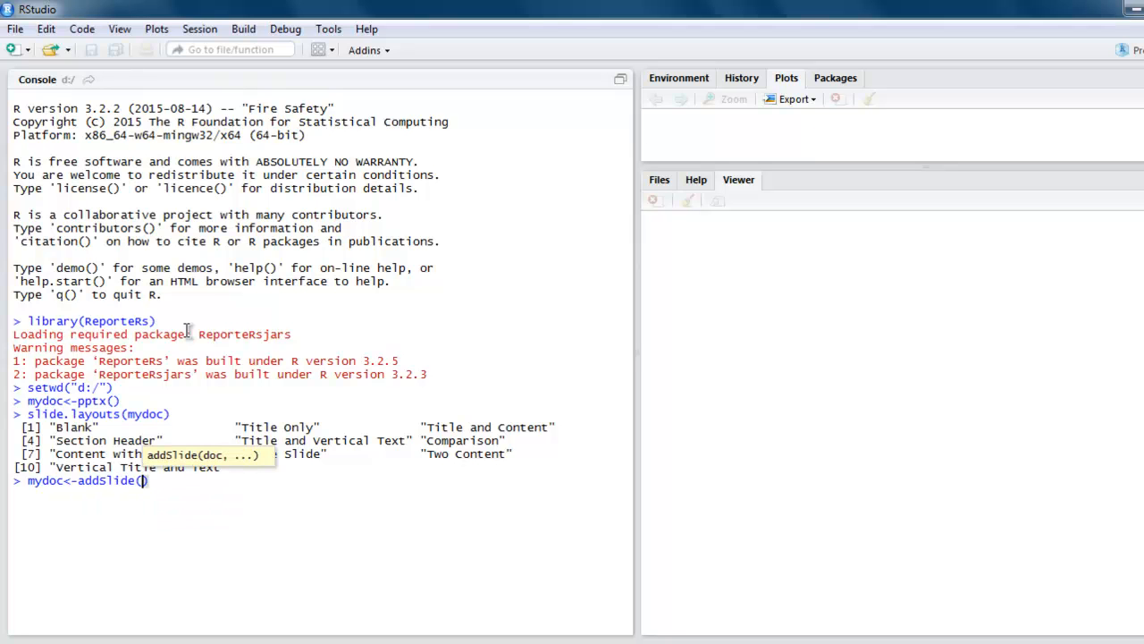
type("mydoc")
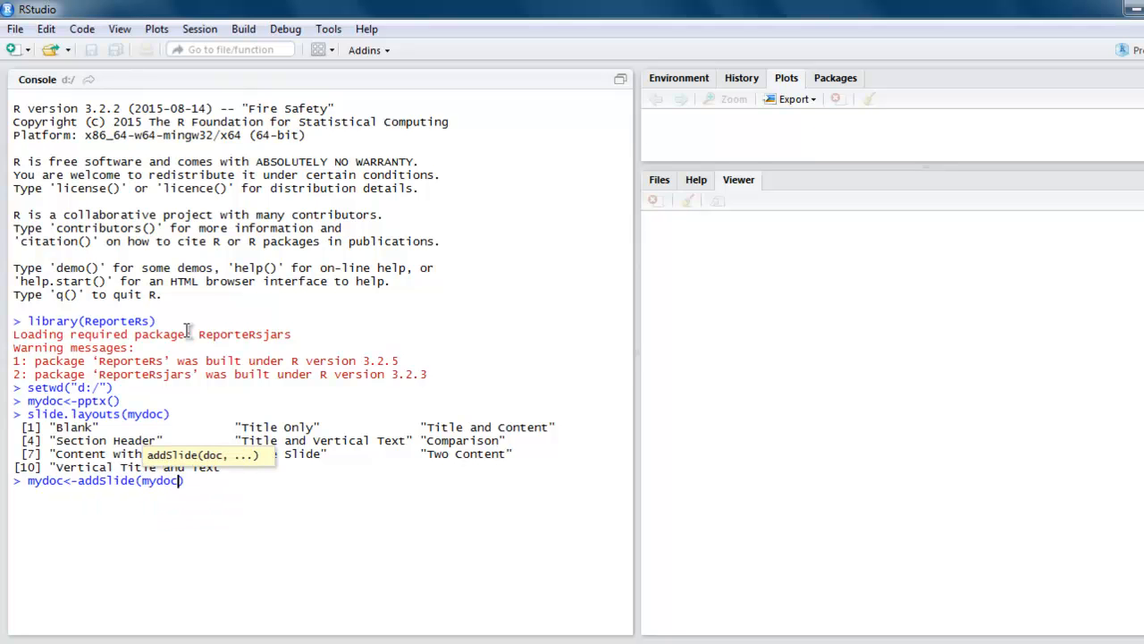
type(",\"Two\"")
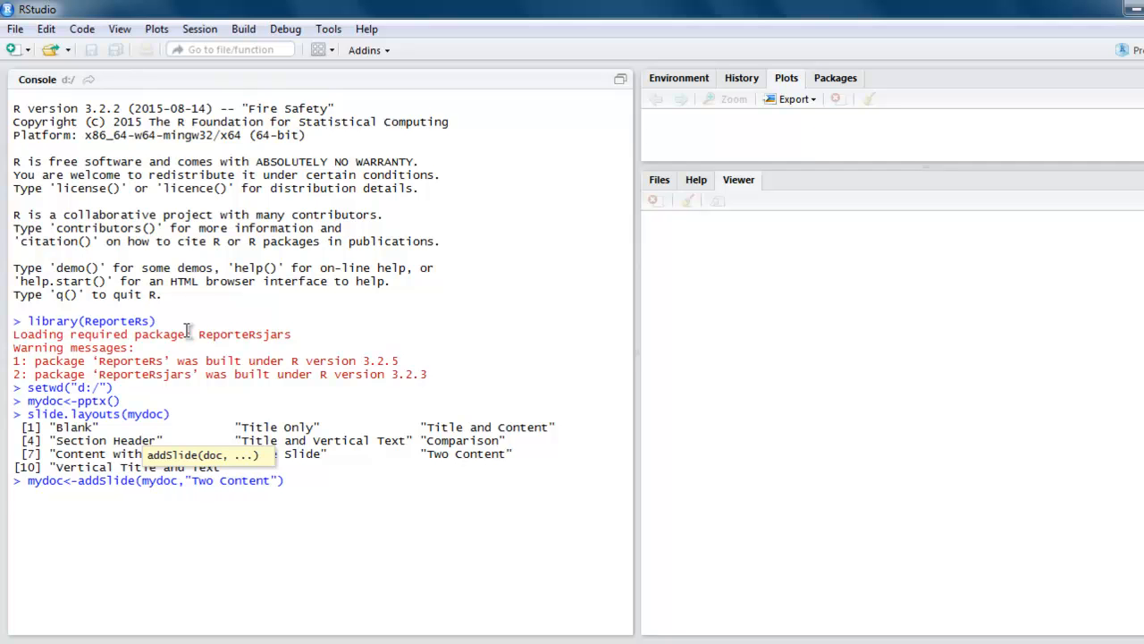
key("Return")
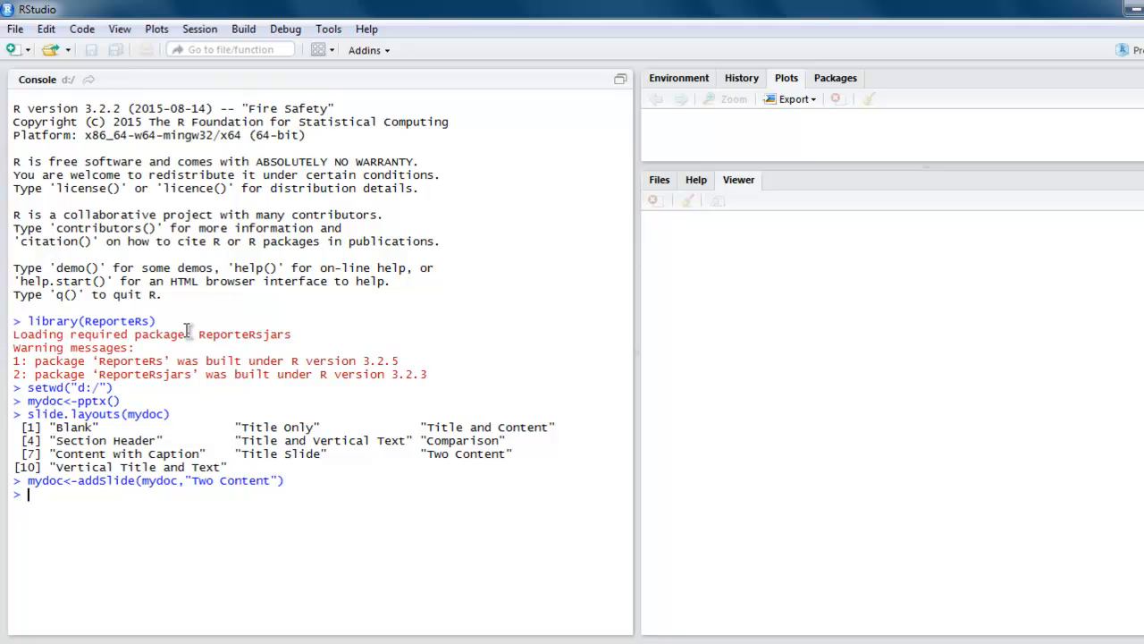
Give the new slide the title "Introduction" with addTitle
type("mydoc")
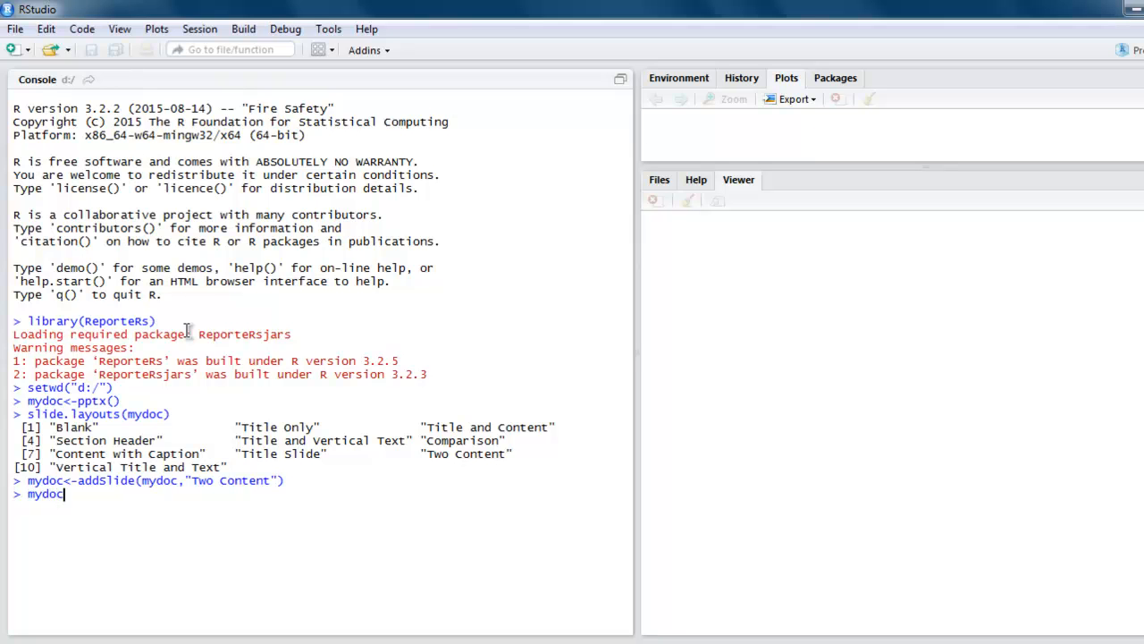
type("<-")
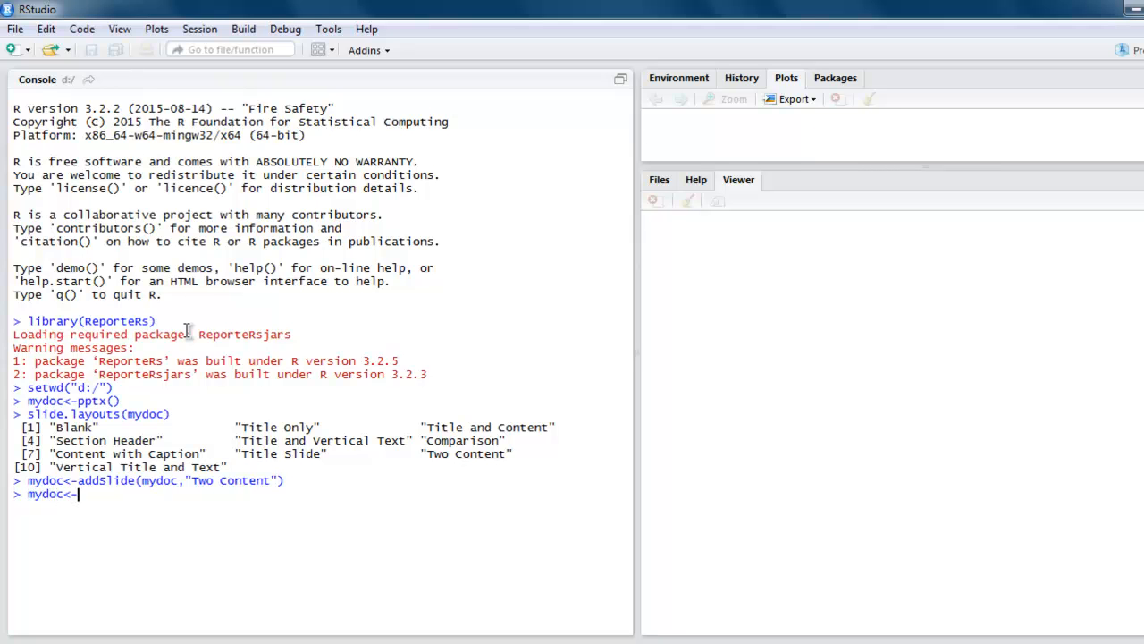
type("addTitle")
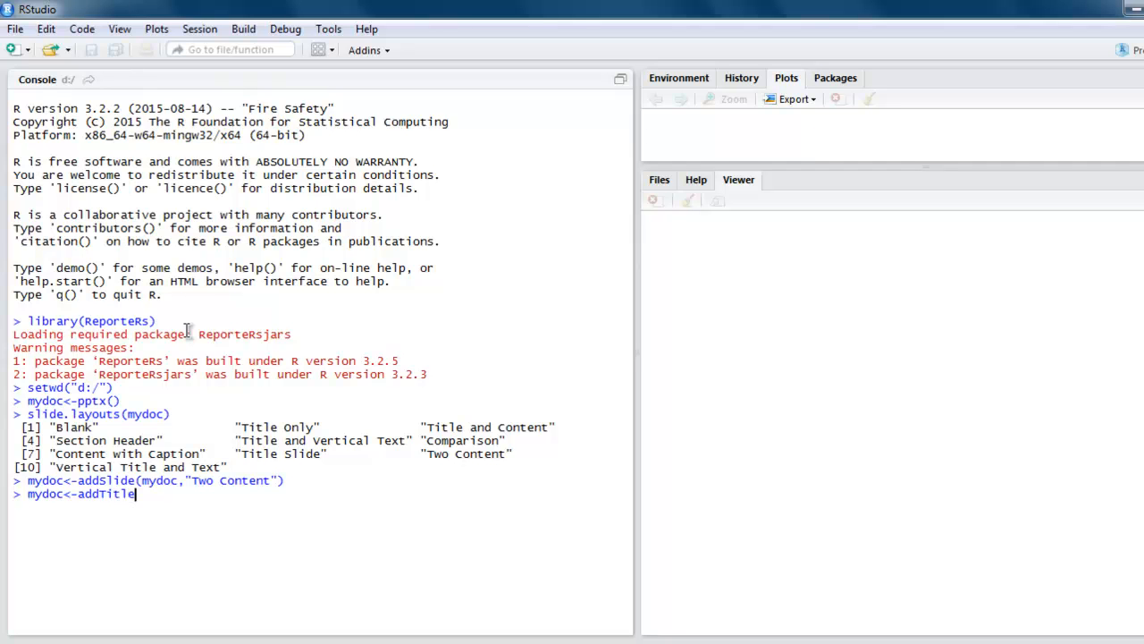
type("(")
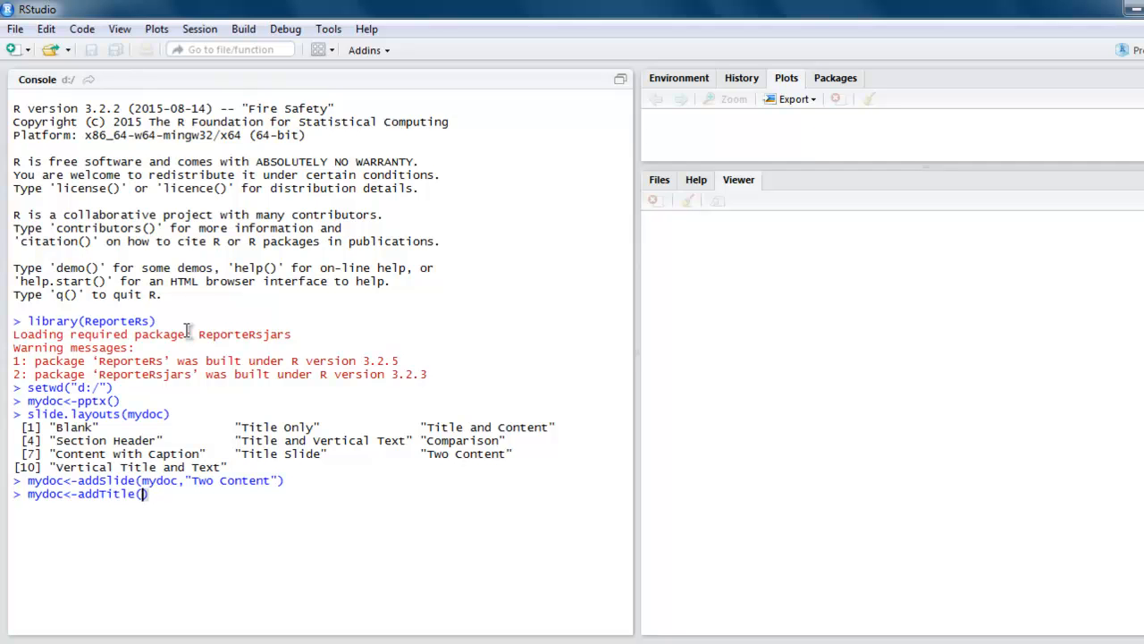
type("mydoc,")
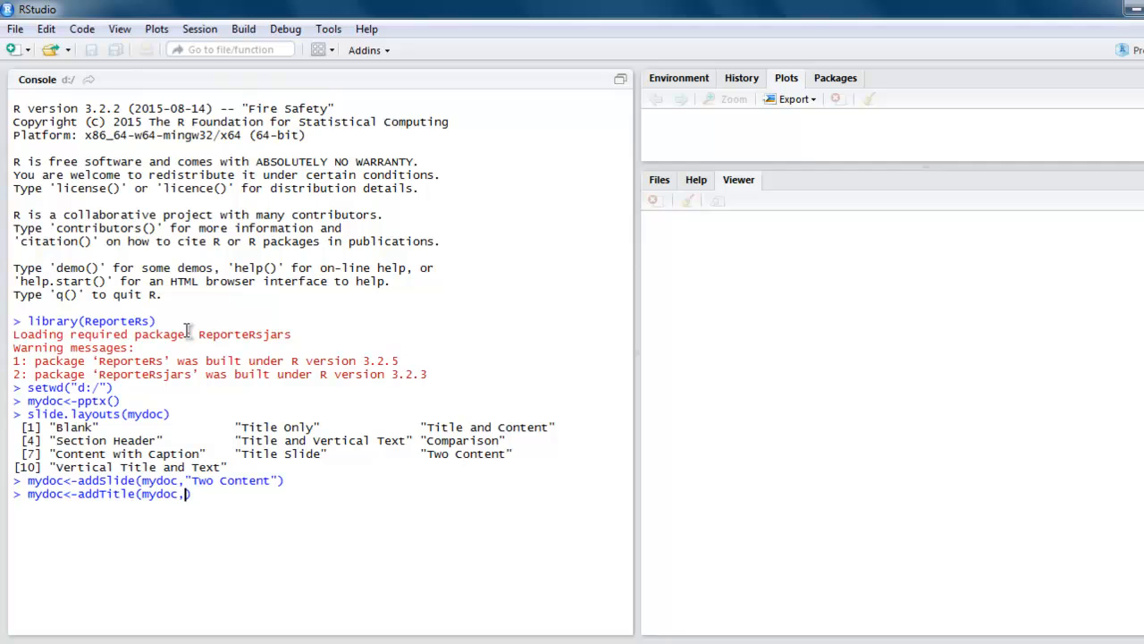
type("\"F\")")
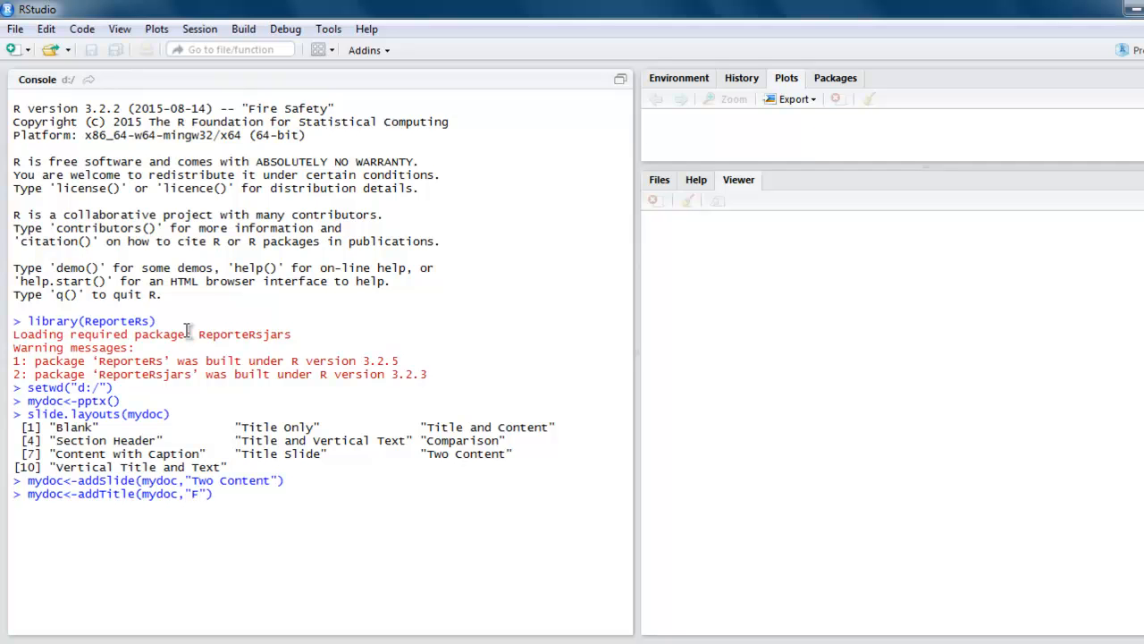
type("i")
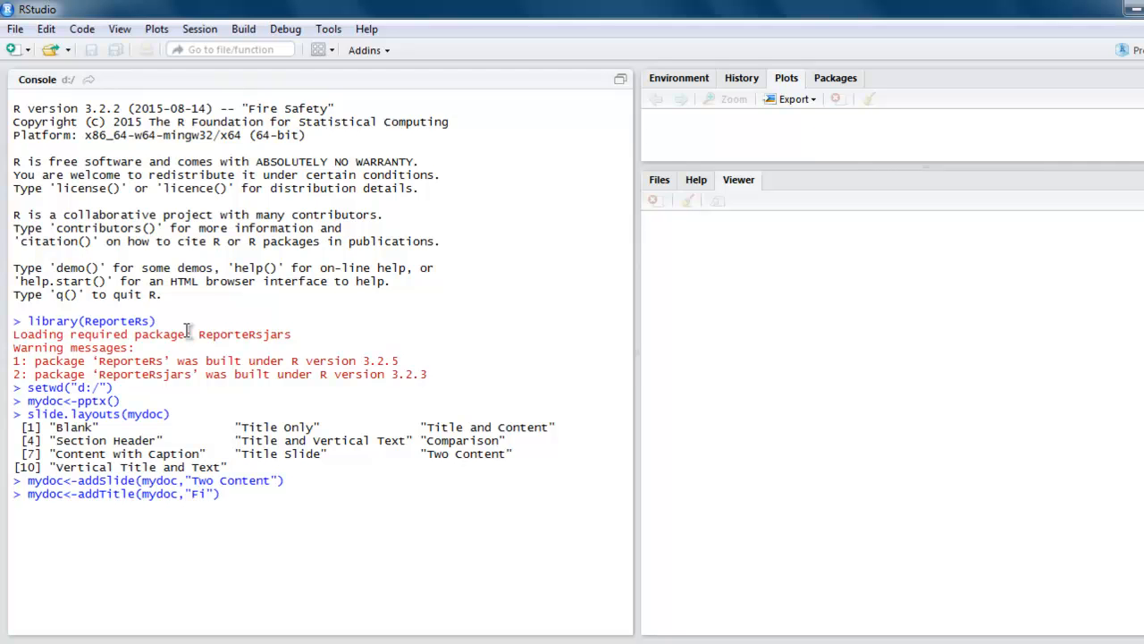
type("ntrod")
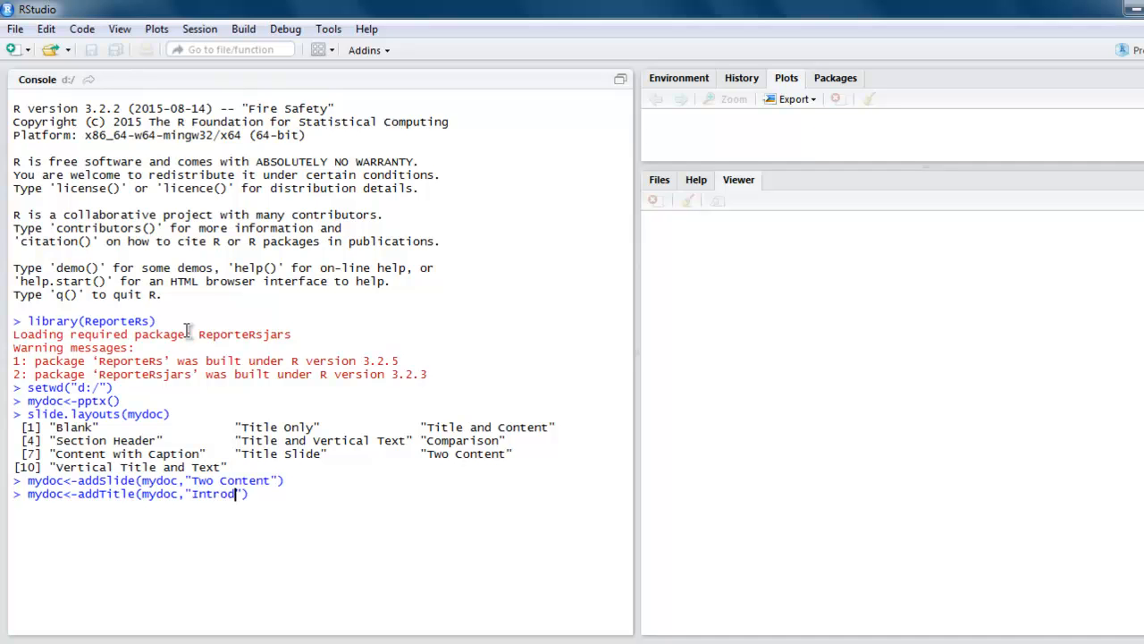
type("uction\")")
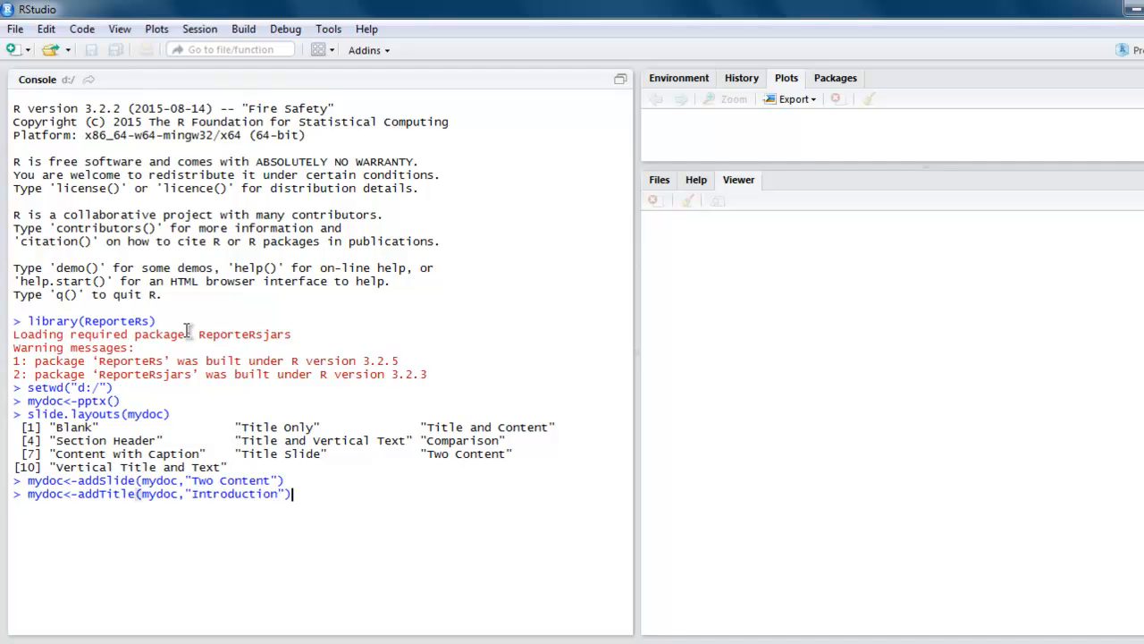
key("Return")
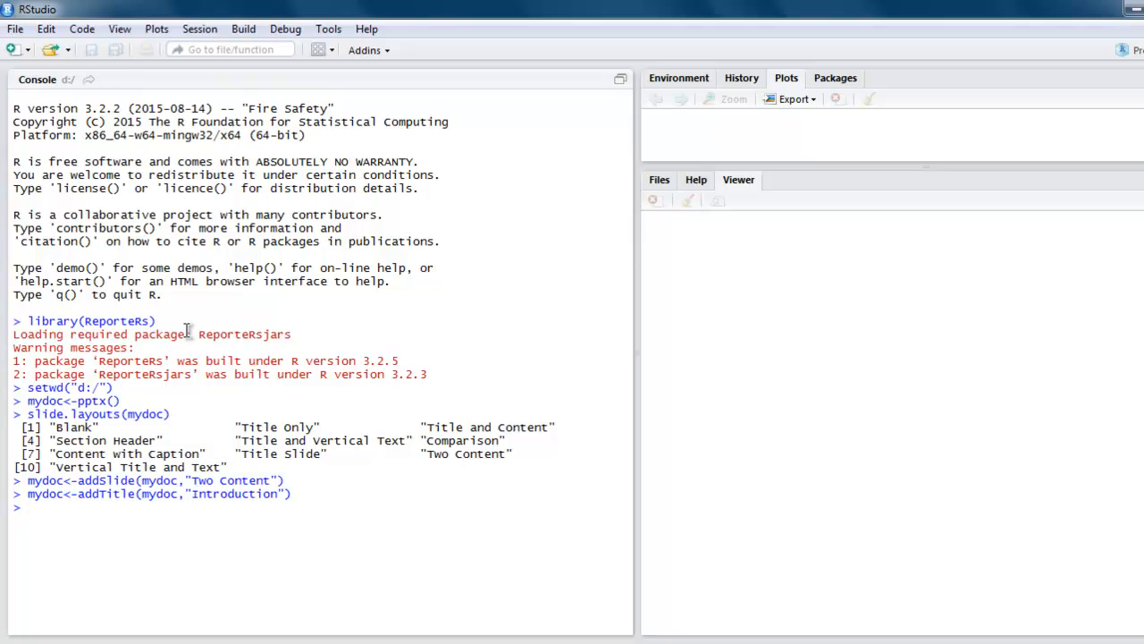
type("mydoc")
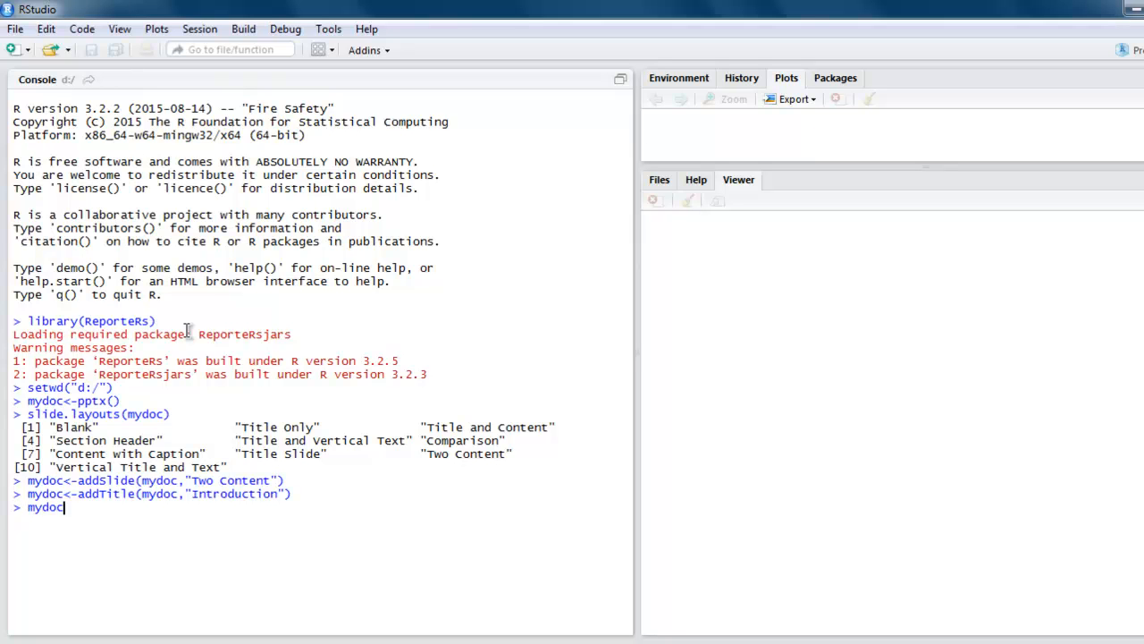
type("<-")
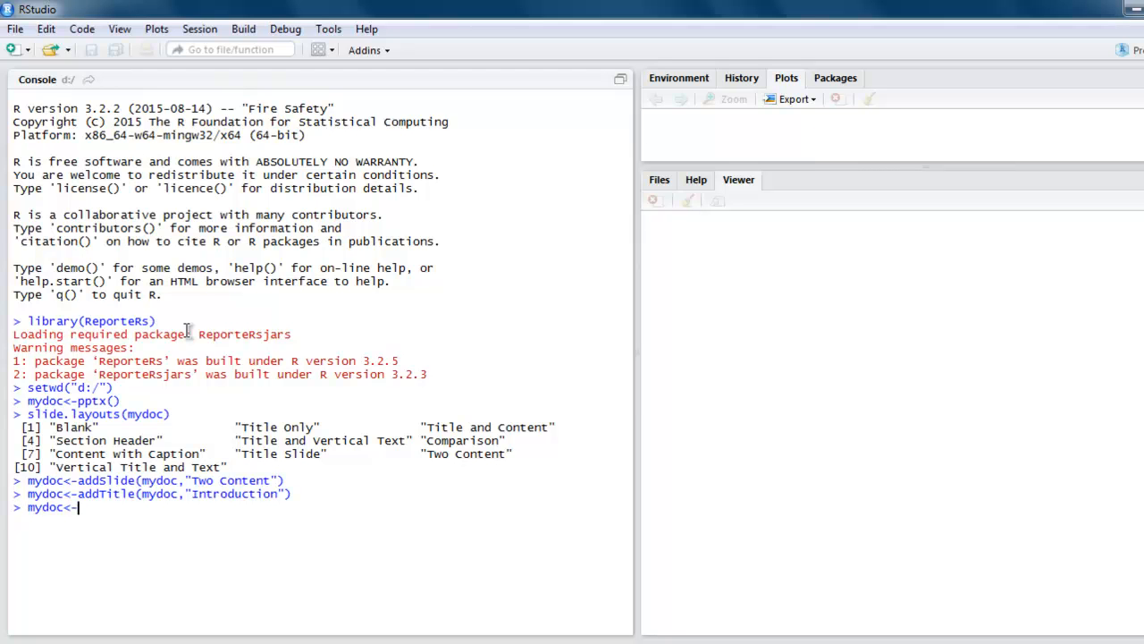
type("addFl")
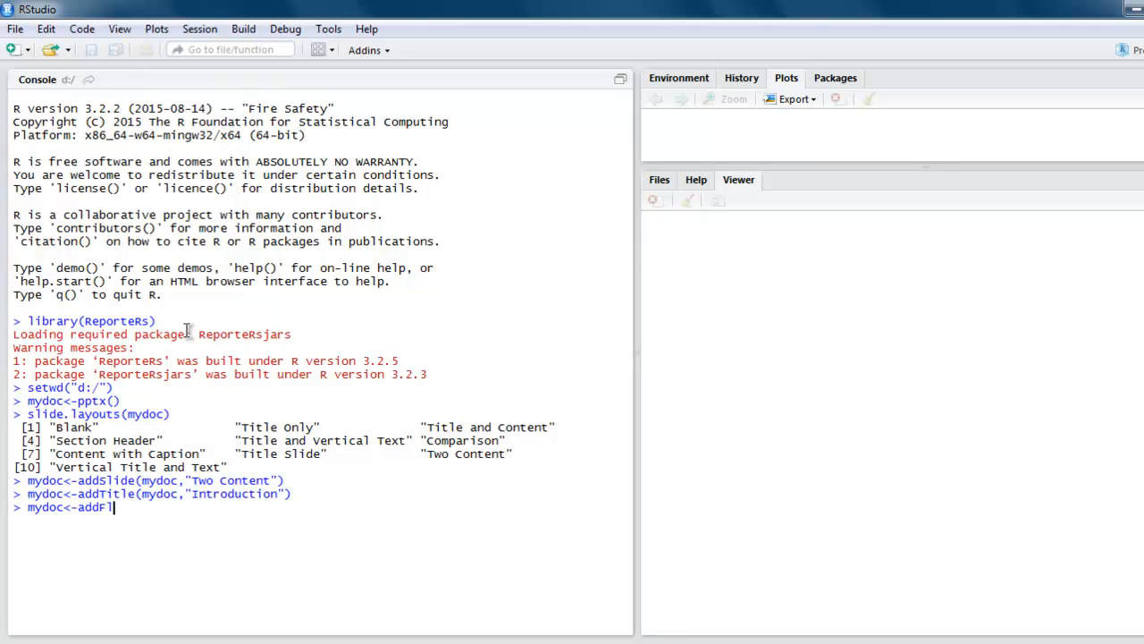
type("lexTable(m")
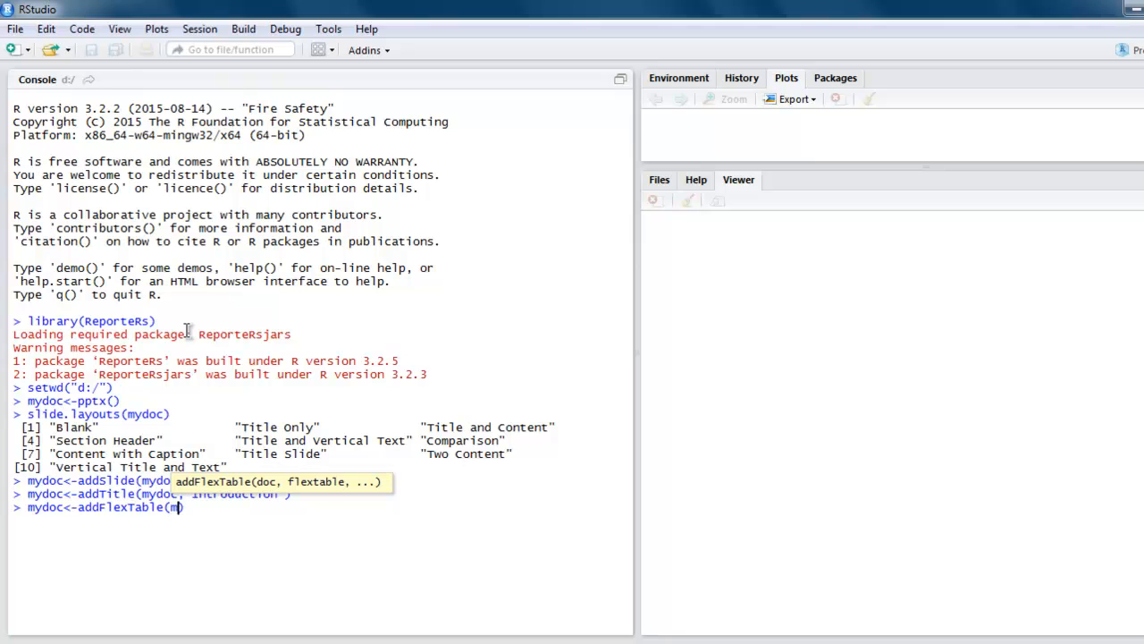
type("ydoc,")
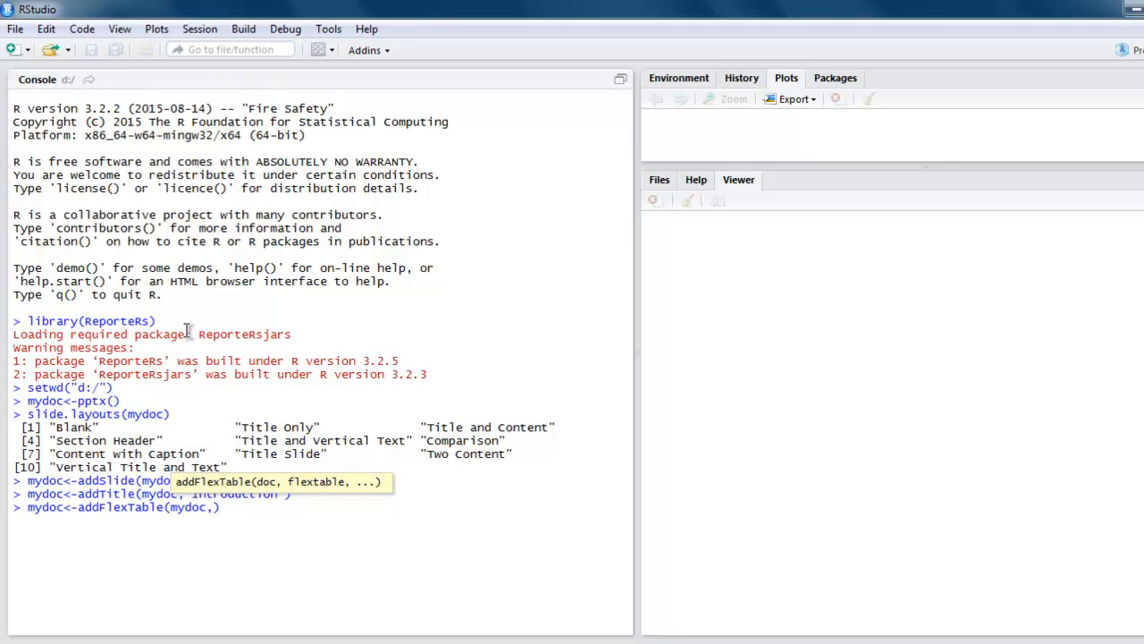
type("Flex")
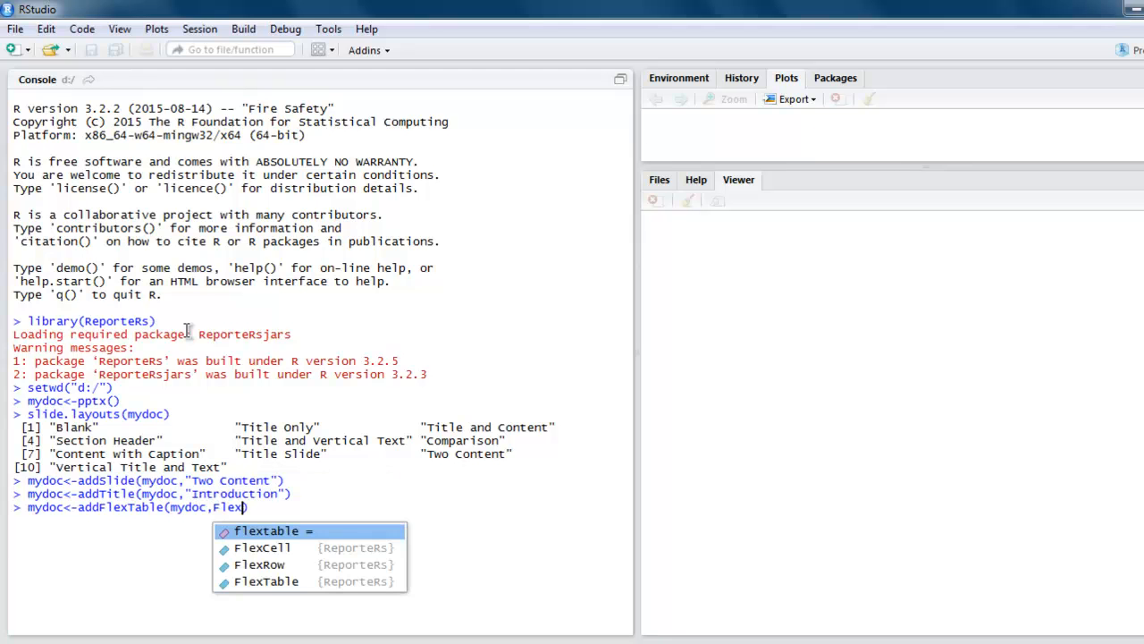
left_click(268, 529)
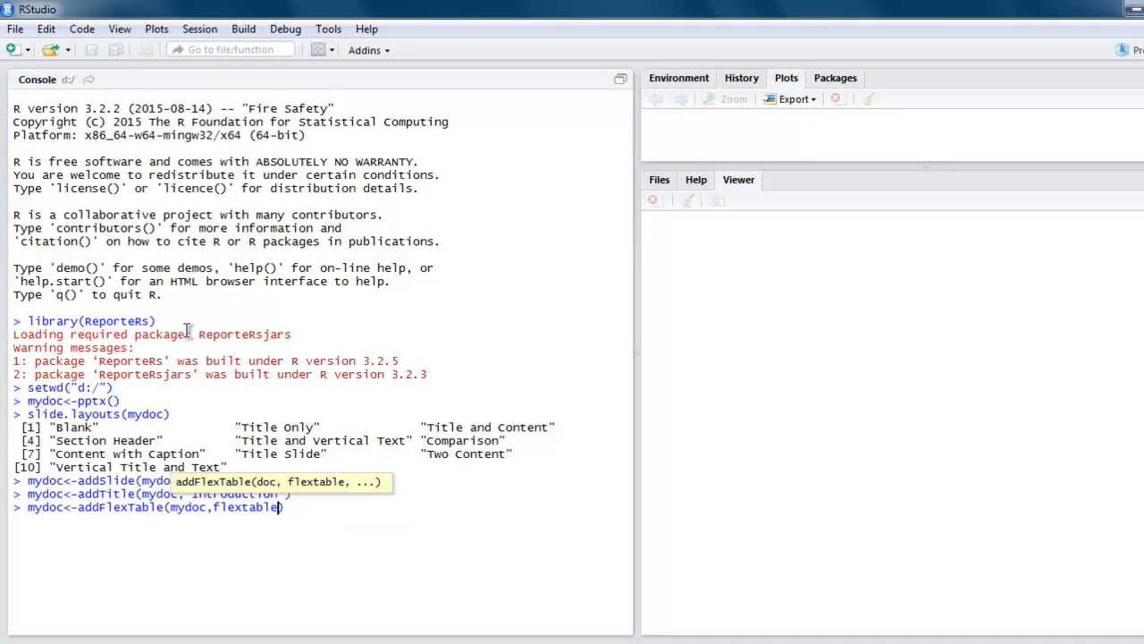
type("(")
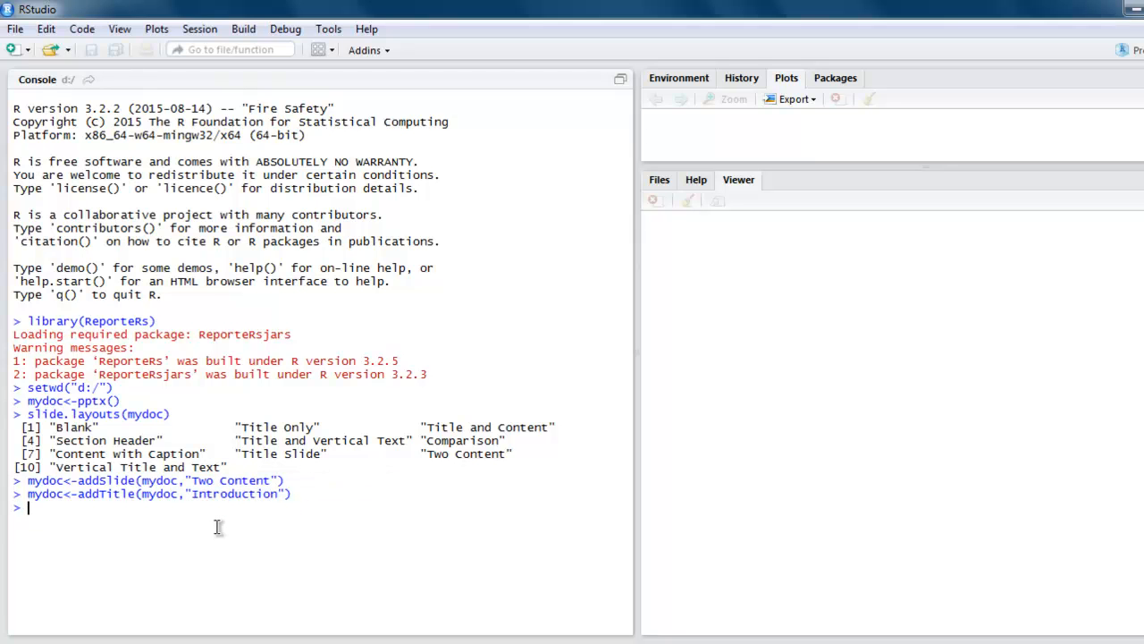
Load the datasets package and the iris data set
type("library(dataset")
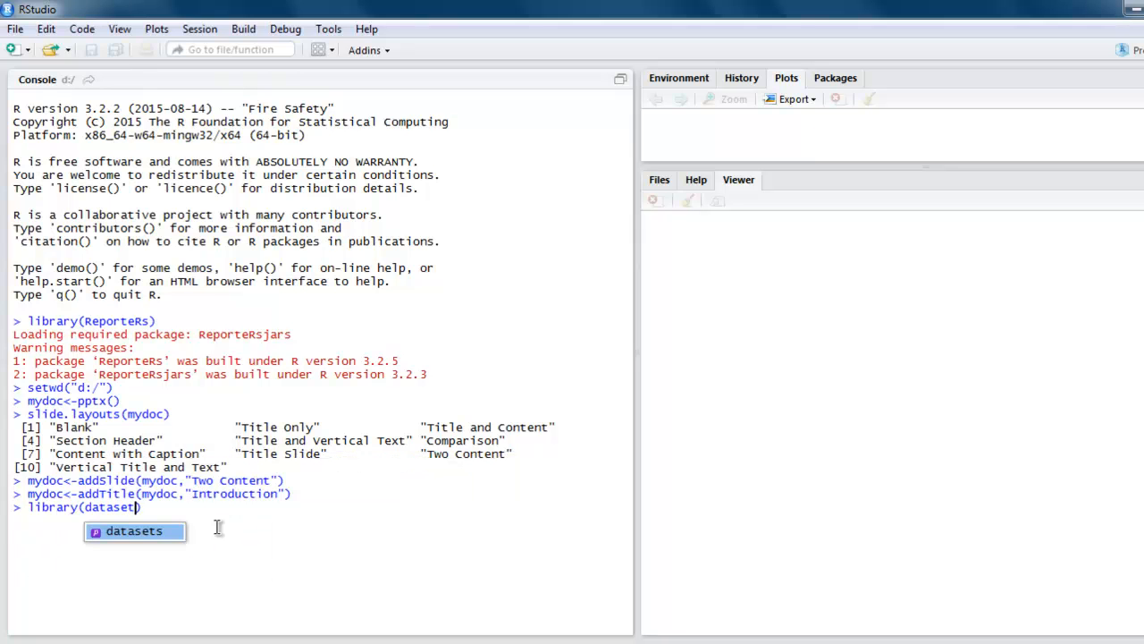
key("Return")
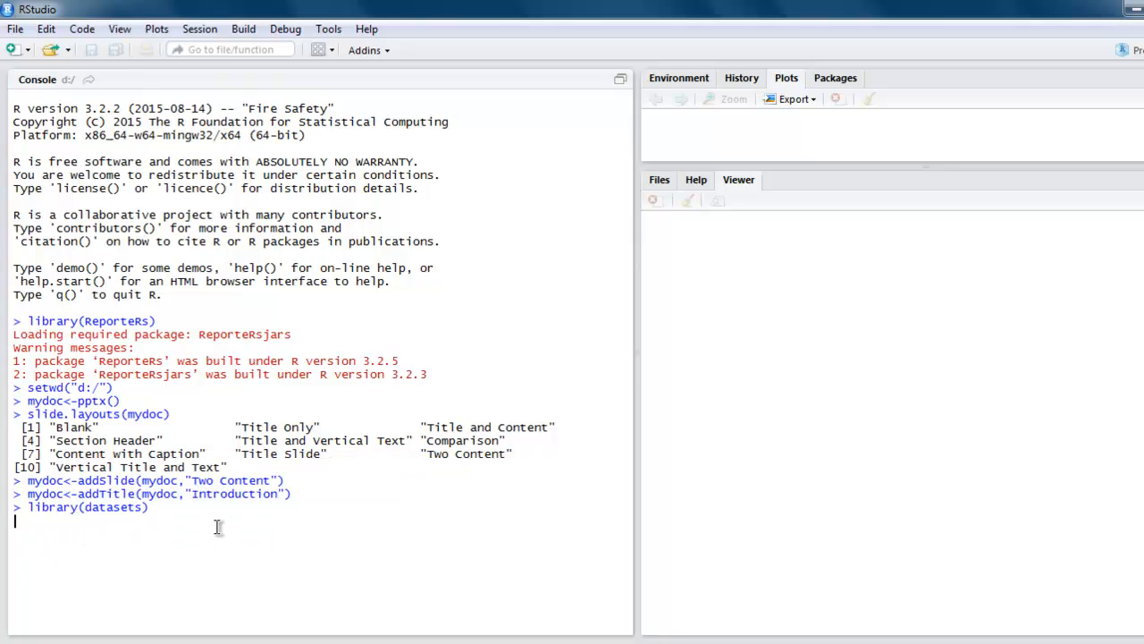
type("data(")
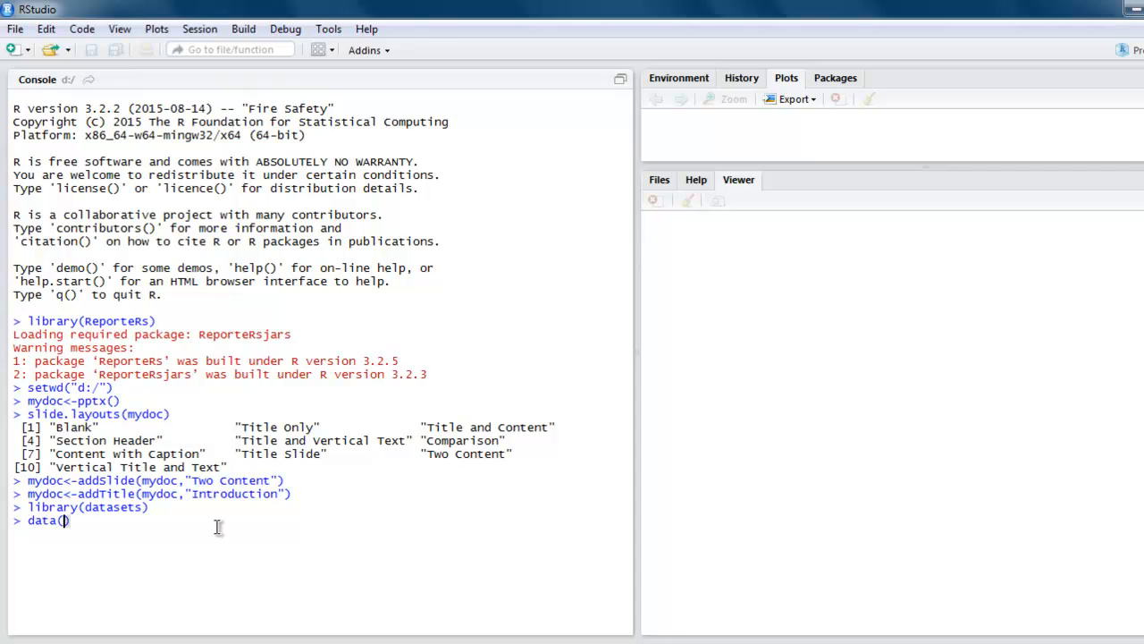
type("\"iris\"")
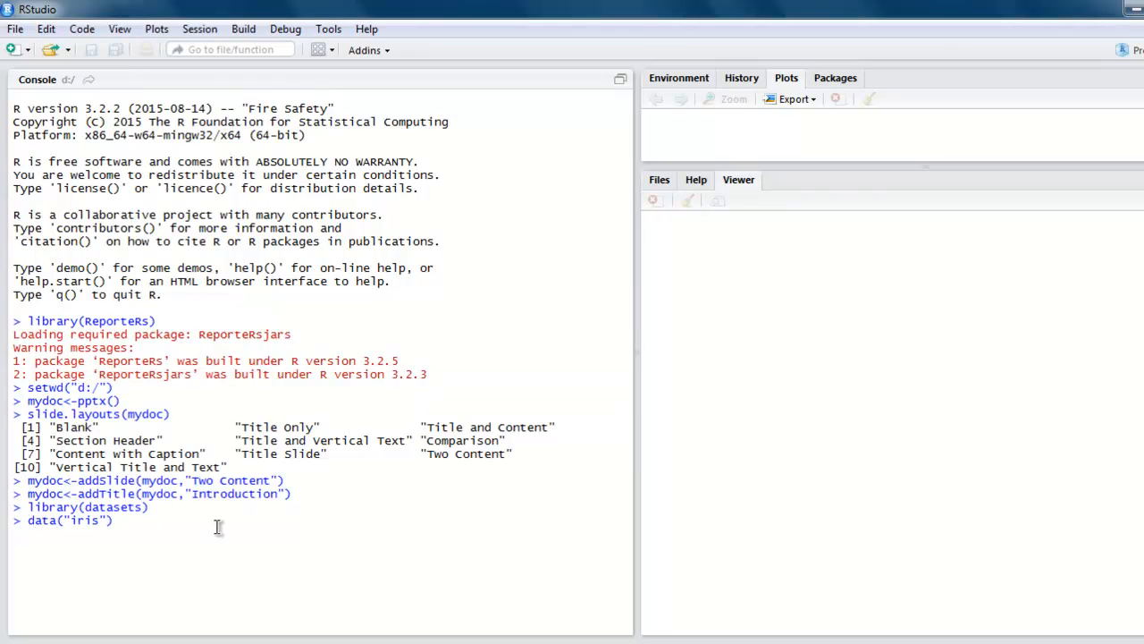
key("Return")
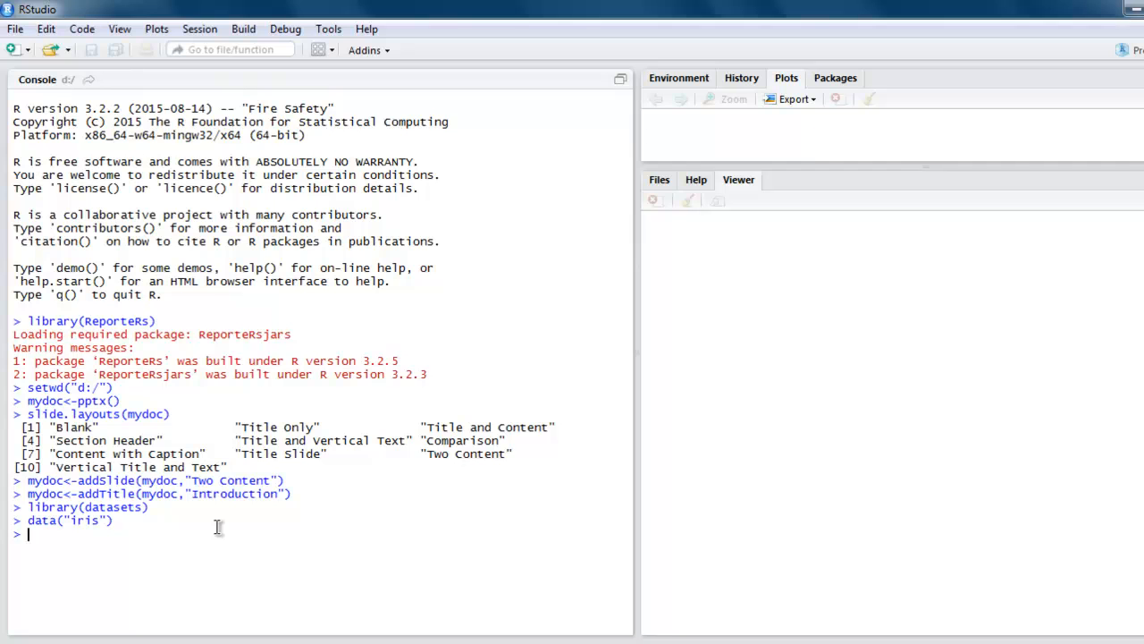
Run addFlexTable with flextable(iris[1:12,]), which fails with 'could not find function'
type("mydoc<-addTitle(mydoc,\"Introduction\")")
type("mydoc<-addFlexTable(mydoc,flextable(")
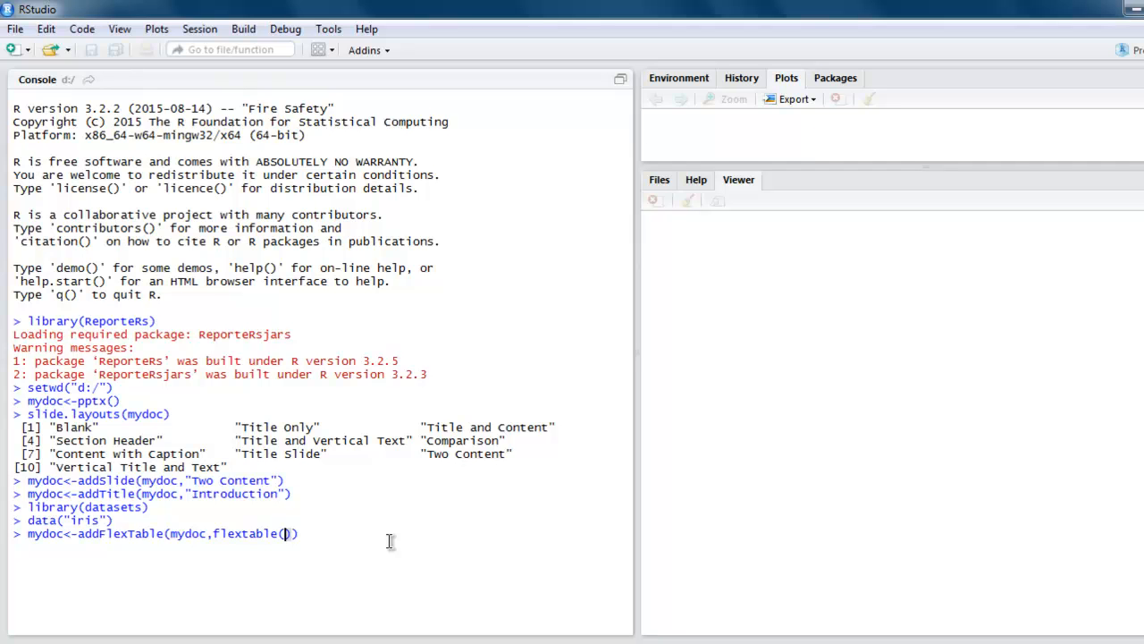
type("iris[1:12")
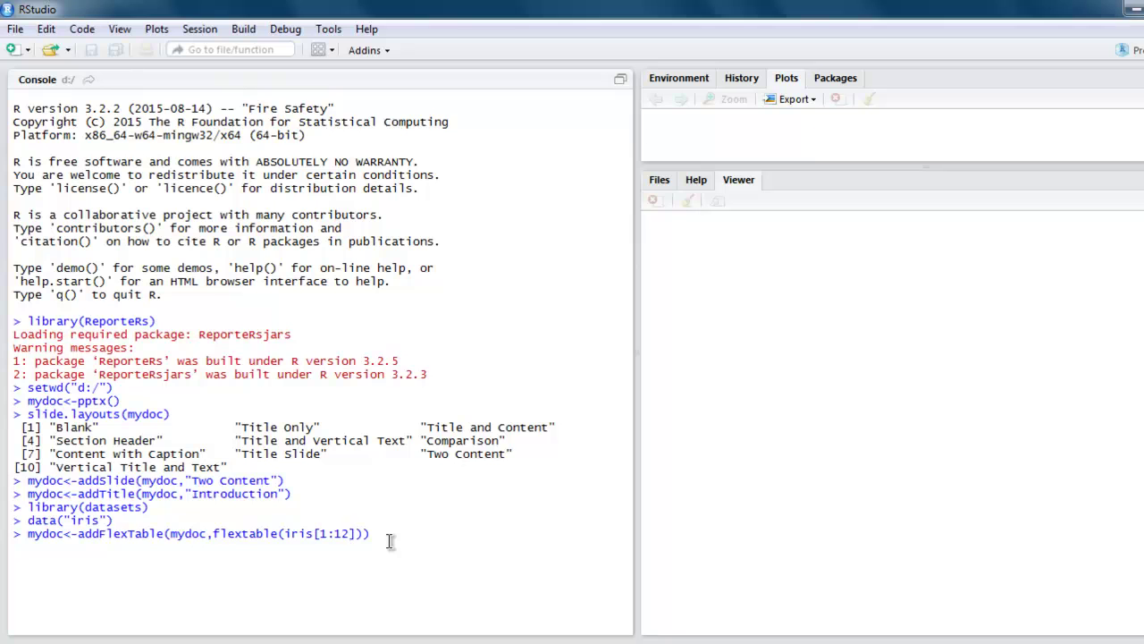
type(",")
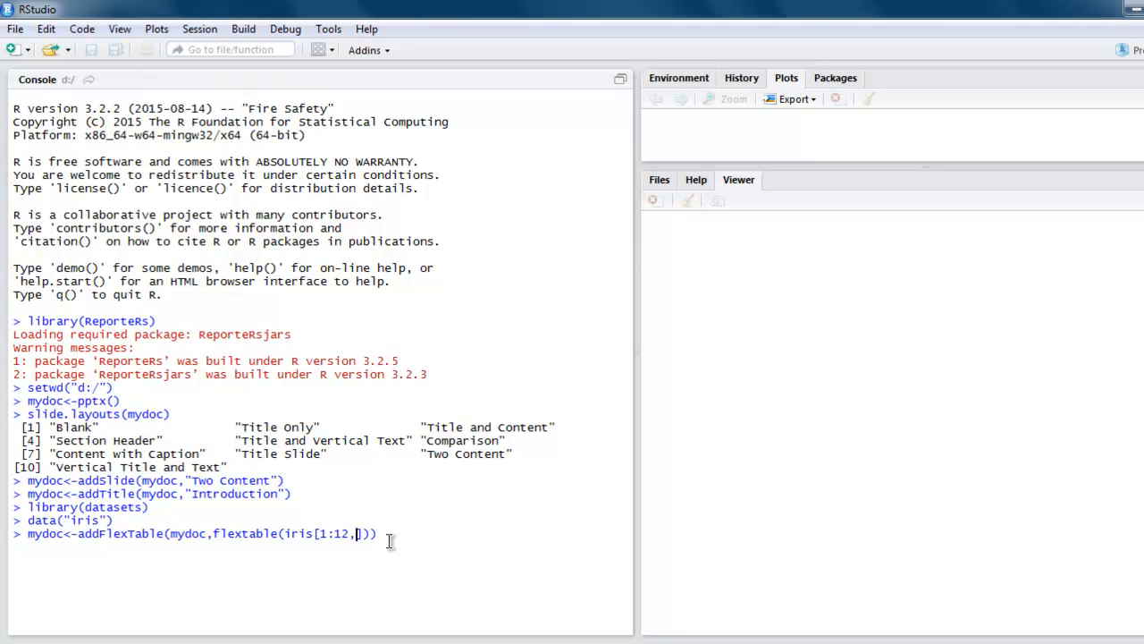
key("Return")
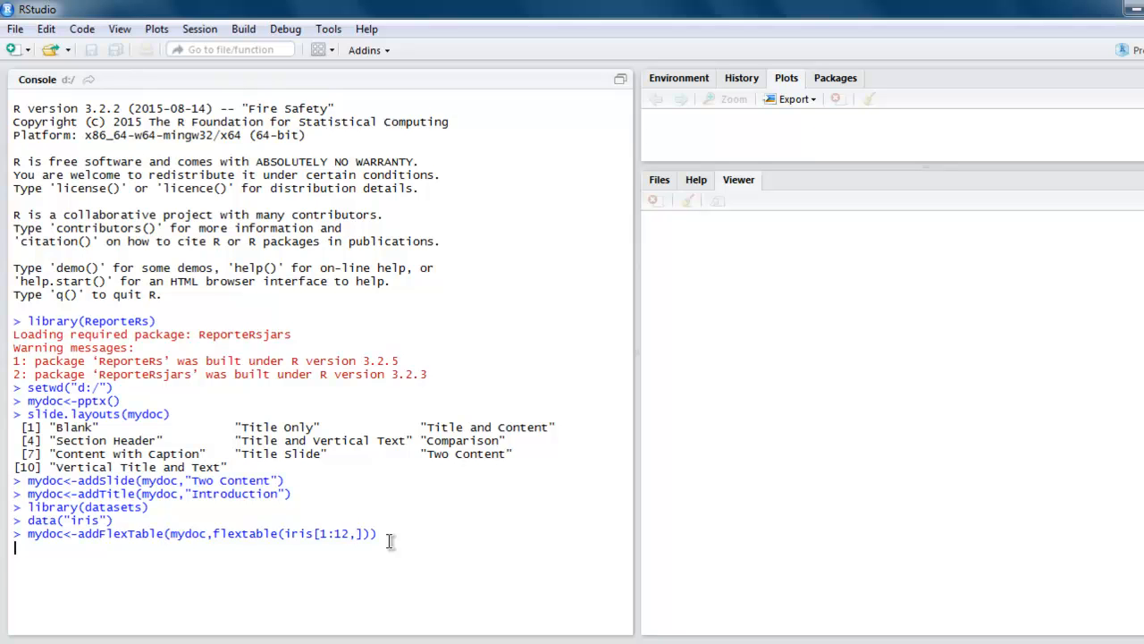
key("Return")
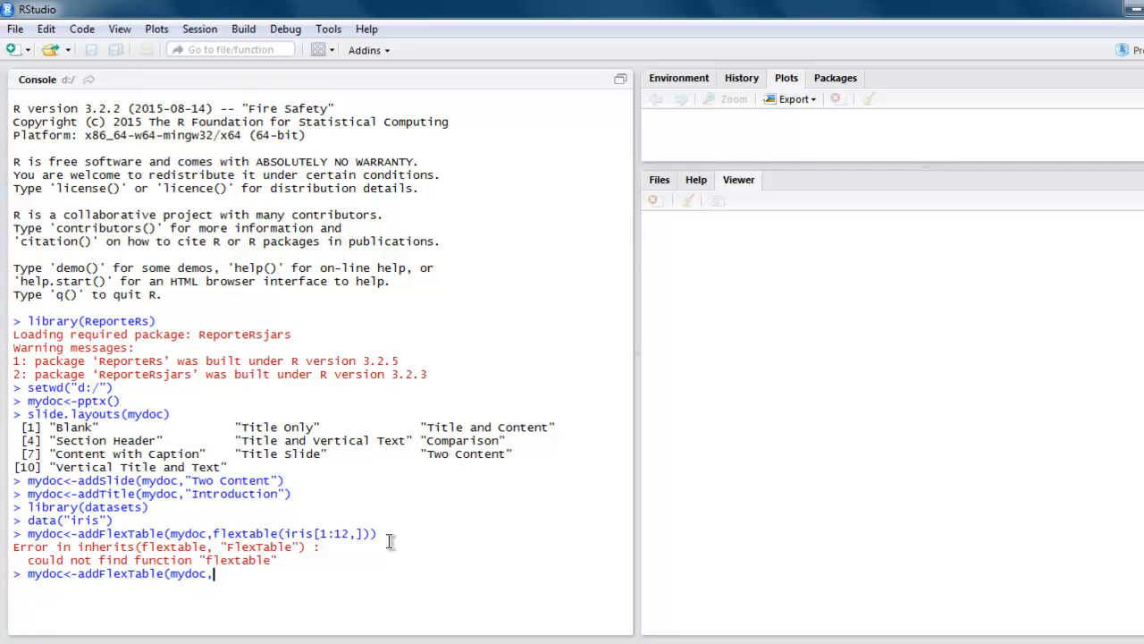
Add the first 12 iris rows as a table using FlexTable(iris[1:12,])
type("Flex")
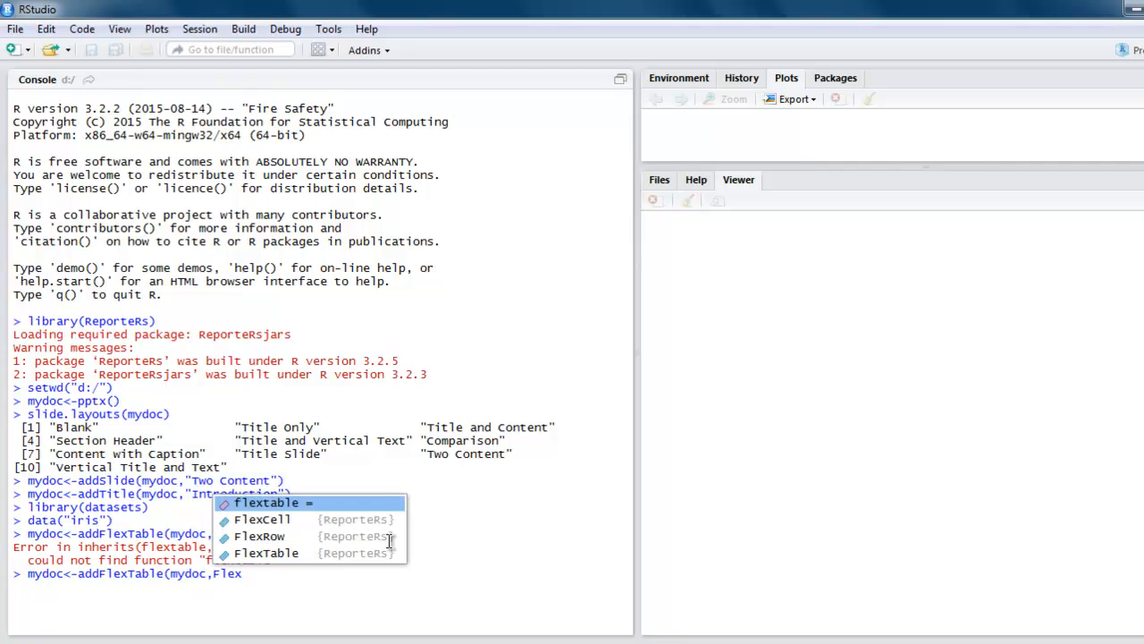
mouse_move(261, 536)
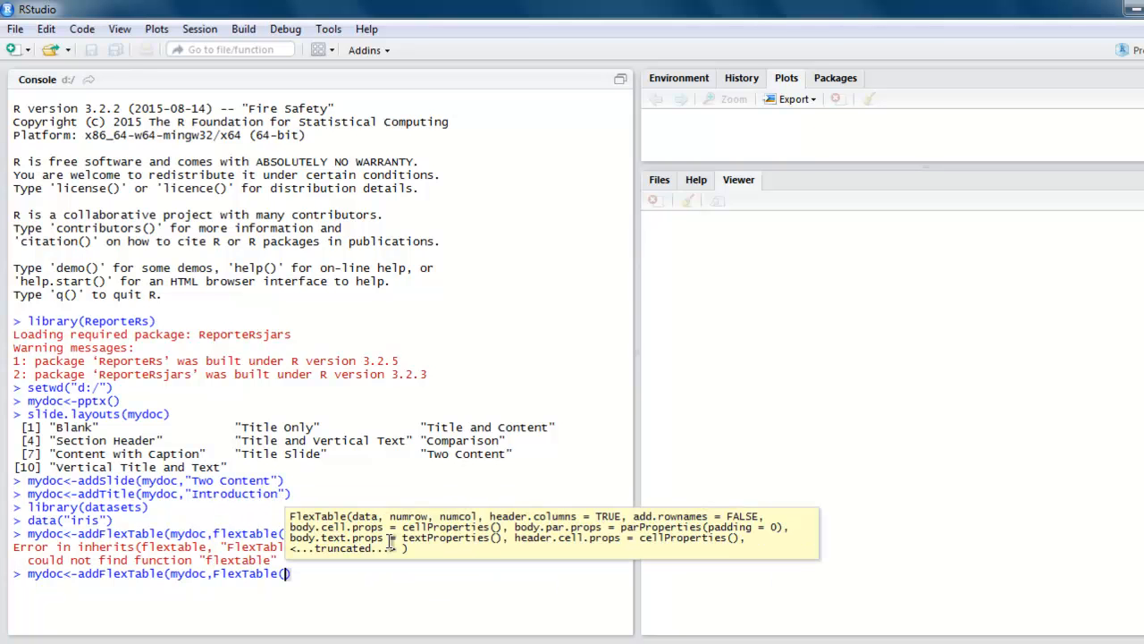
type("iris")
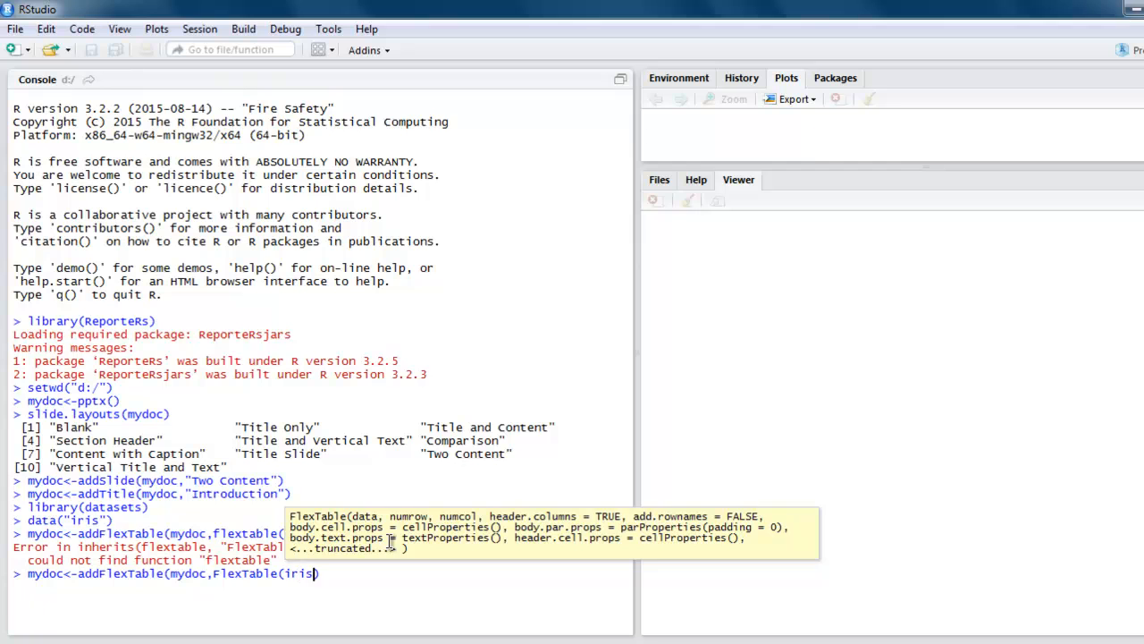
type("[1:1]")
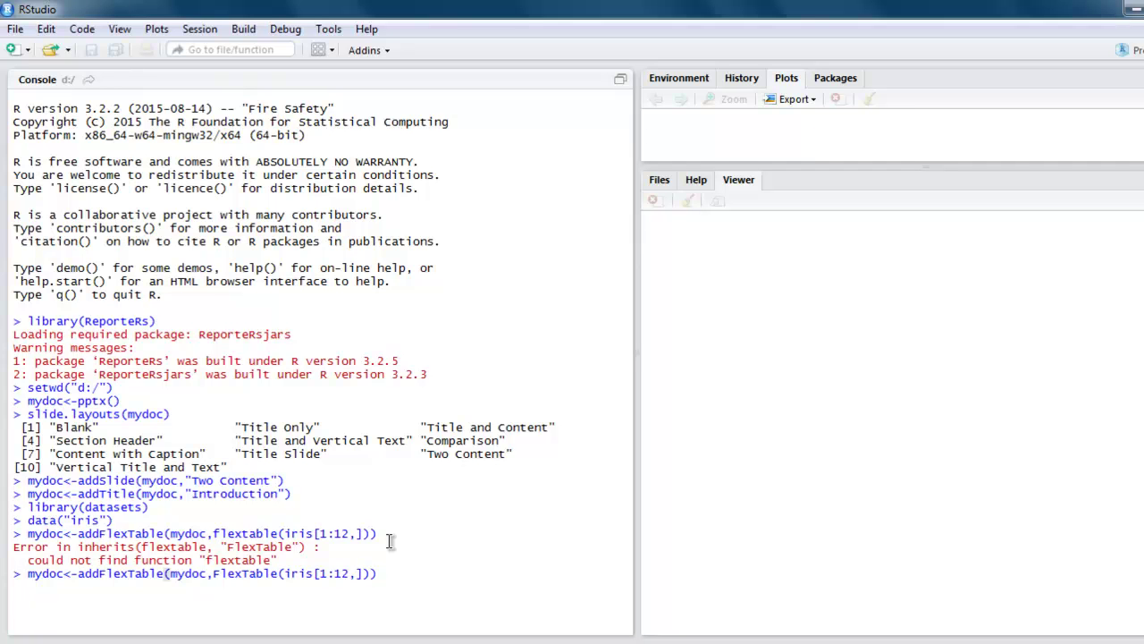
key("Return")
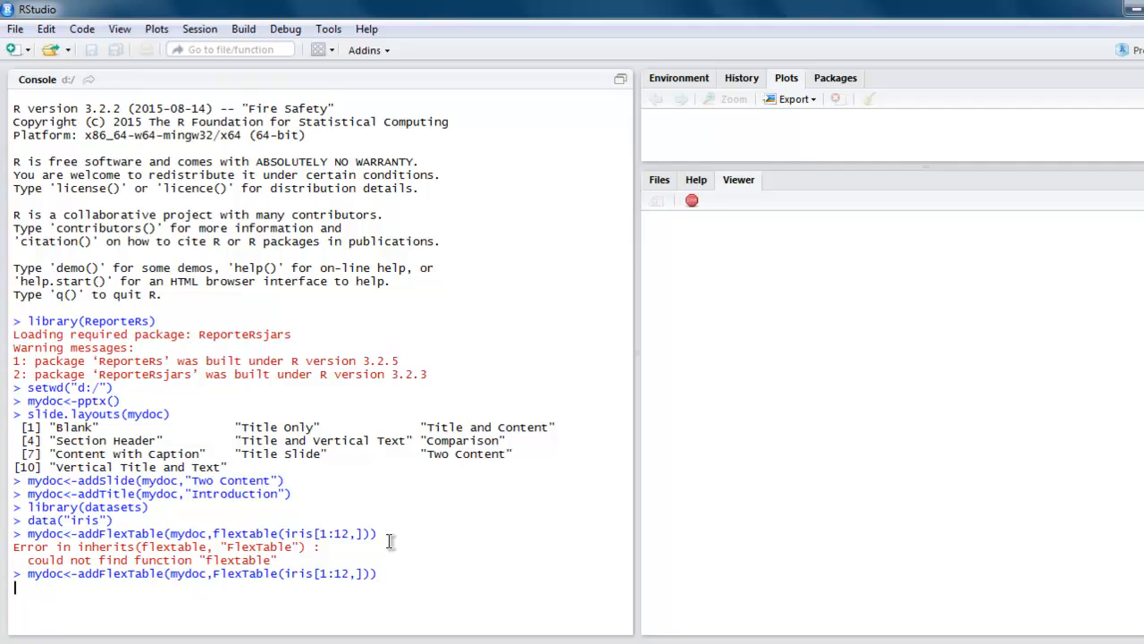
key("Return")
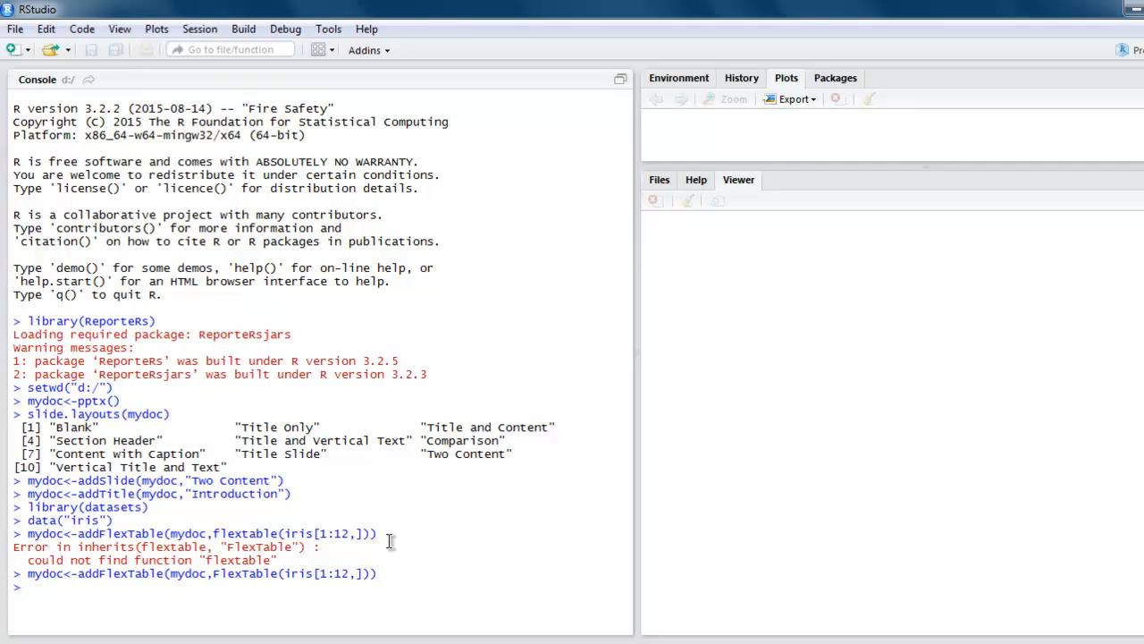
Add a paragraph reading "Hello PPT" to the slide with addParagraph
type("mydoc<-")
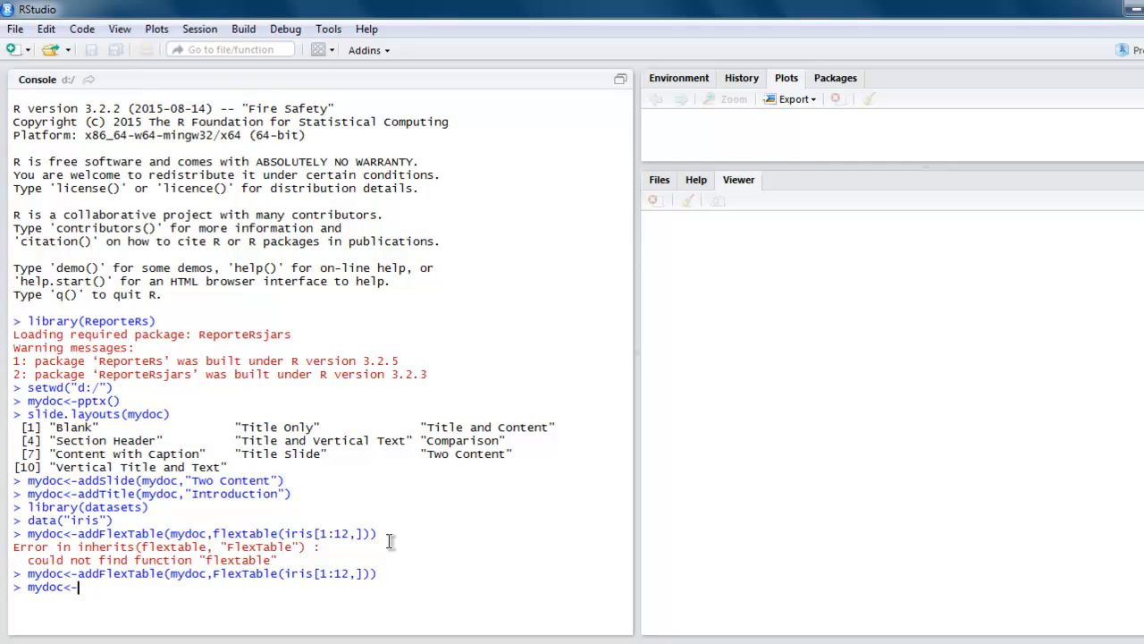
type("a")
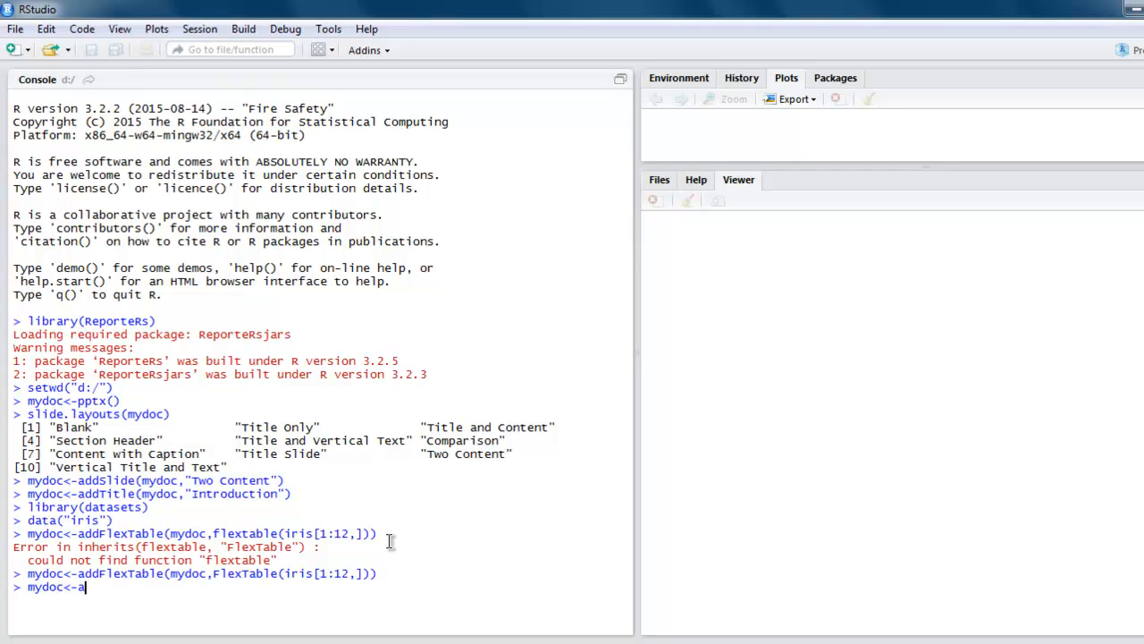
type("ddParagraph(m")
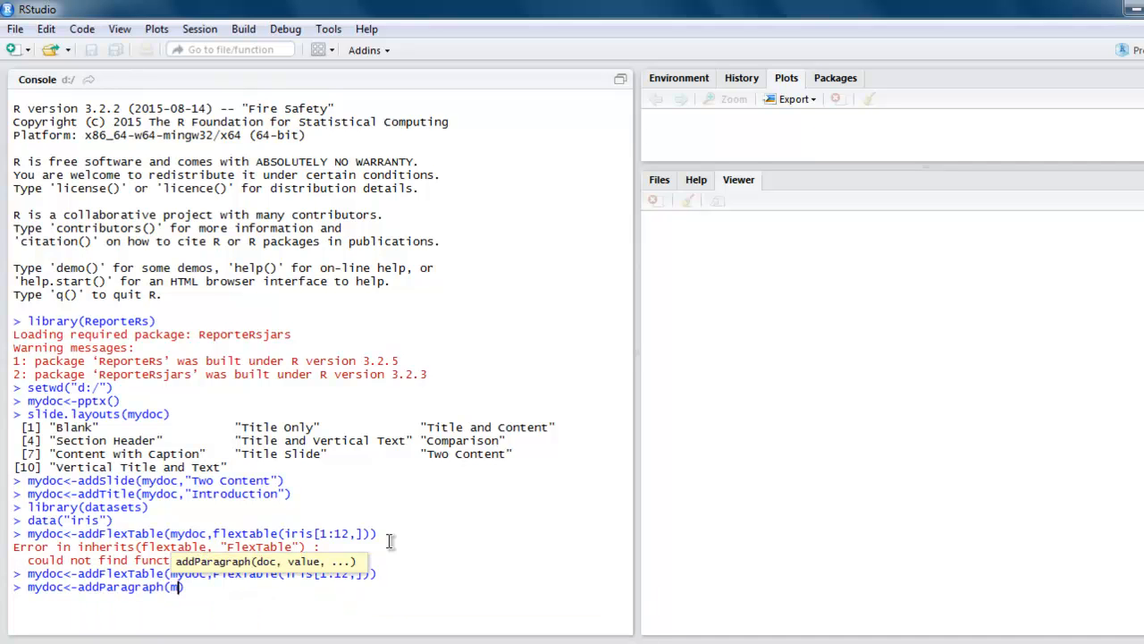
type("ydoc,")
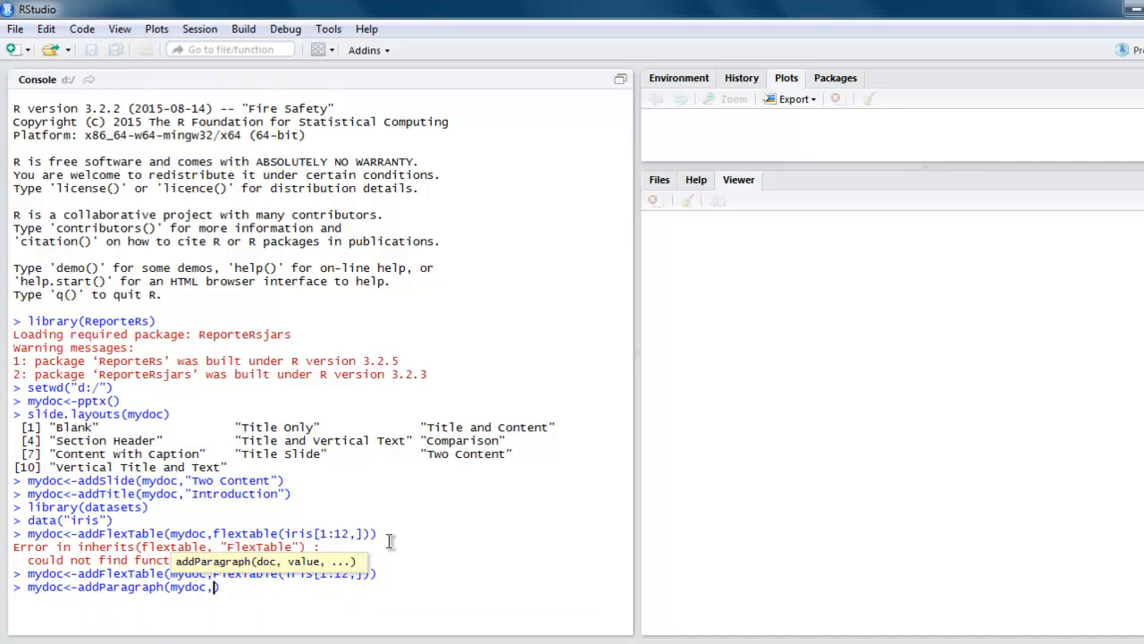
type("value=c")
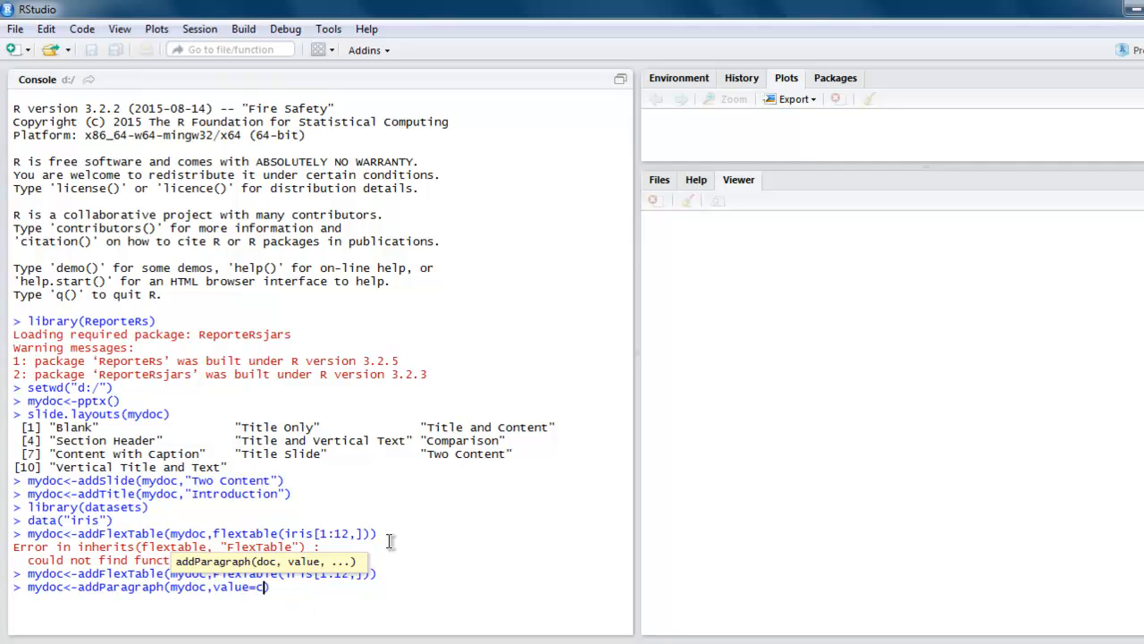
type("(\"He\"")
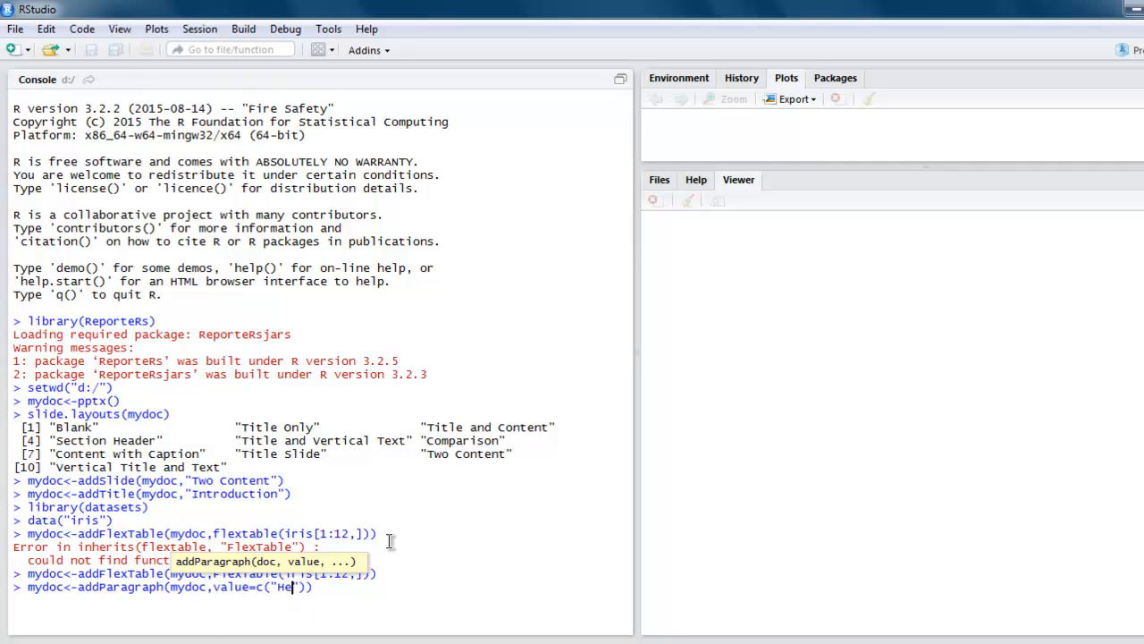
type("llo")
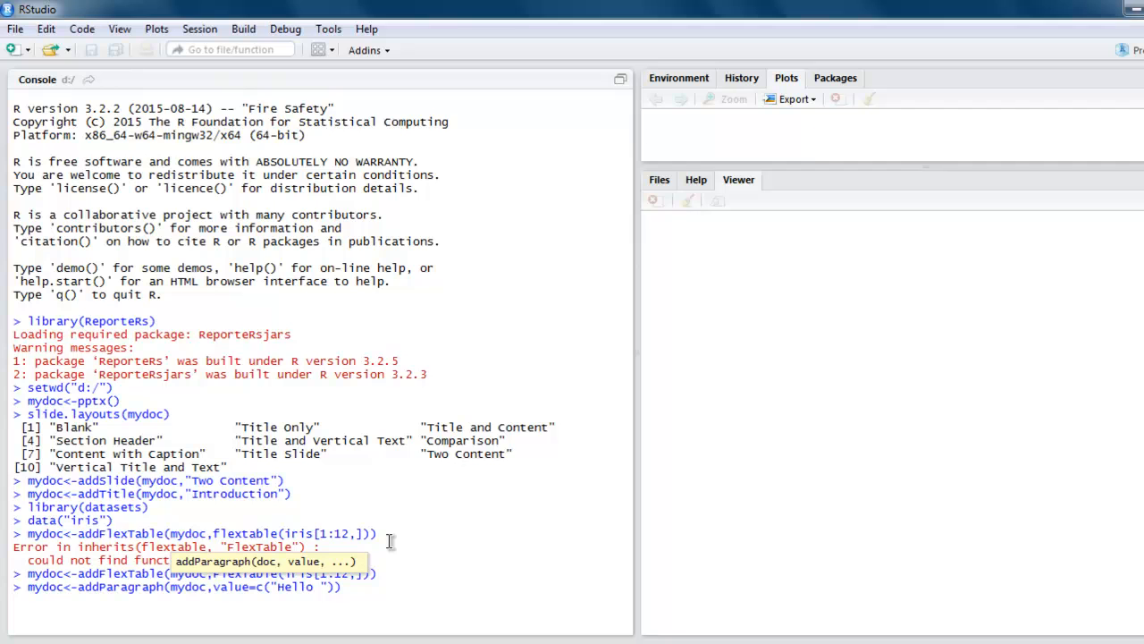
type("PPT")
key("Return")
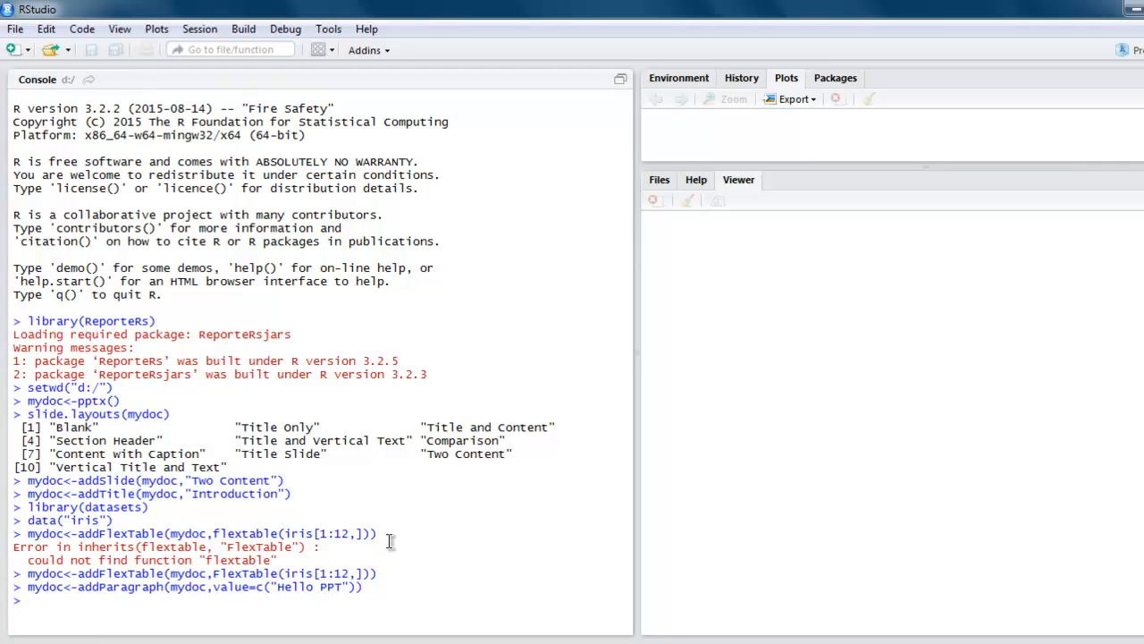
Add a second slide with the "Title and Content" layout
type("mydoc<")
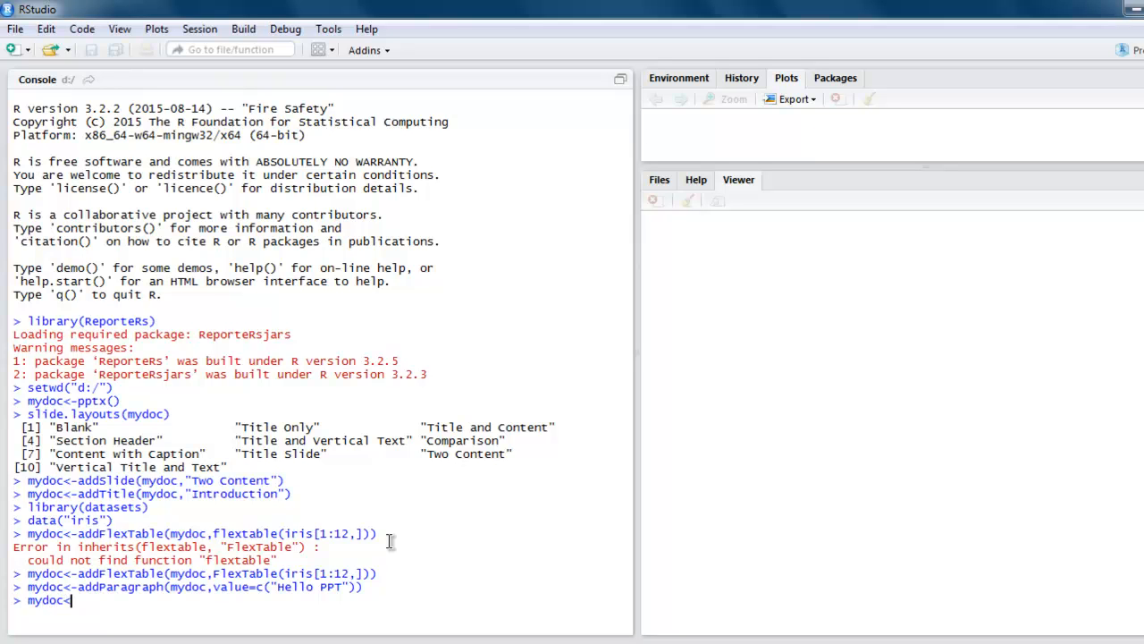
type("-")
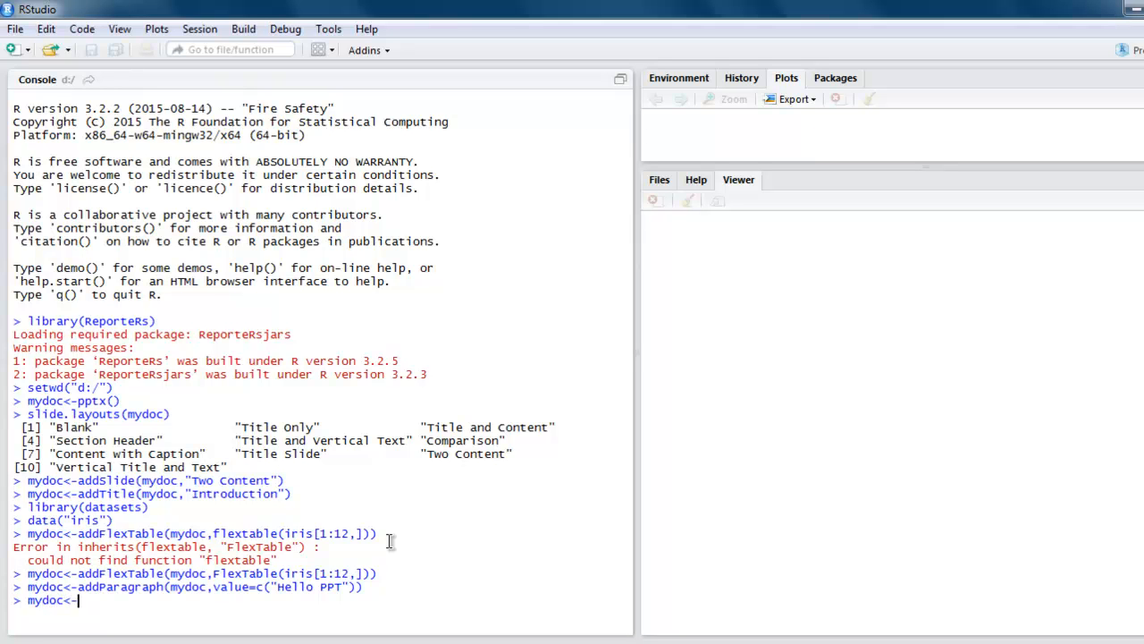
type("a")
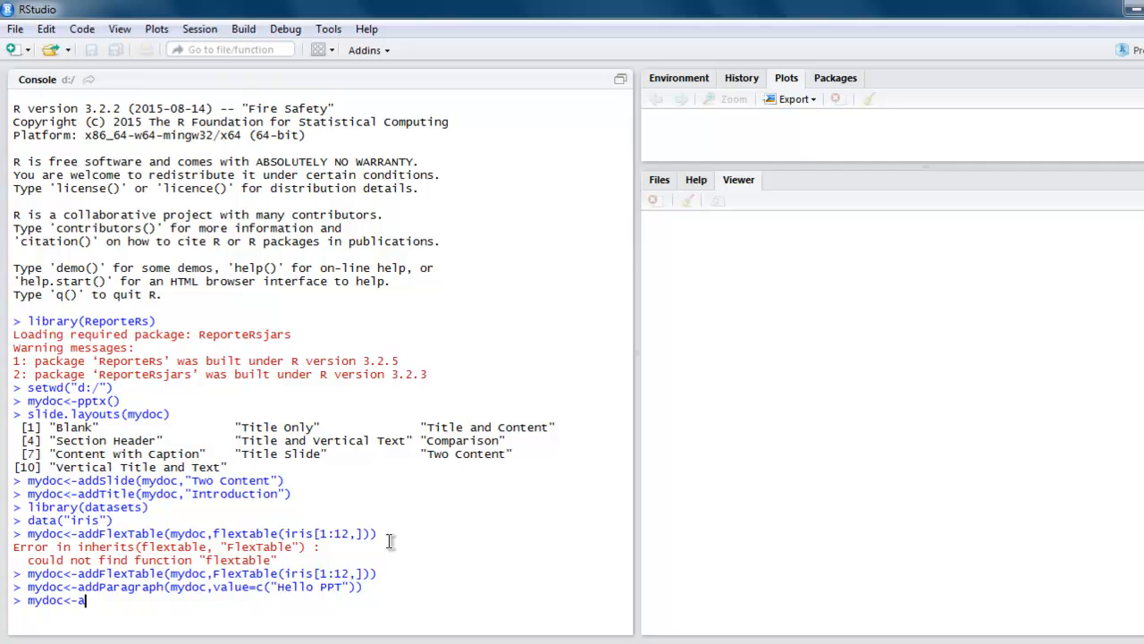
type("ddSlide")
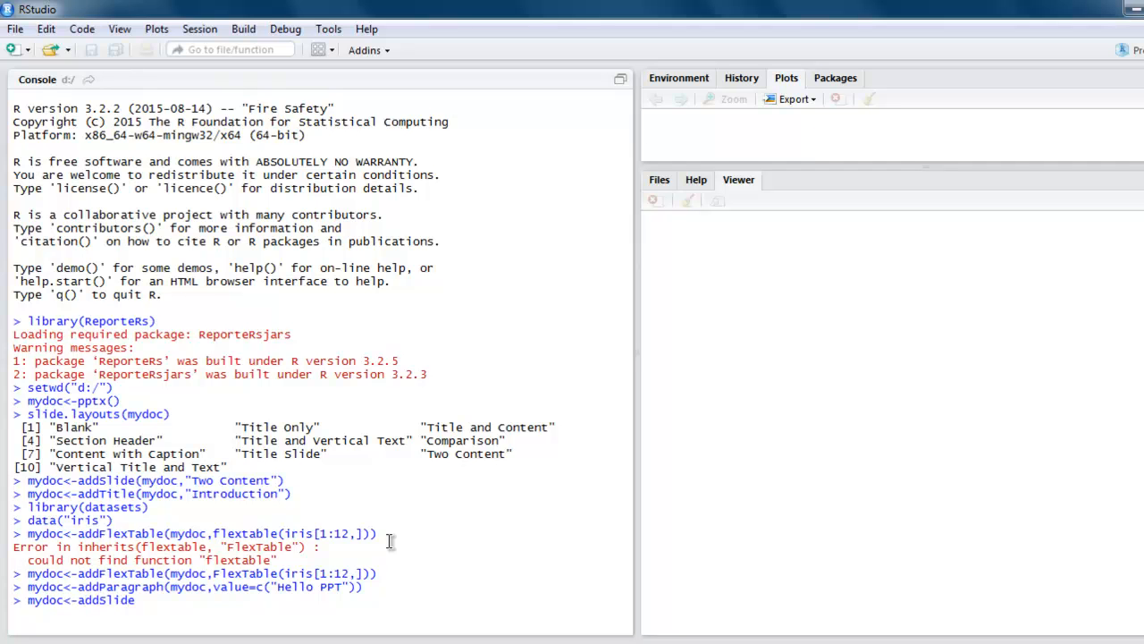
type("(mydoc")
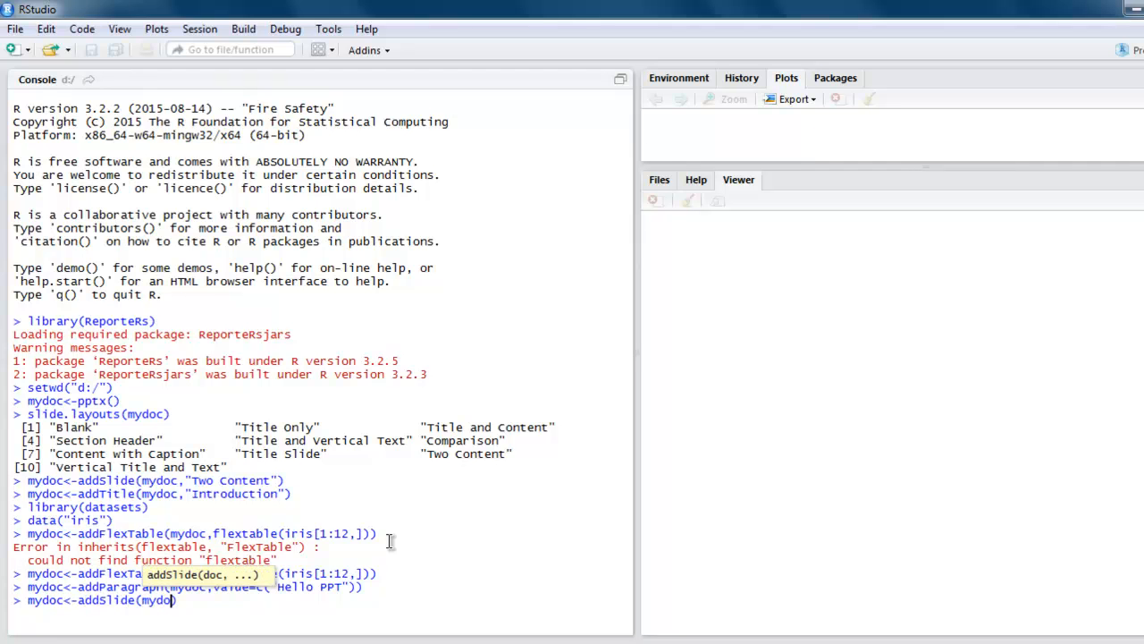
type(",\"\"")
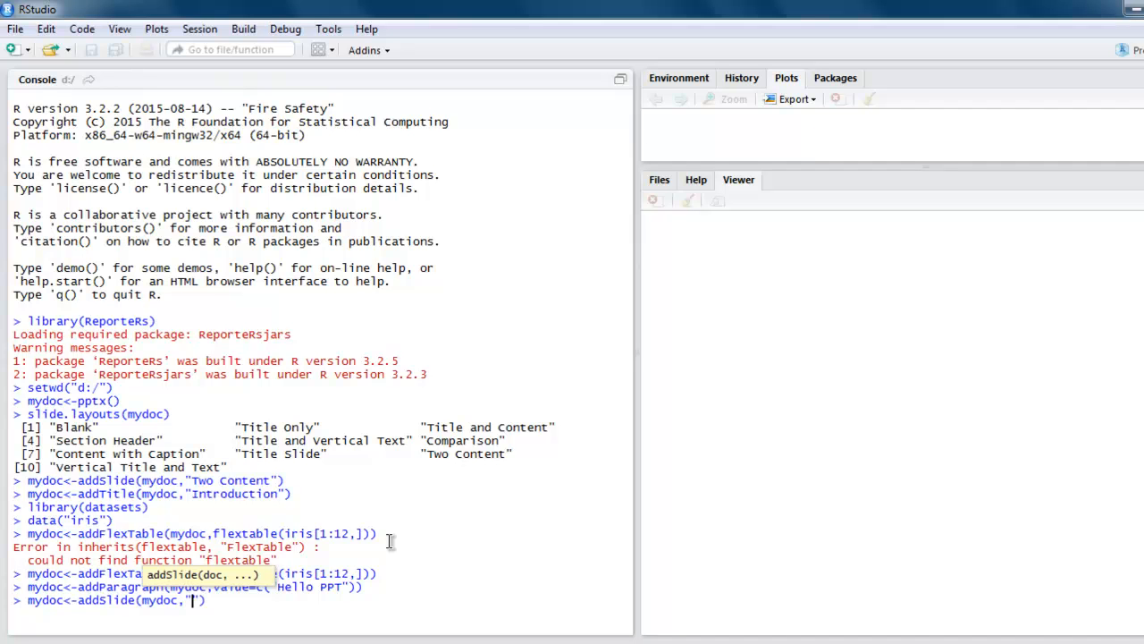
type("Title")
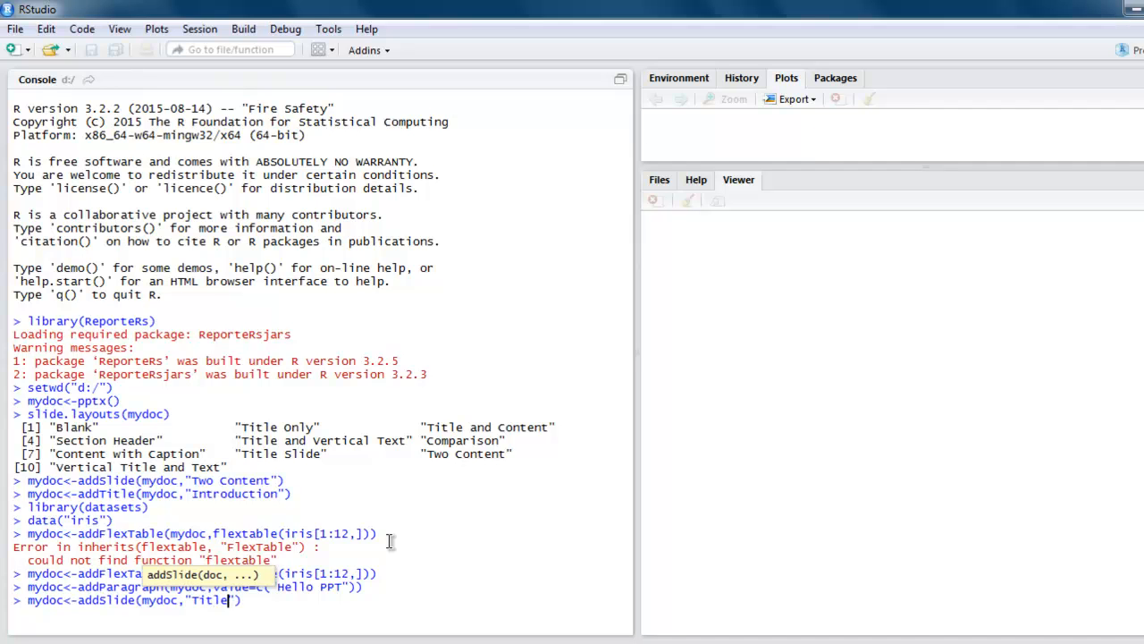
type("and")
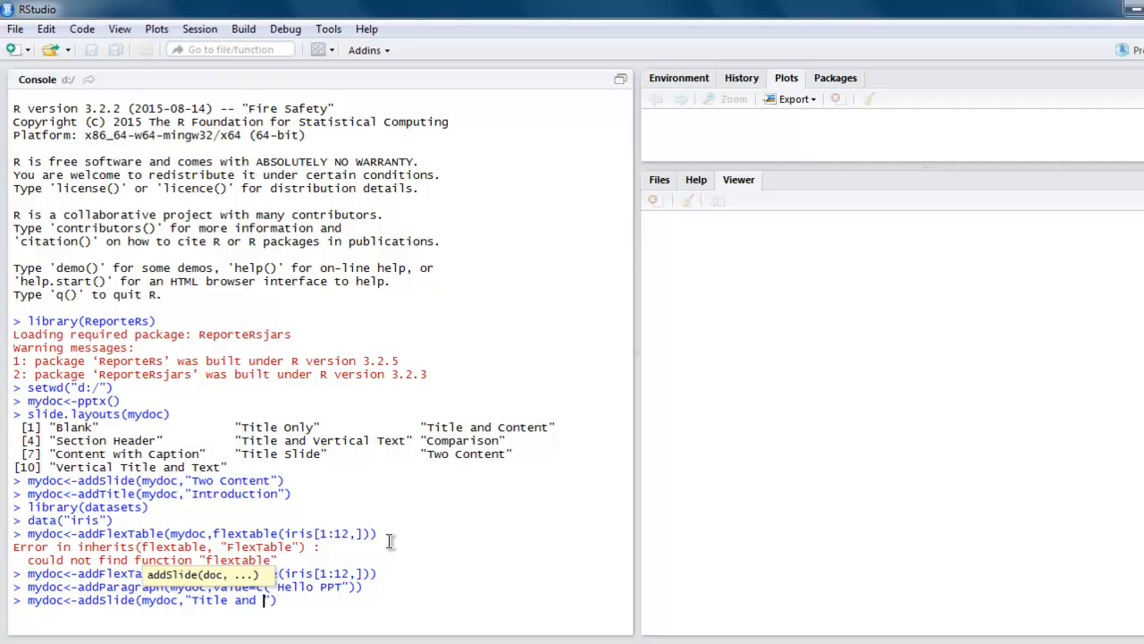
type("Content\")")
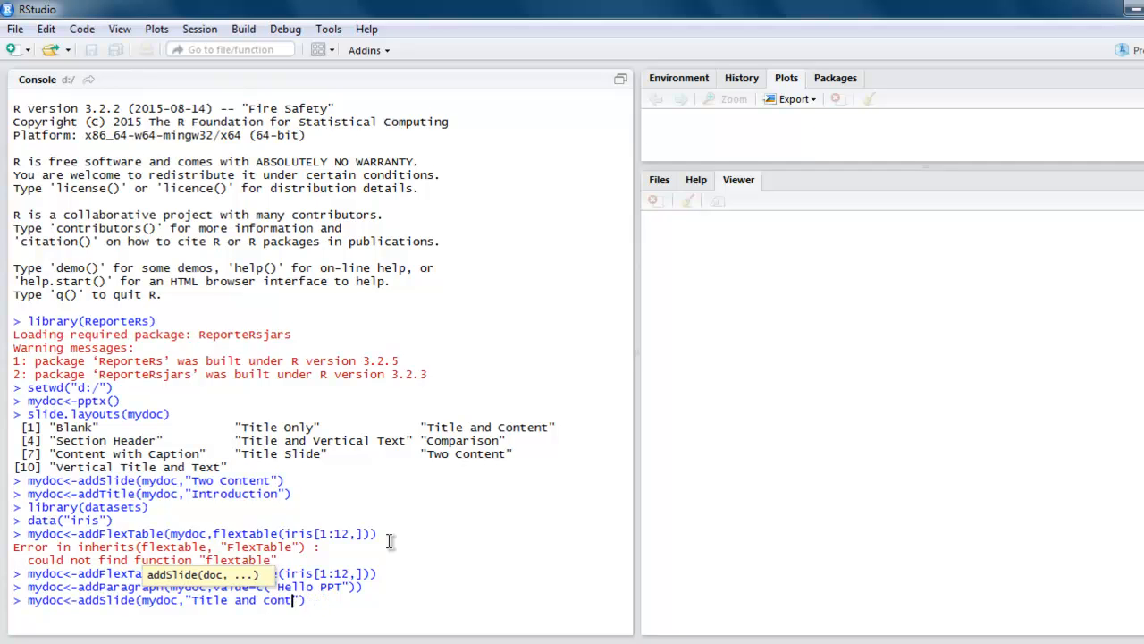
type("Conte")
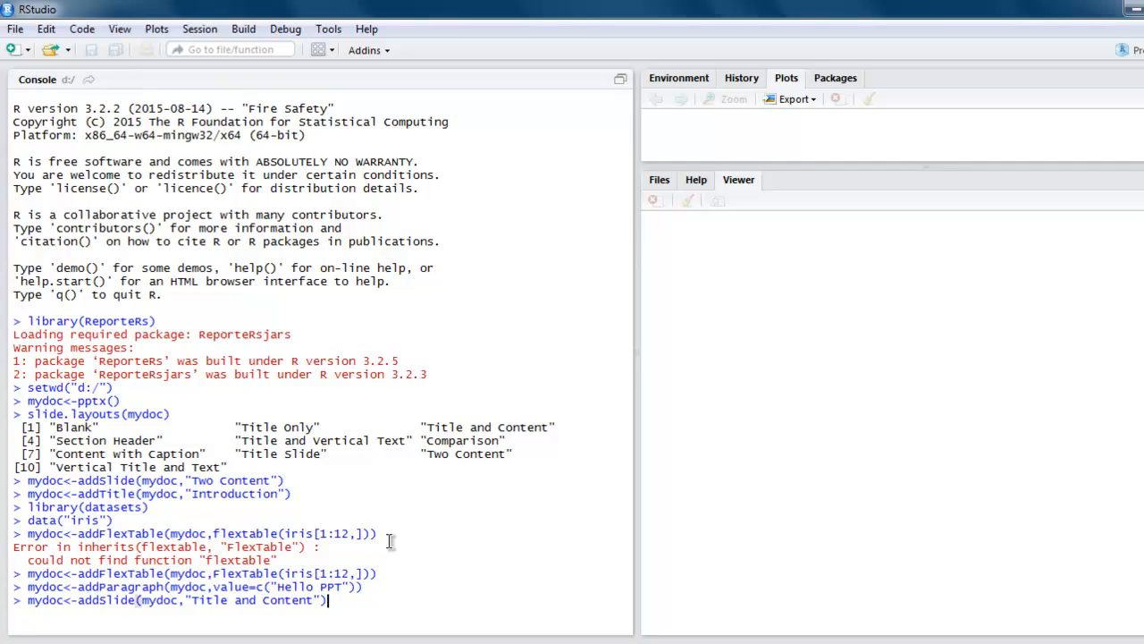
key("Return")
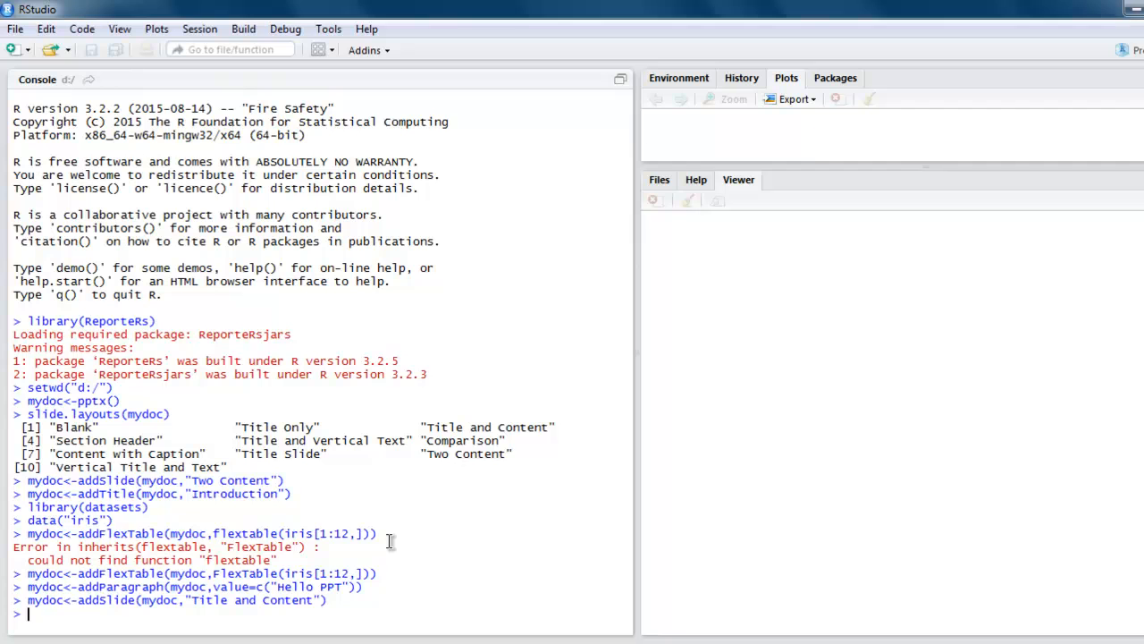
Add a barplot(1:8, col=1:8) to the slide with mydoc <- addPlot(mydoc, function() ...)
type("mydoc")
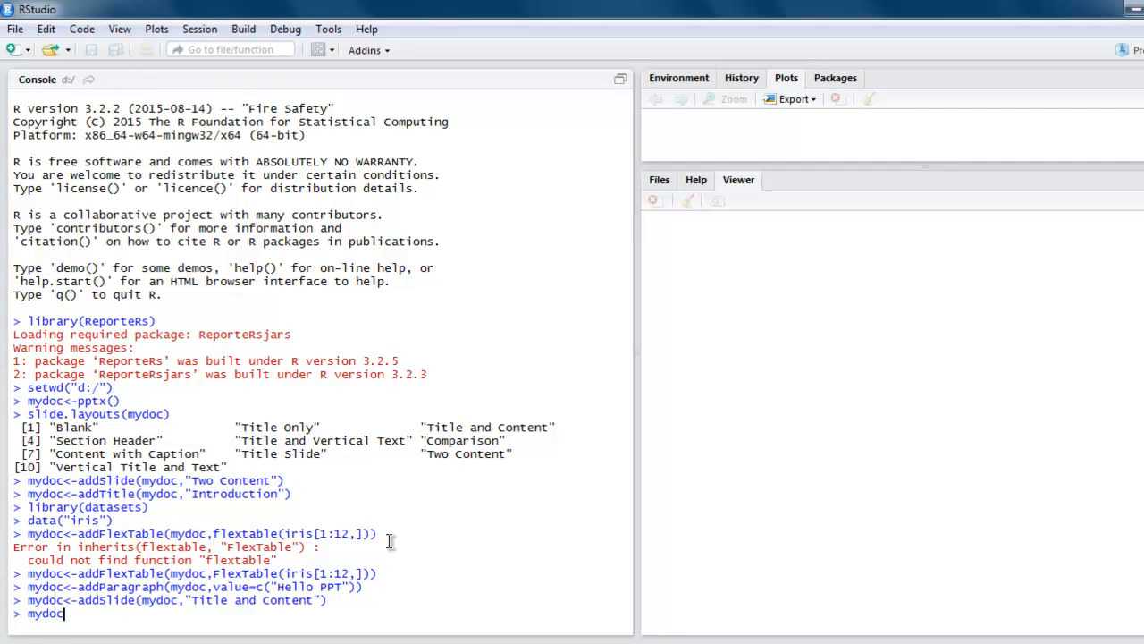
type("<-")
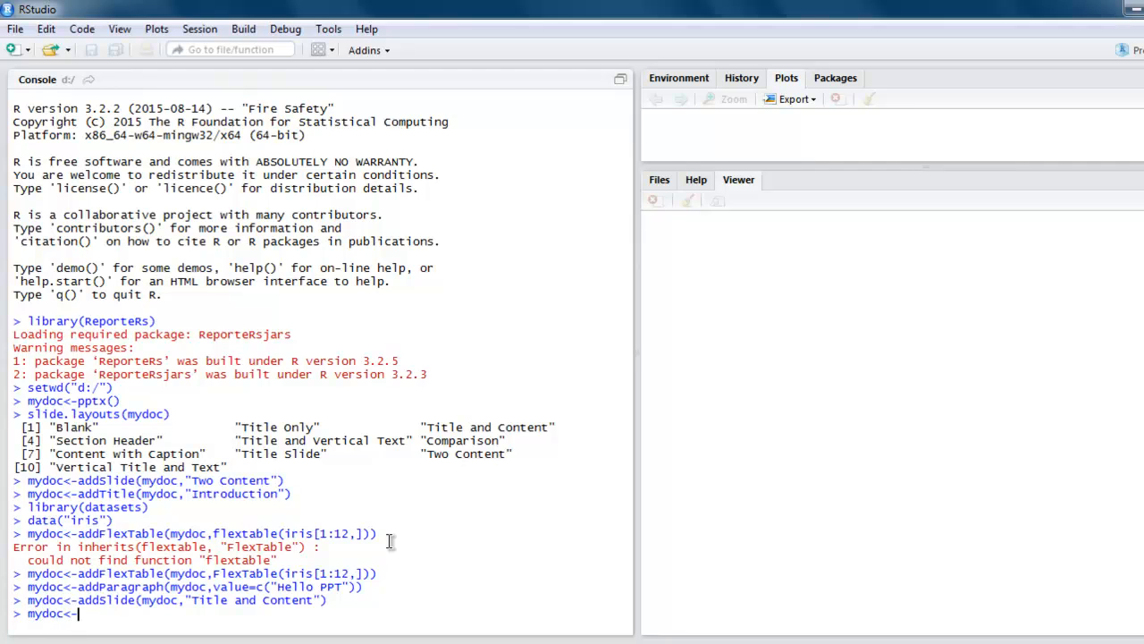
type("addPlot(")
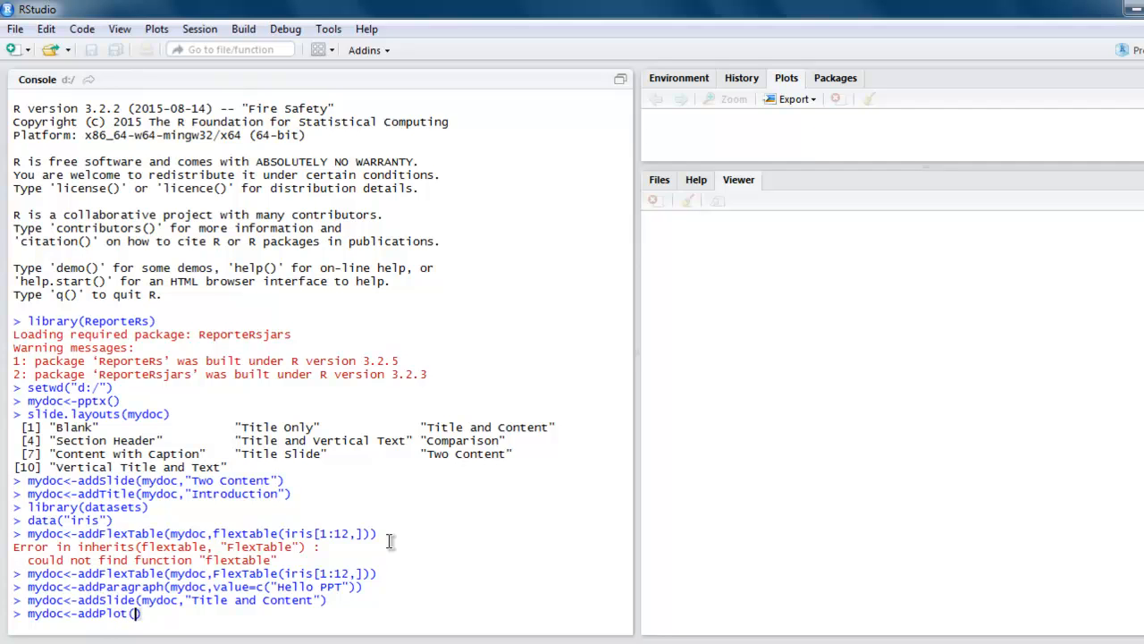
type("mydoc")
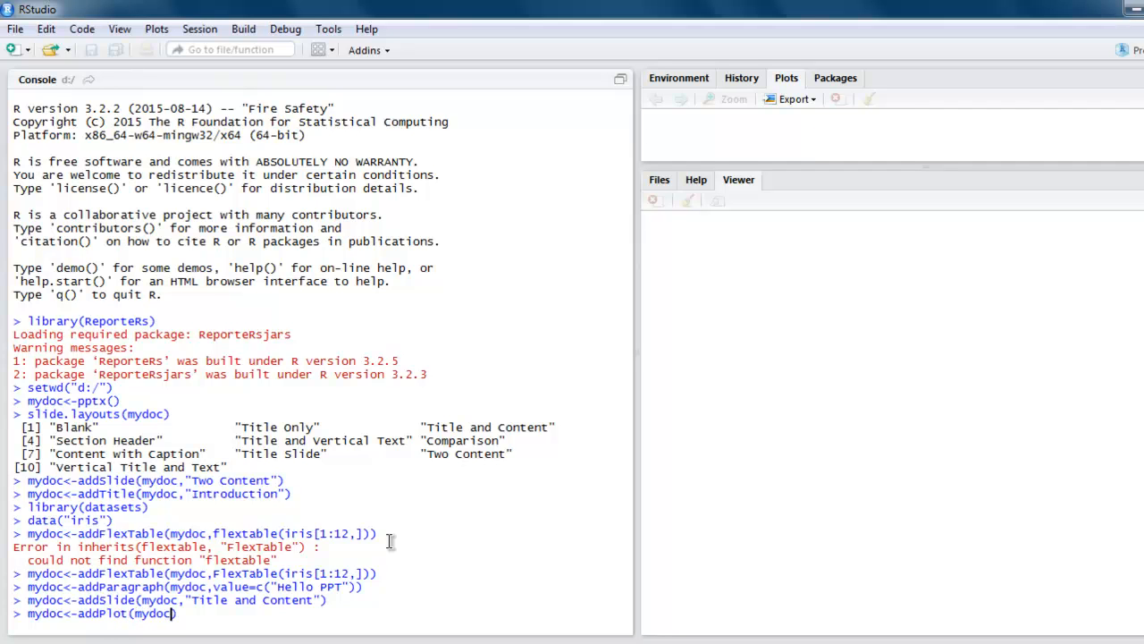
type("fu")
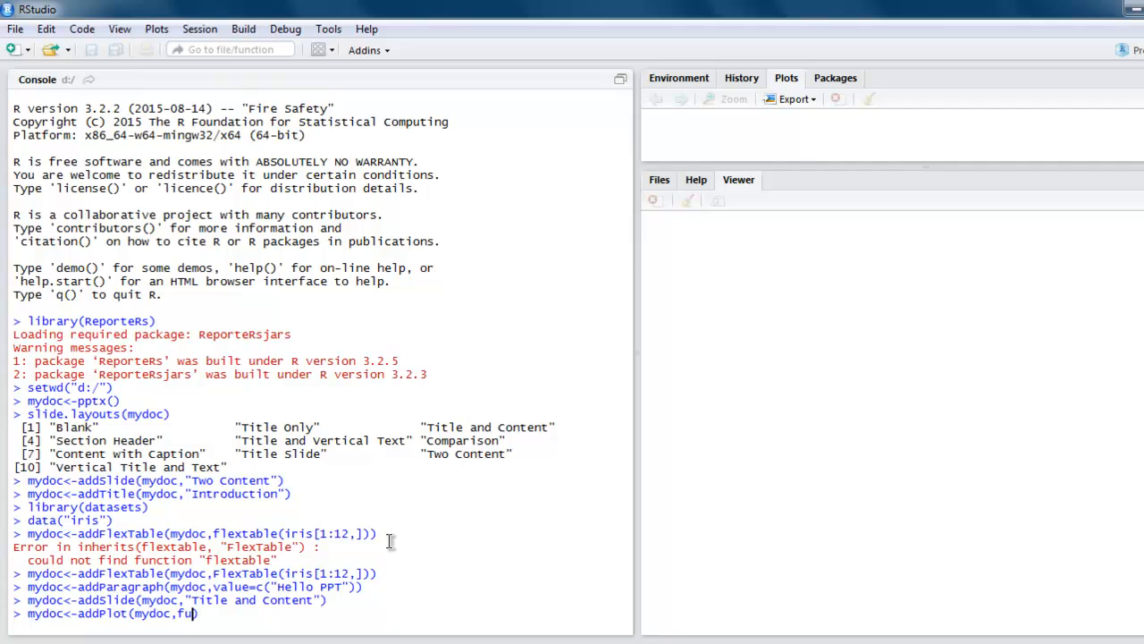
type("nction()")
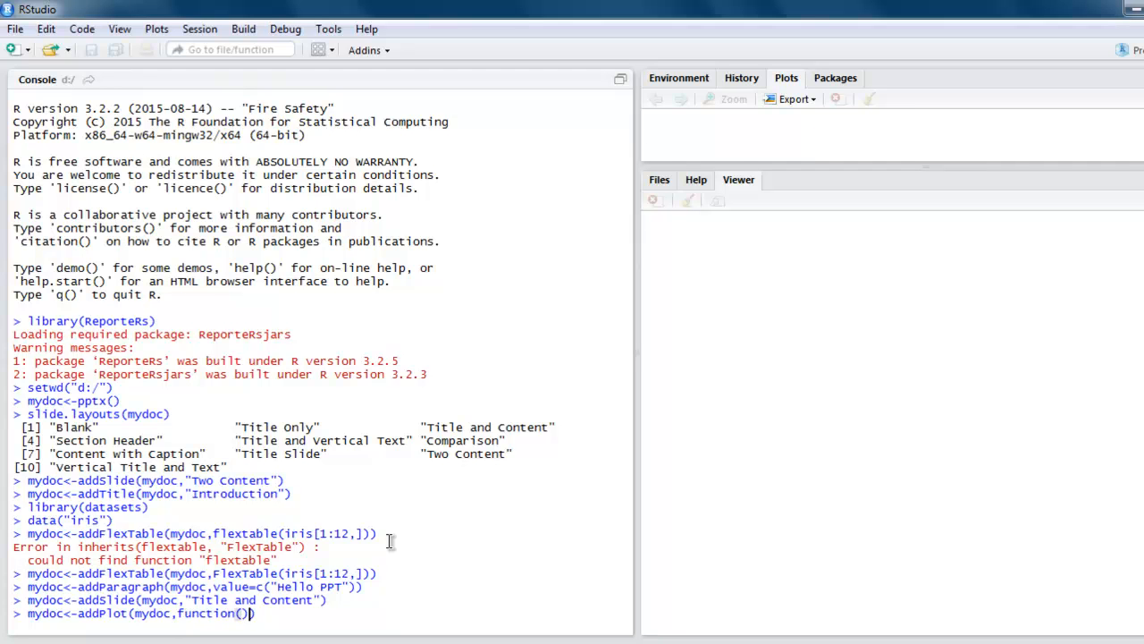
type("barplot(")
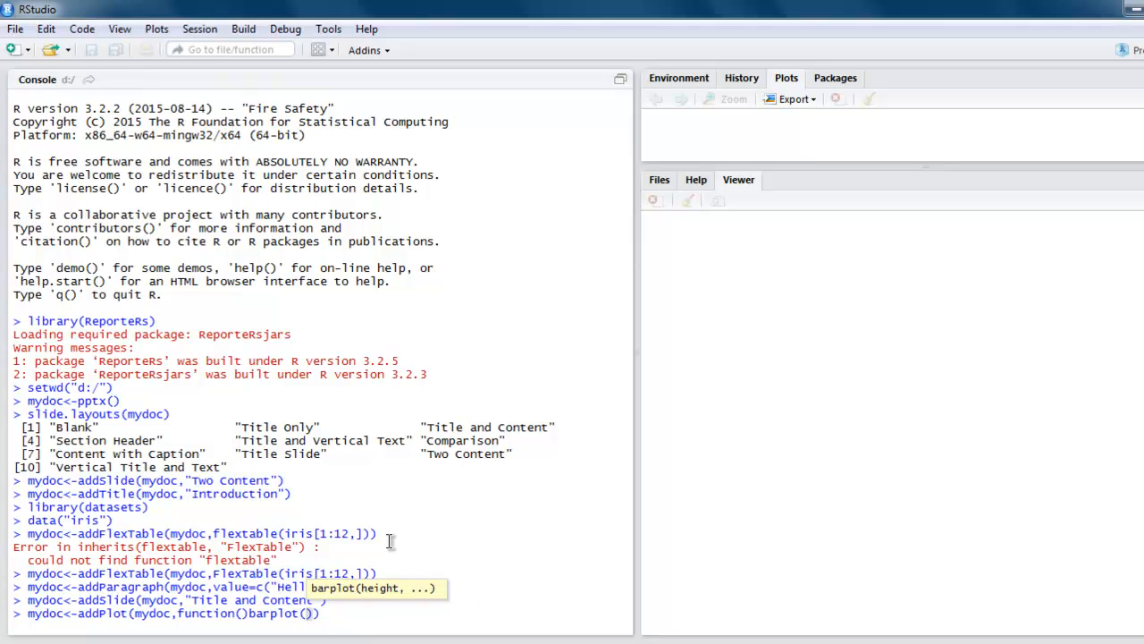
type("1:8")
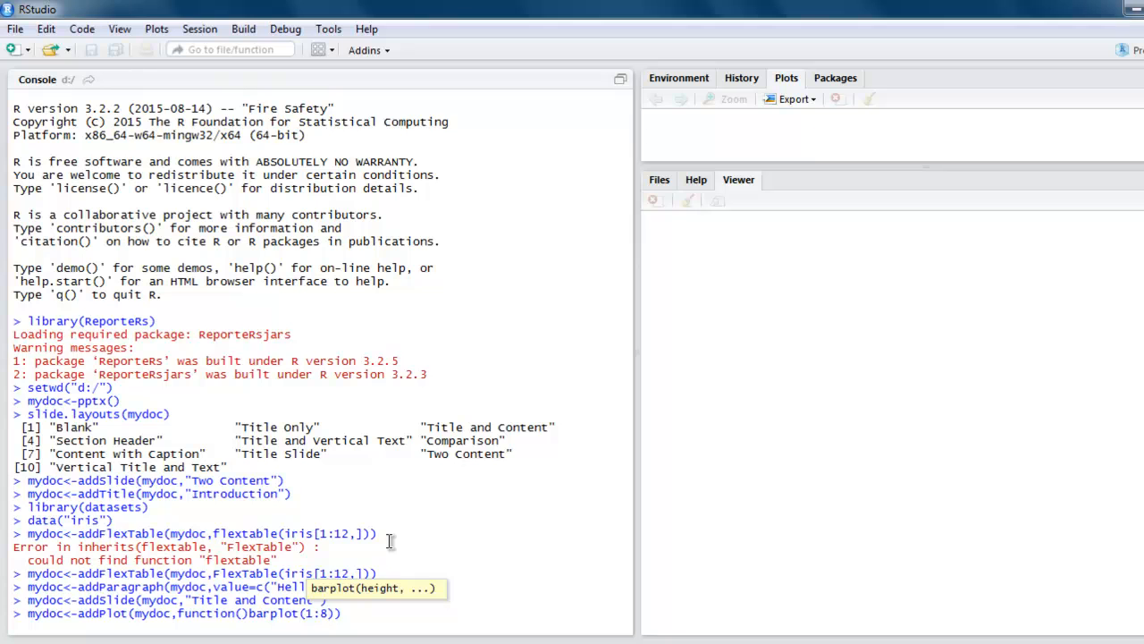
type("col")
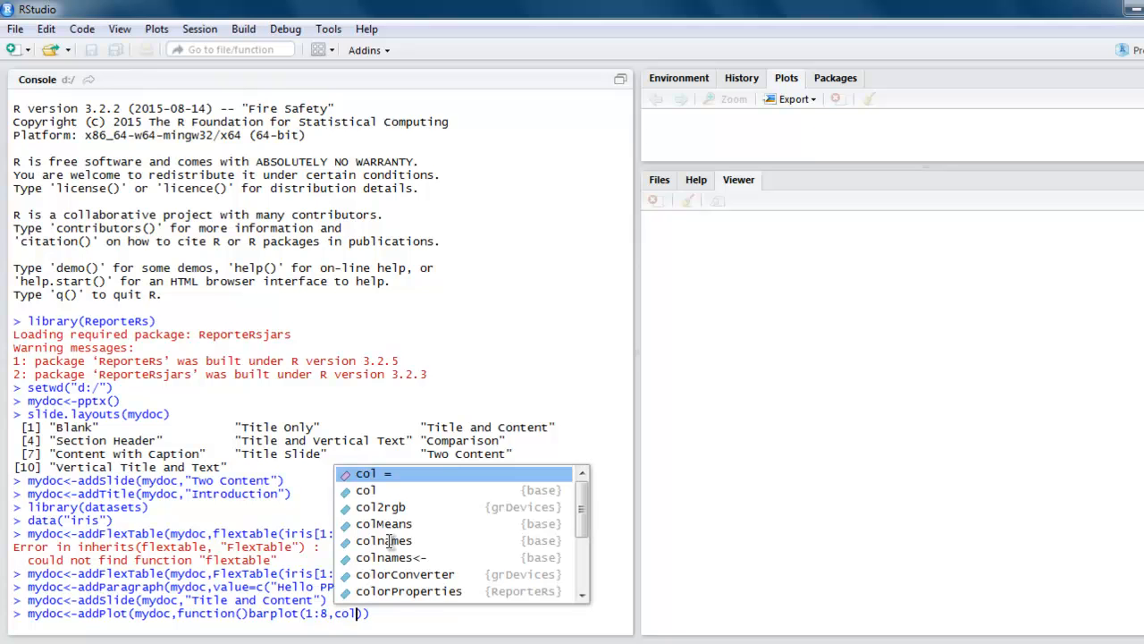
mouse_move(372, 472)
type("1:")
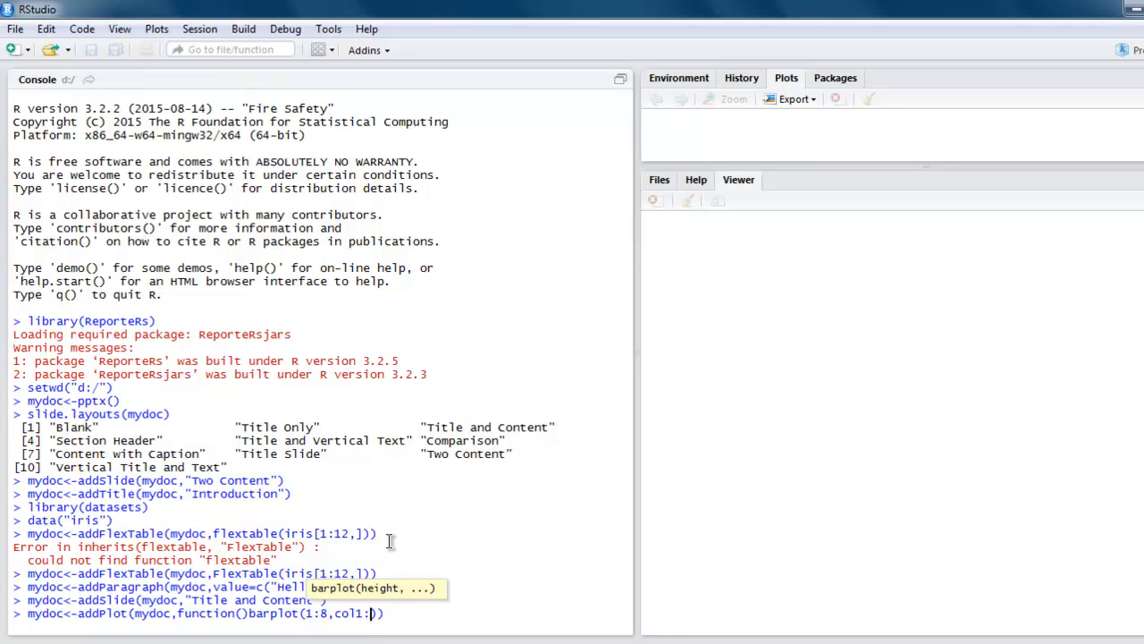
key("Backspace")
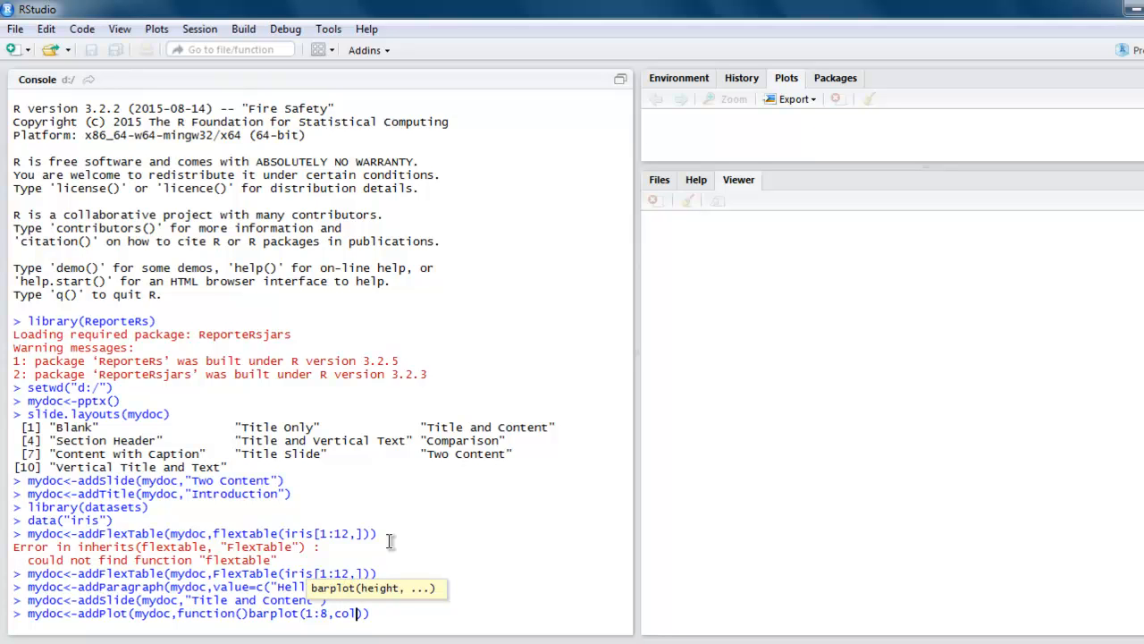
type("1")
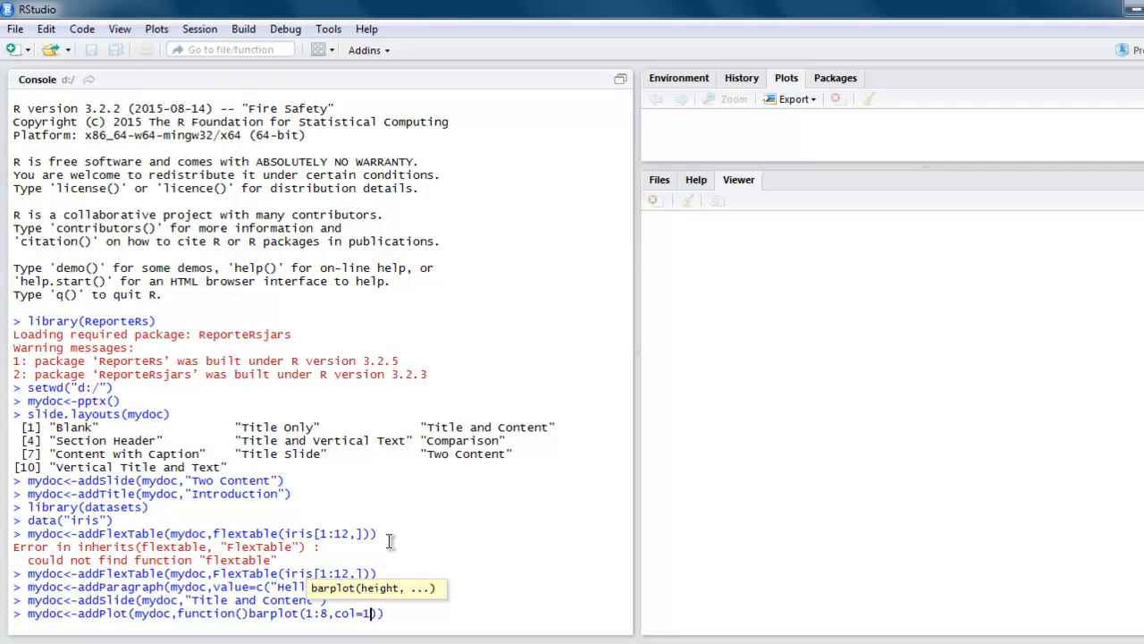
type(":8")
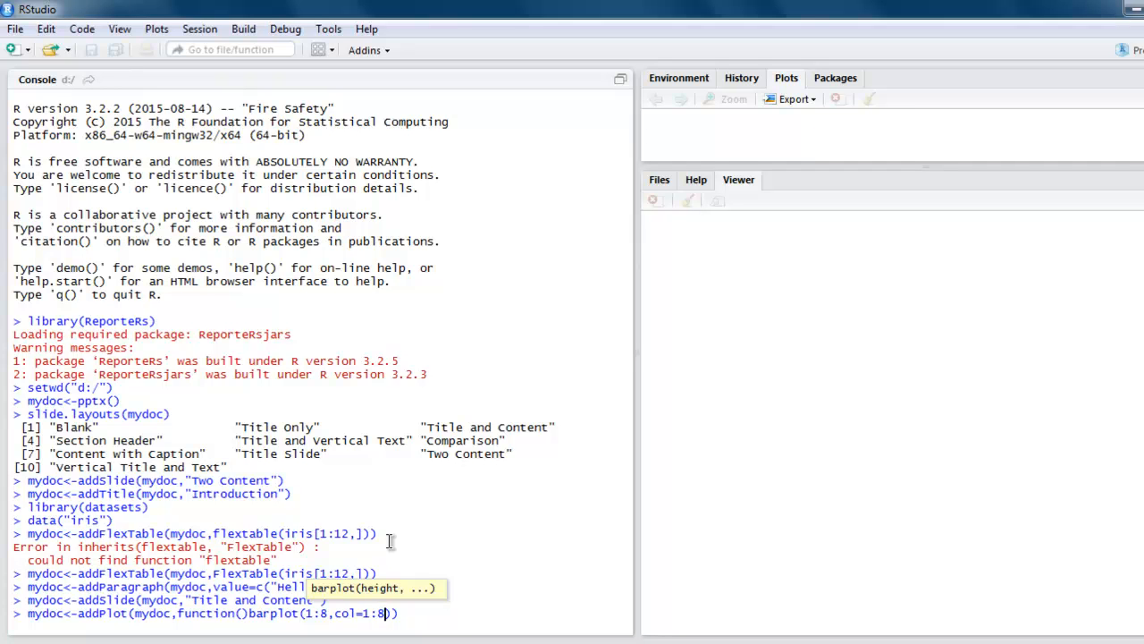
type(")")
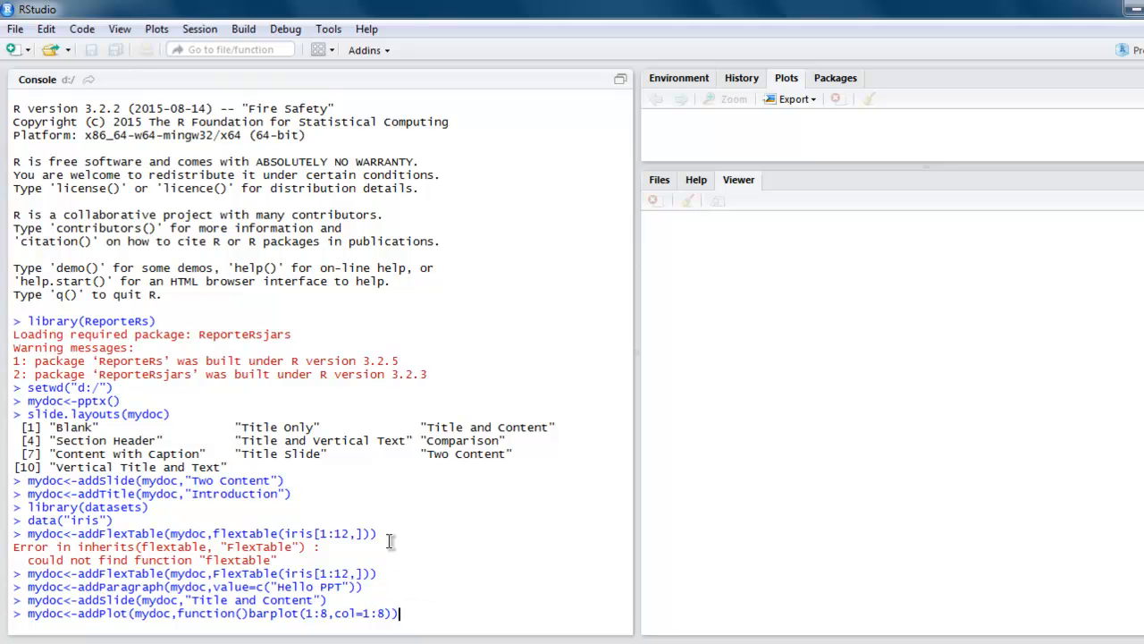
key("Return")
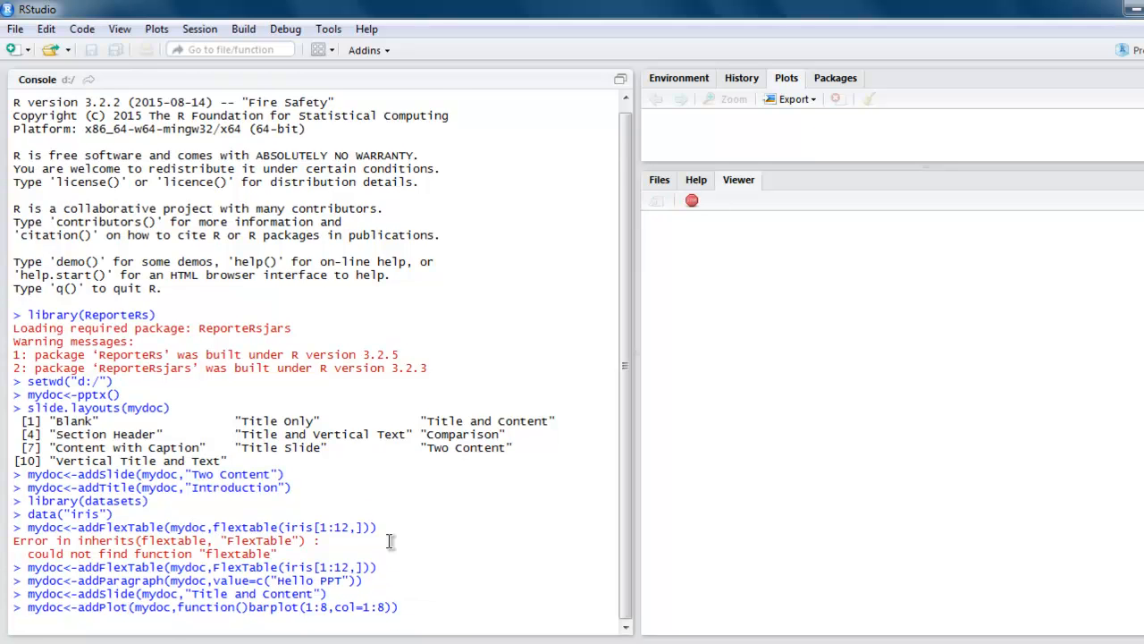
key("Return")
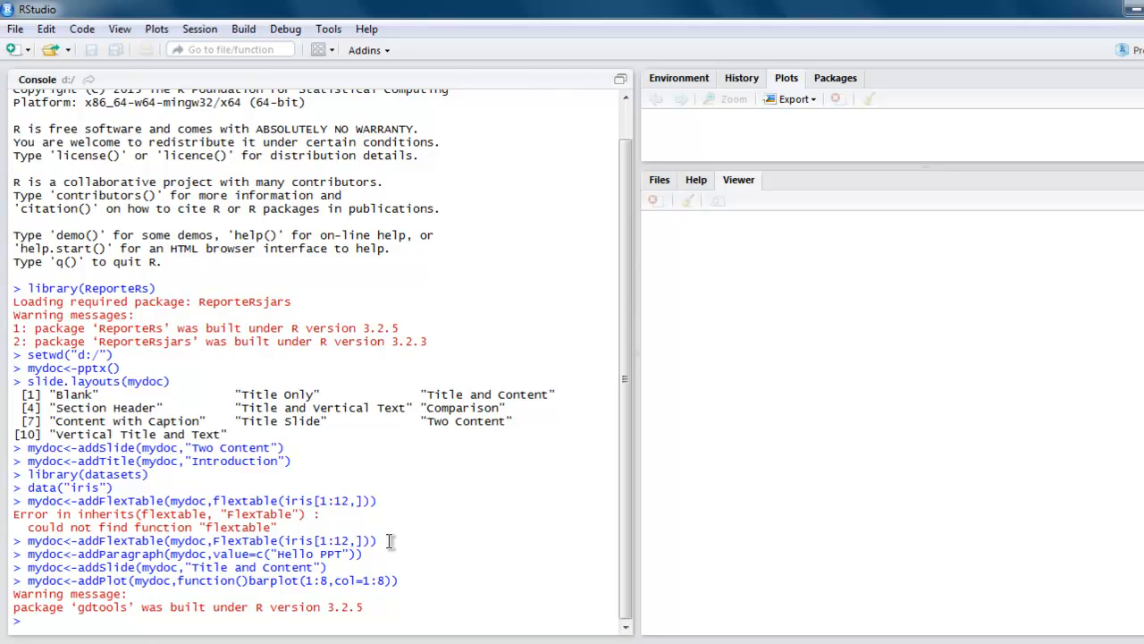
Write the presentation to powerR.pptx with writeDoc(mydoc, "powerR.pptx")
type("writeDoc")
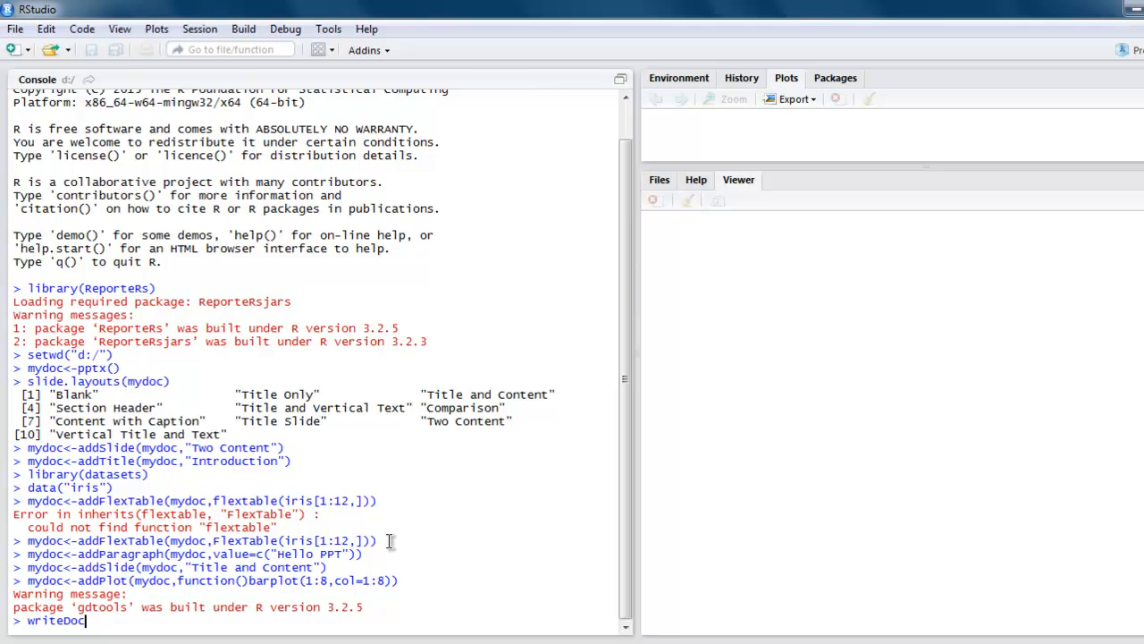
type("(mydoc)")
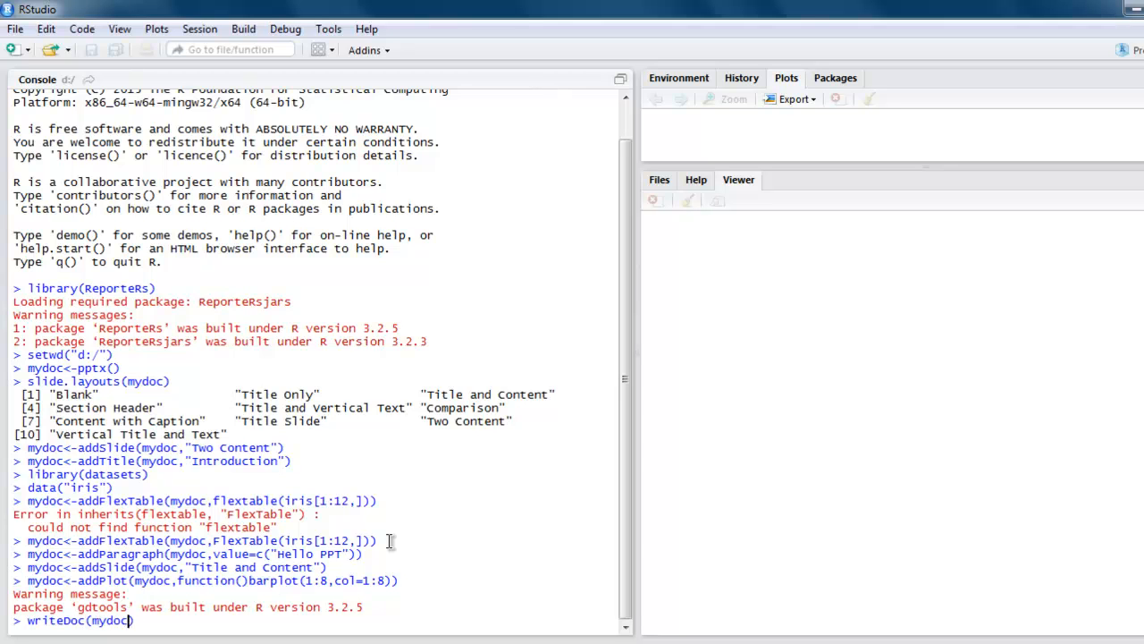
type("\"")
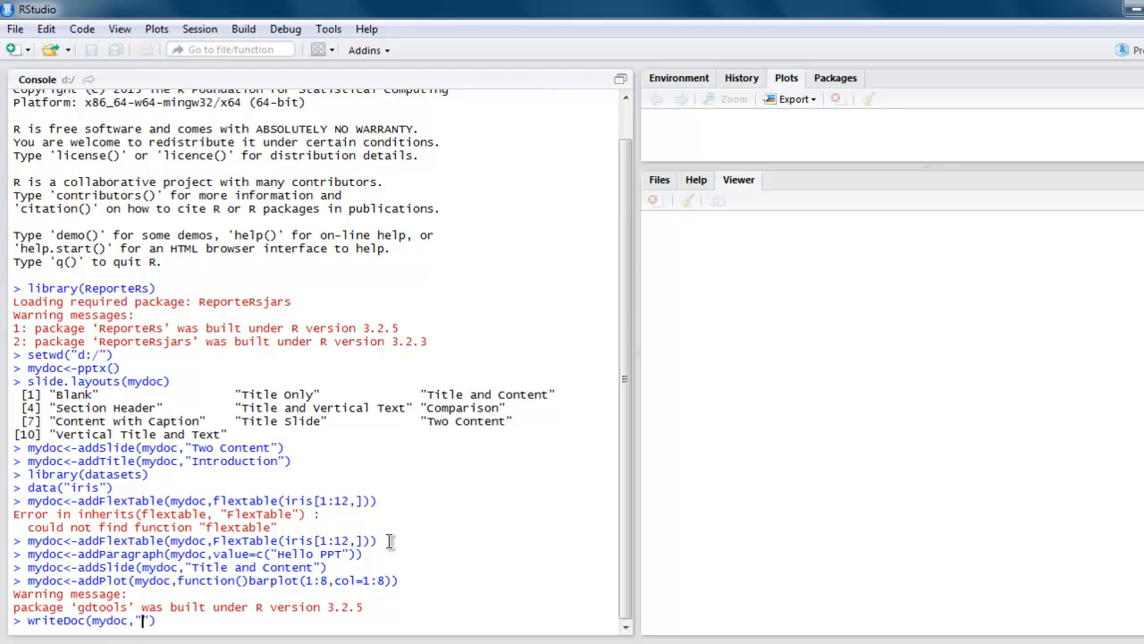
type("power")
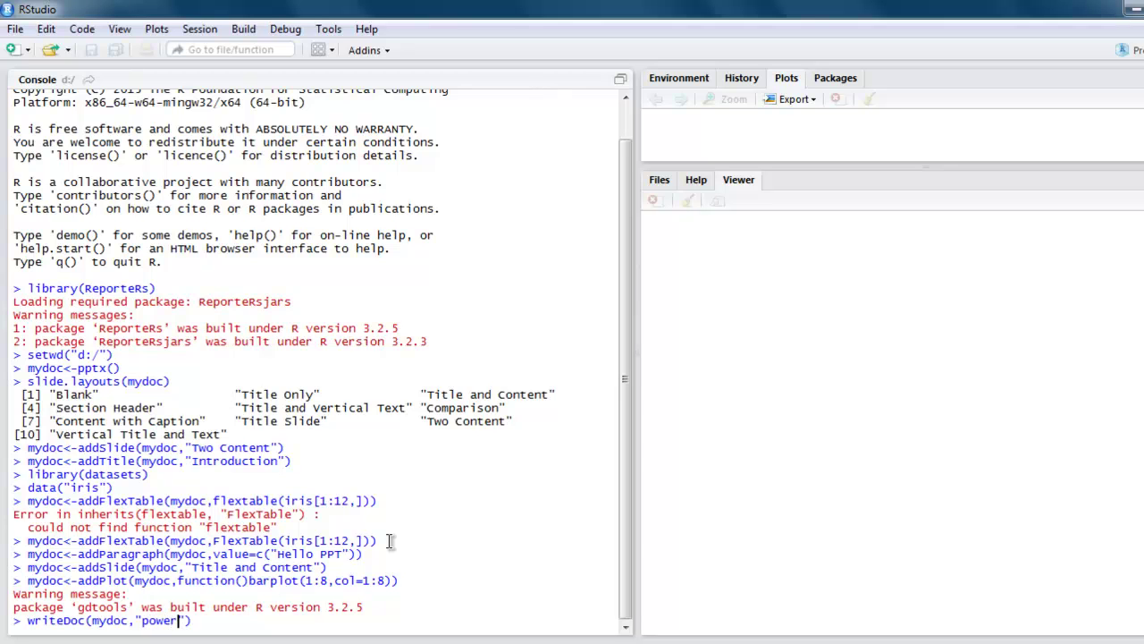
type("R.")
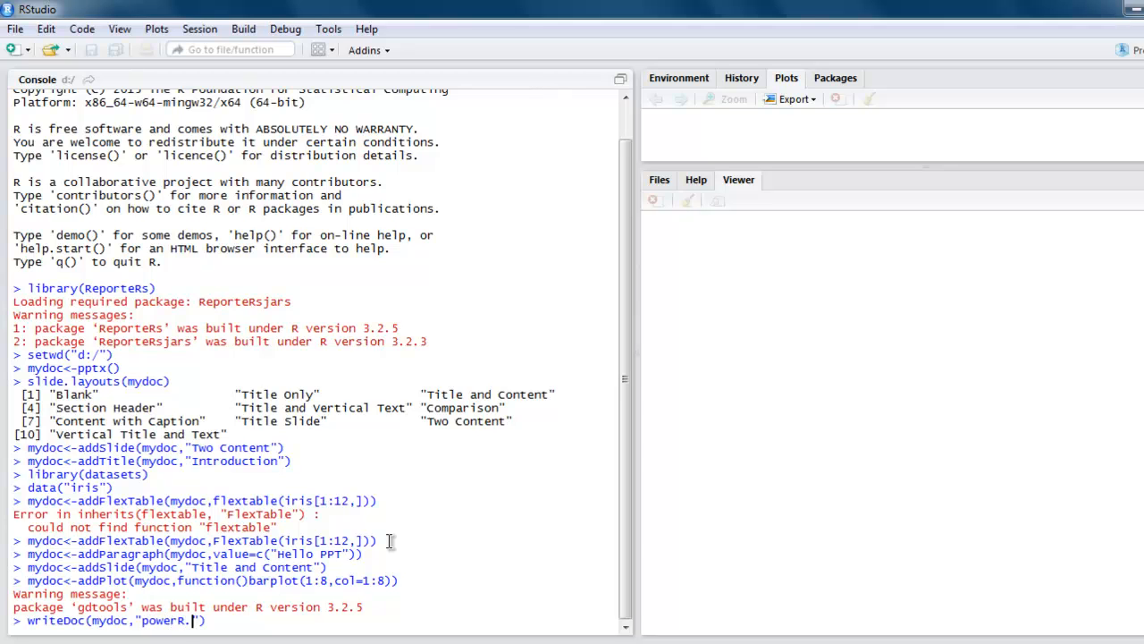
type("pptx")
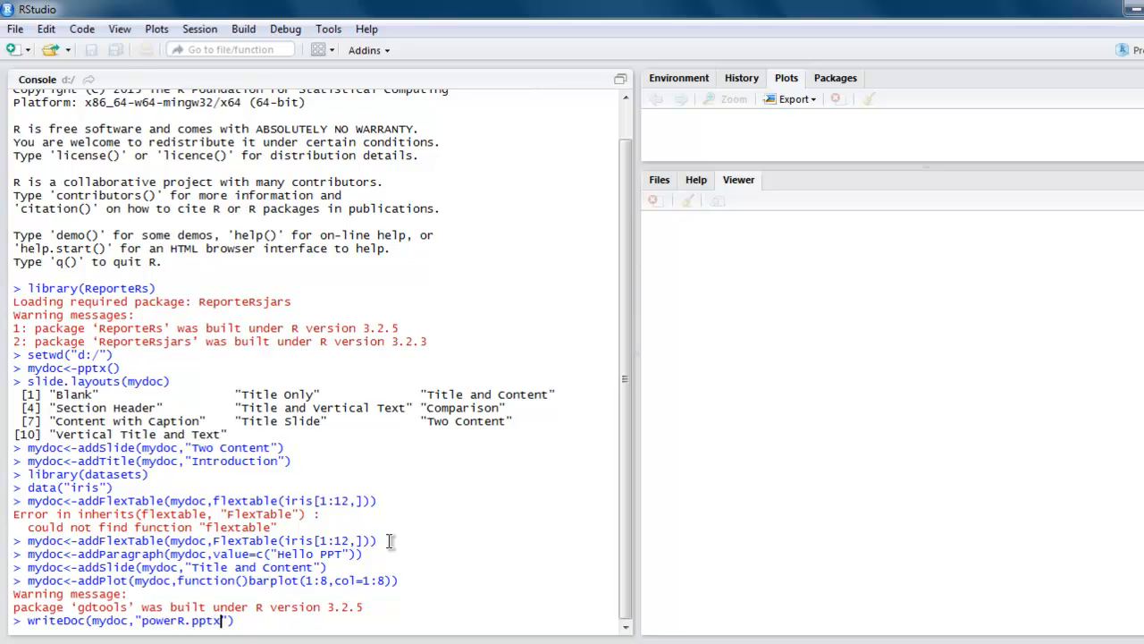
key("Return")
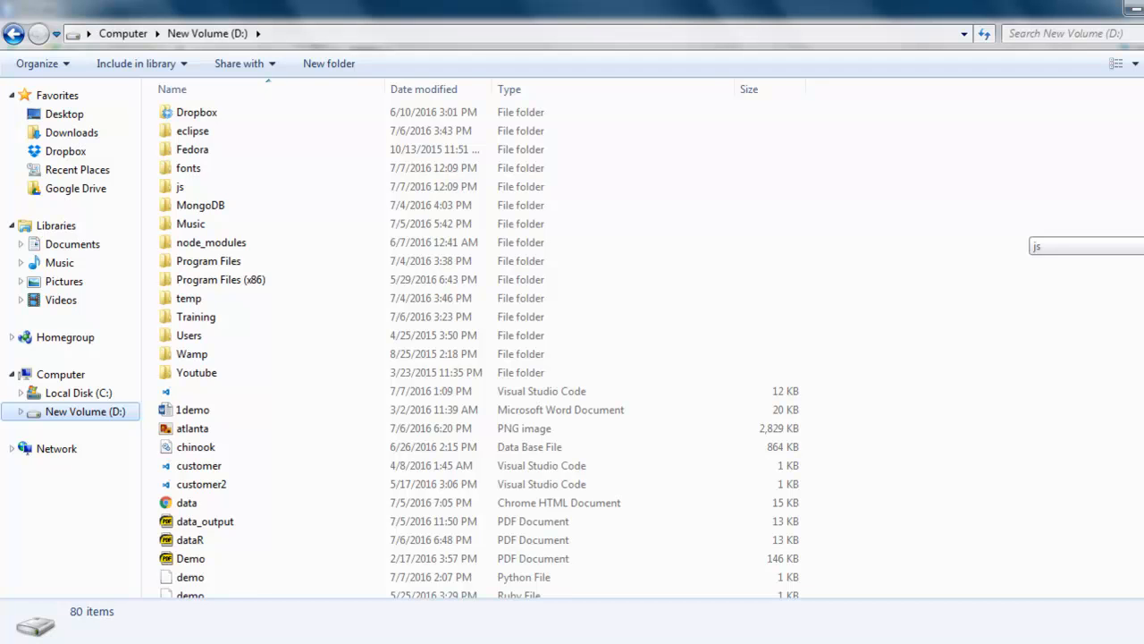
Locate powerR.pptx in the D: drive folder and open it in PowerPoint
scroll("down", 3)
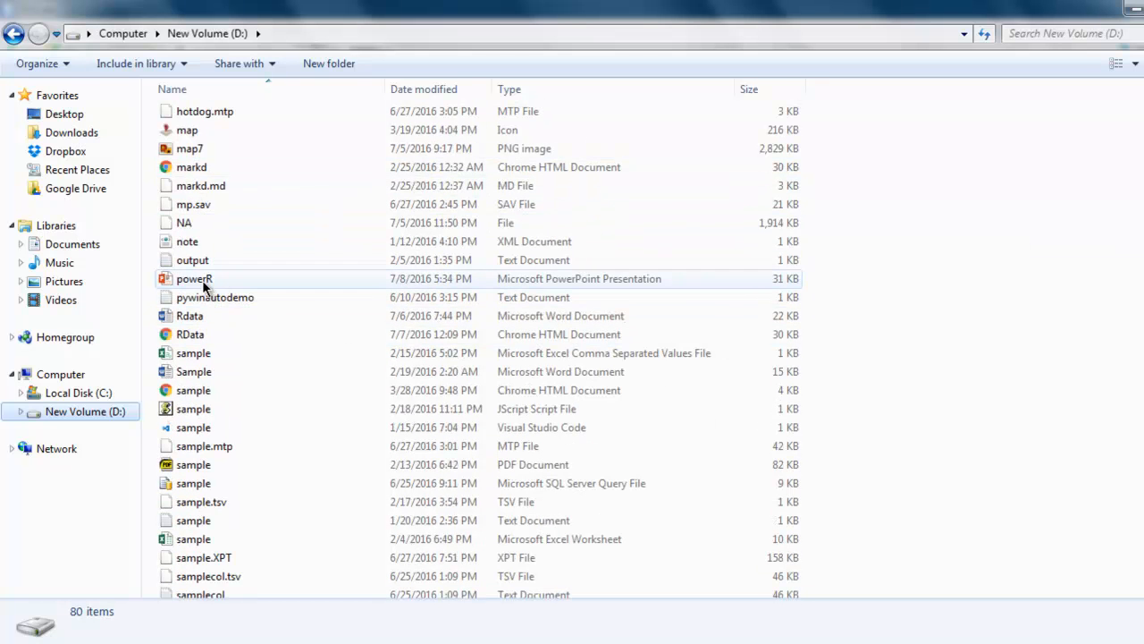
left_click(193, 279)
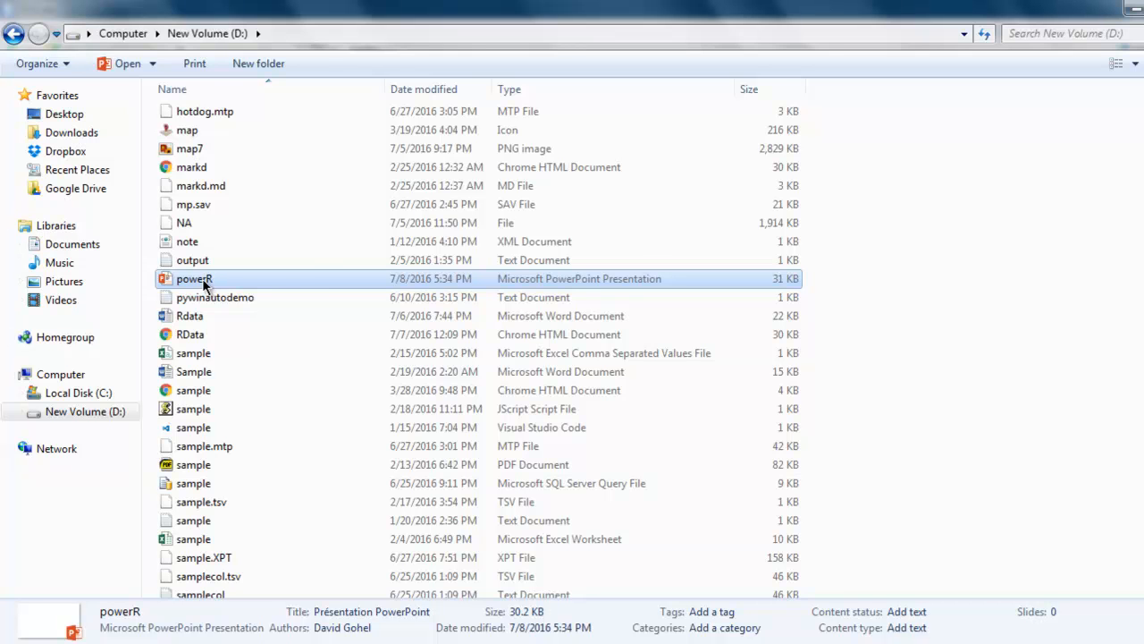
mouse_move(322, 290)
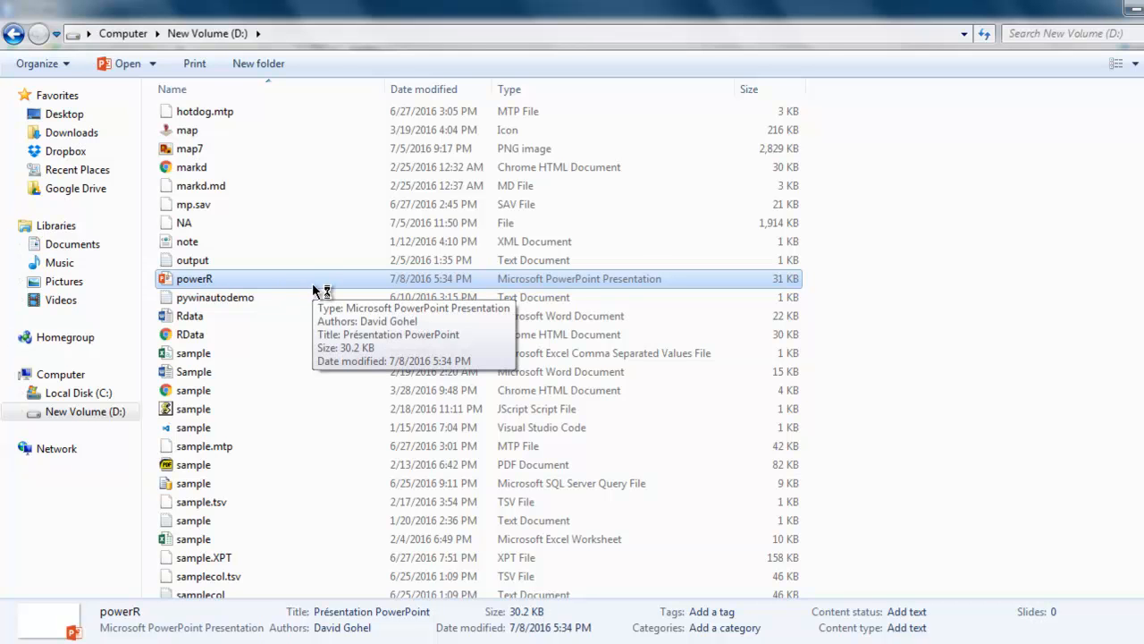
double_click(195, 279)
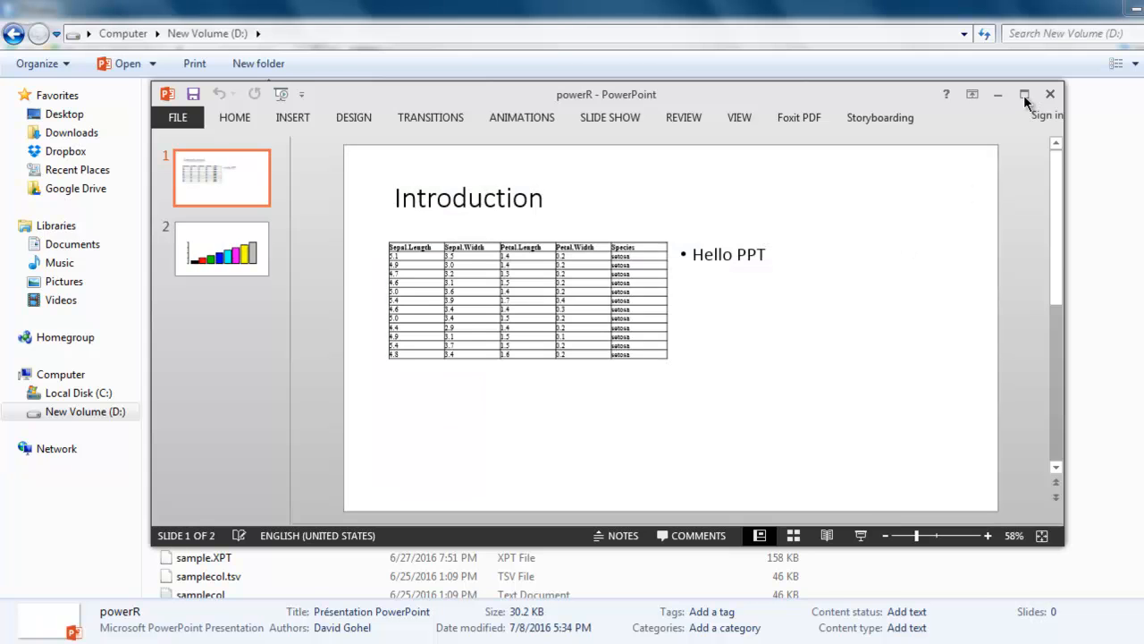
Maximize PowerPoint and move from the Introduction slide to the barplot slide
left_click(1024, 93)
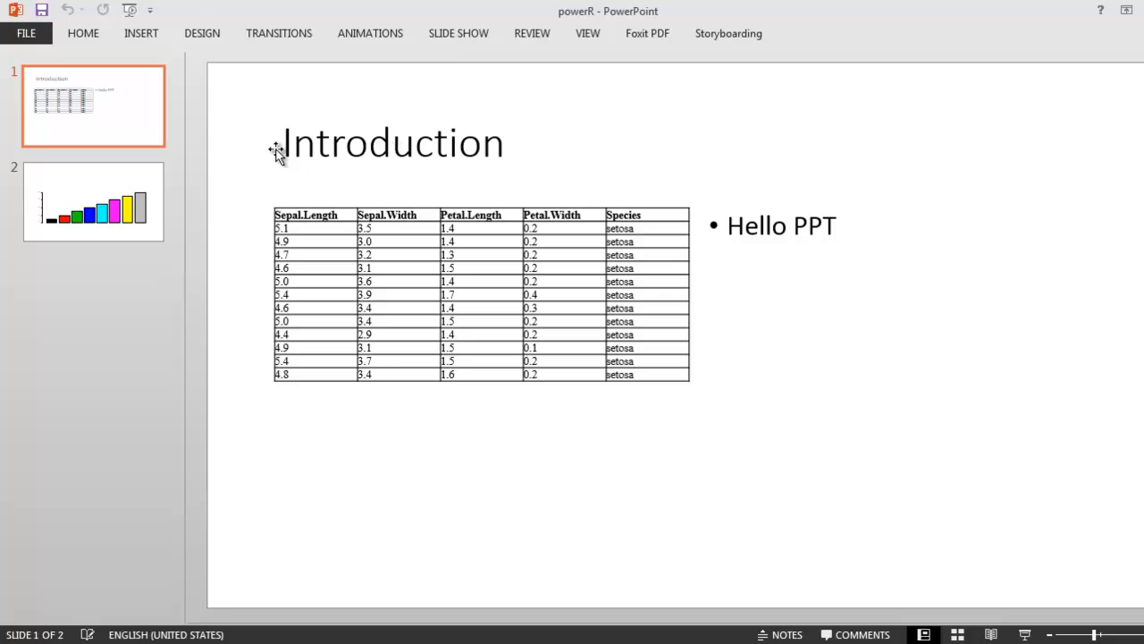
mouse_move(400, 208)
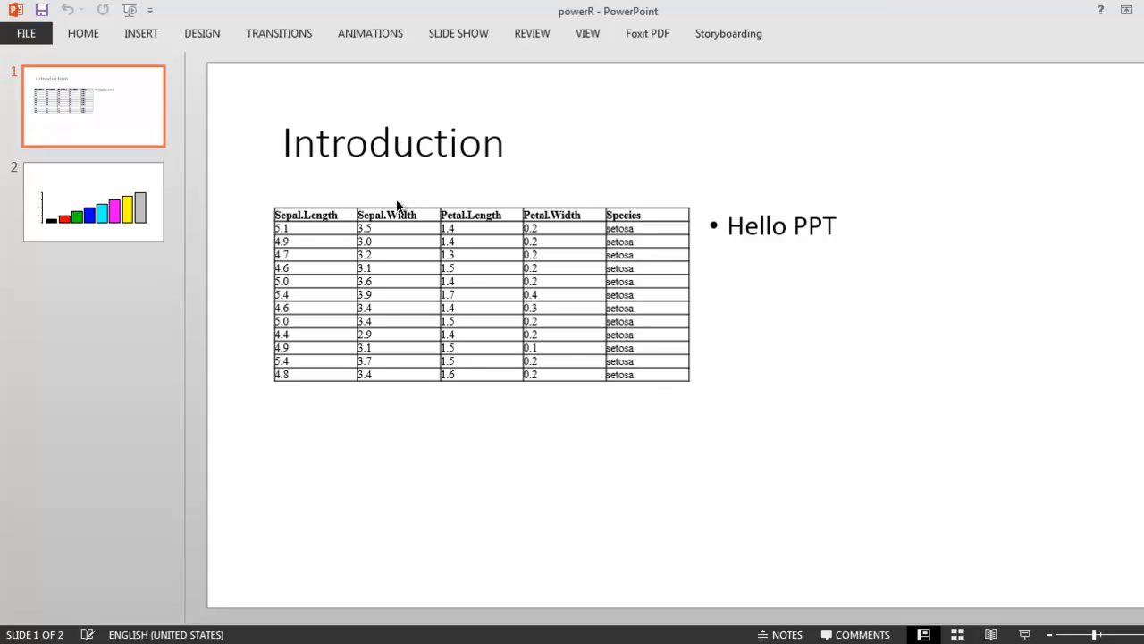
mouse_move(780, 232)
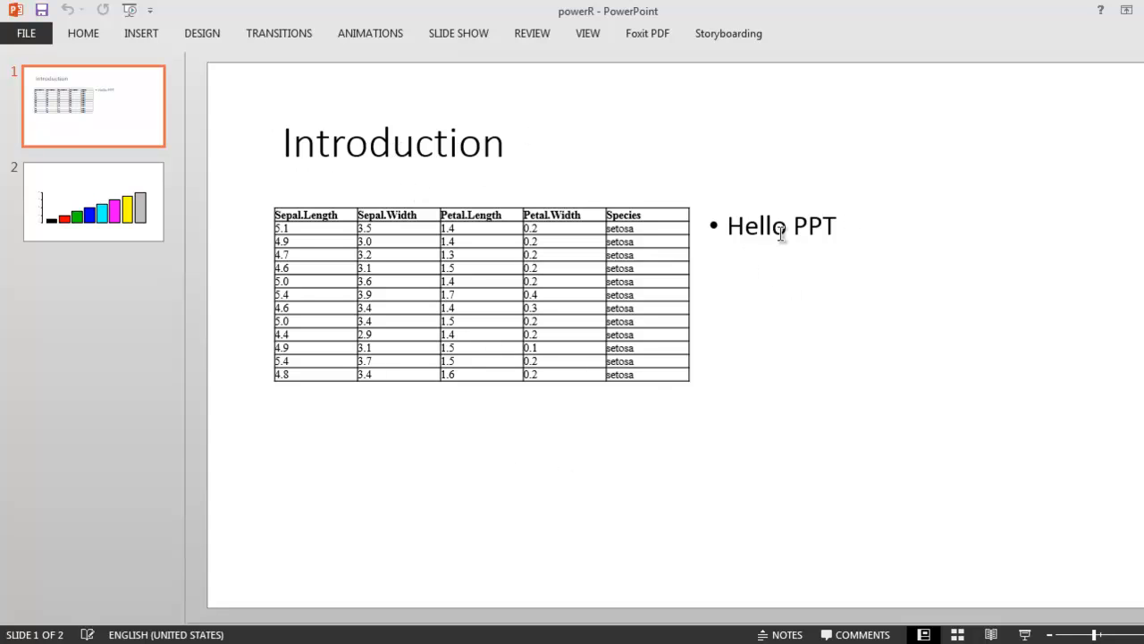
mouse_move(551, 175)
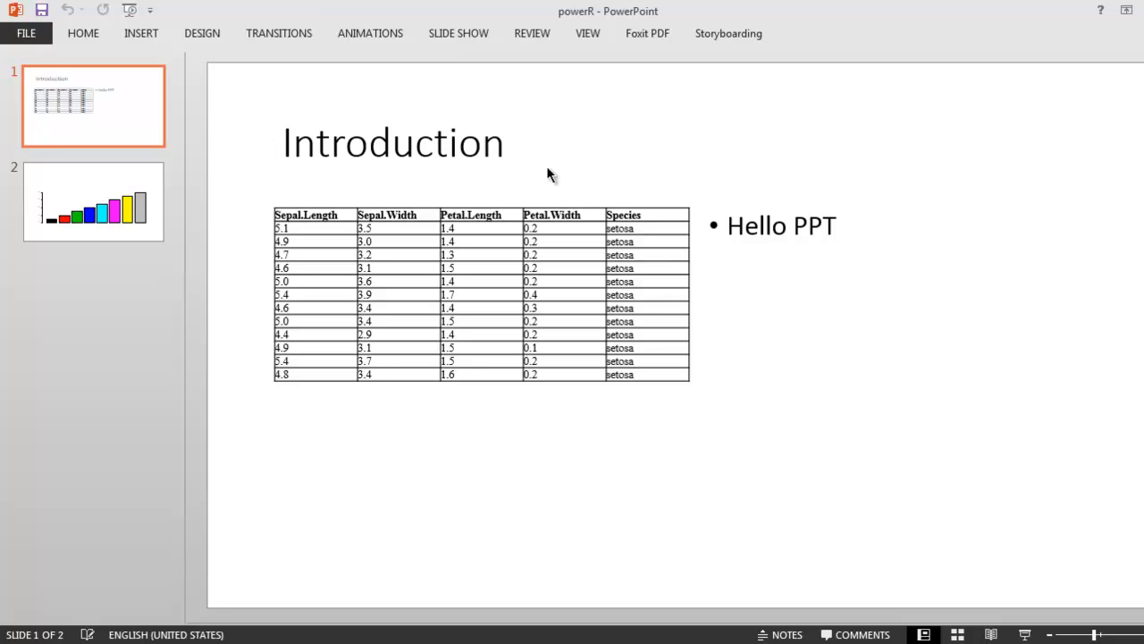
left_click(93, 200)
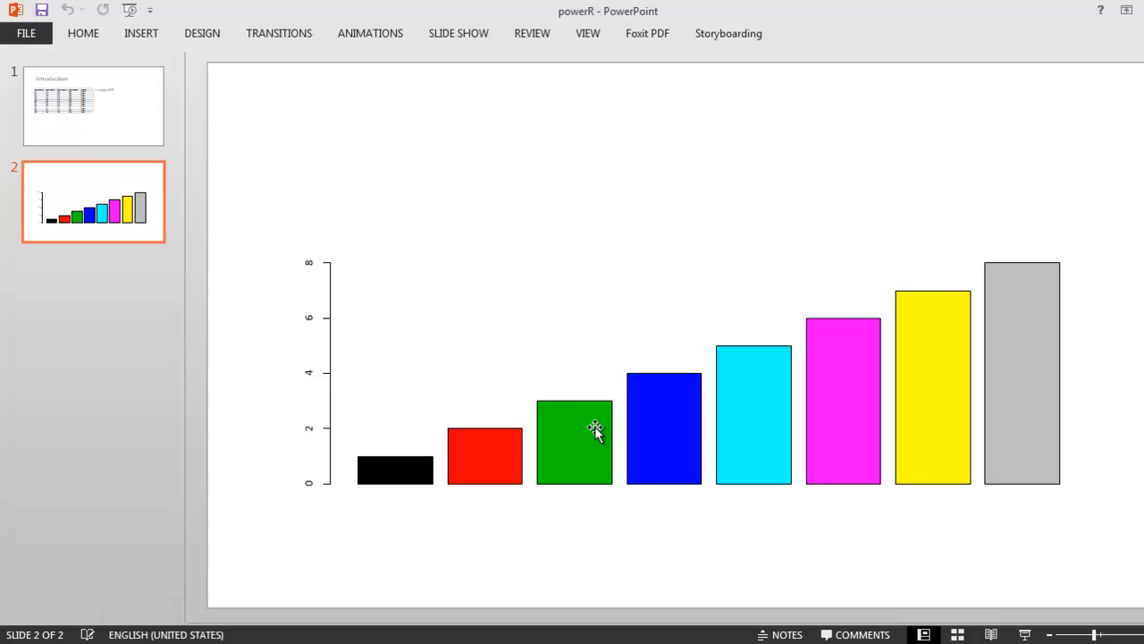
mouse_move(547, 272)
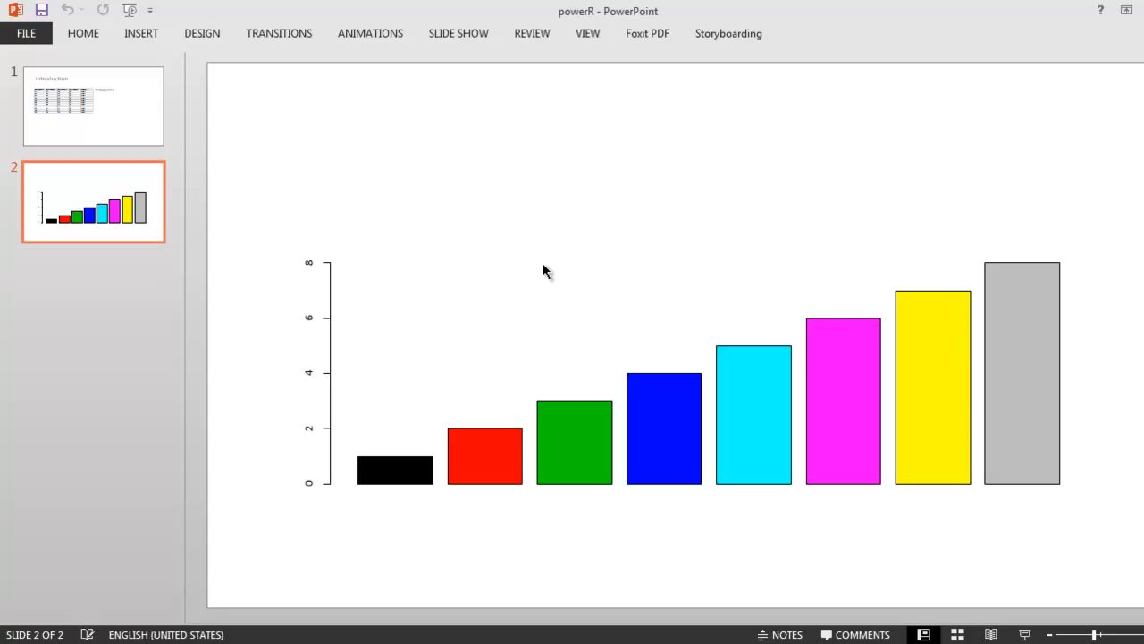
mouse_move(354, 468)
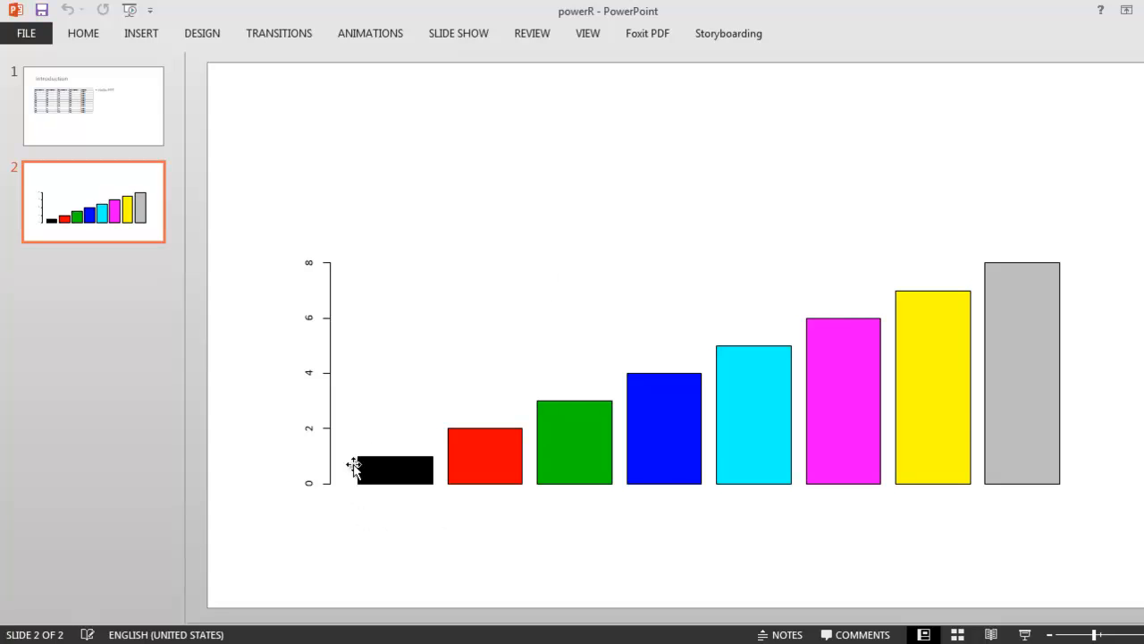
mouse_move(390, 483)
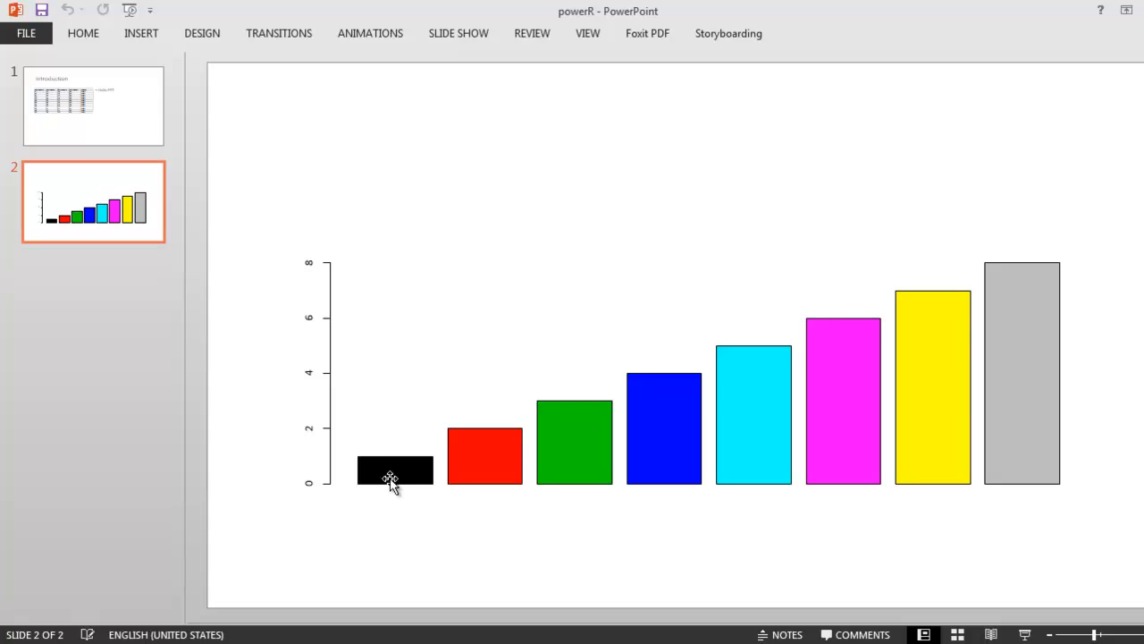
Return to slide 1 with the Introduction title, iris table and Hello PPT
left_click(93, 105)
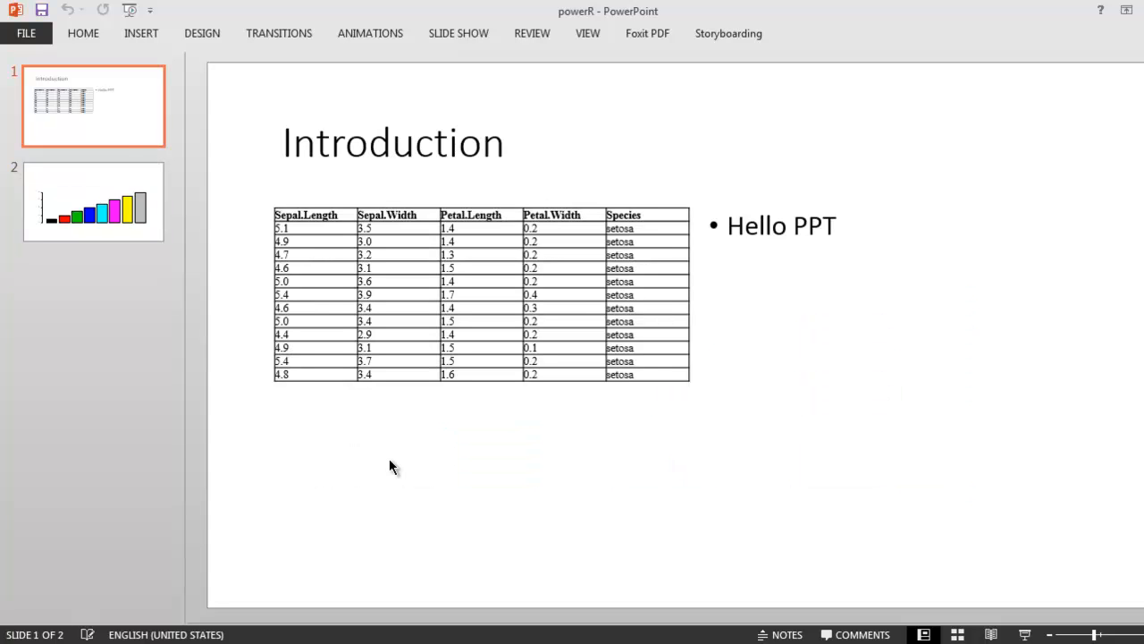